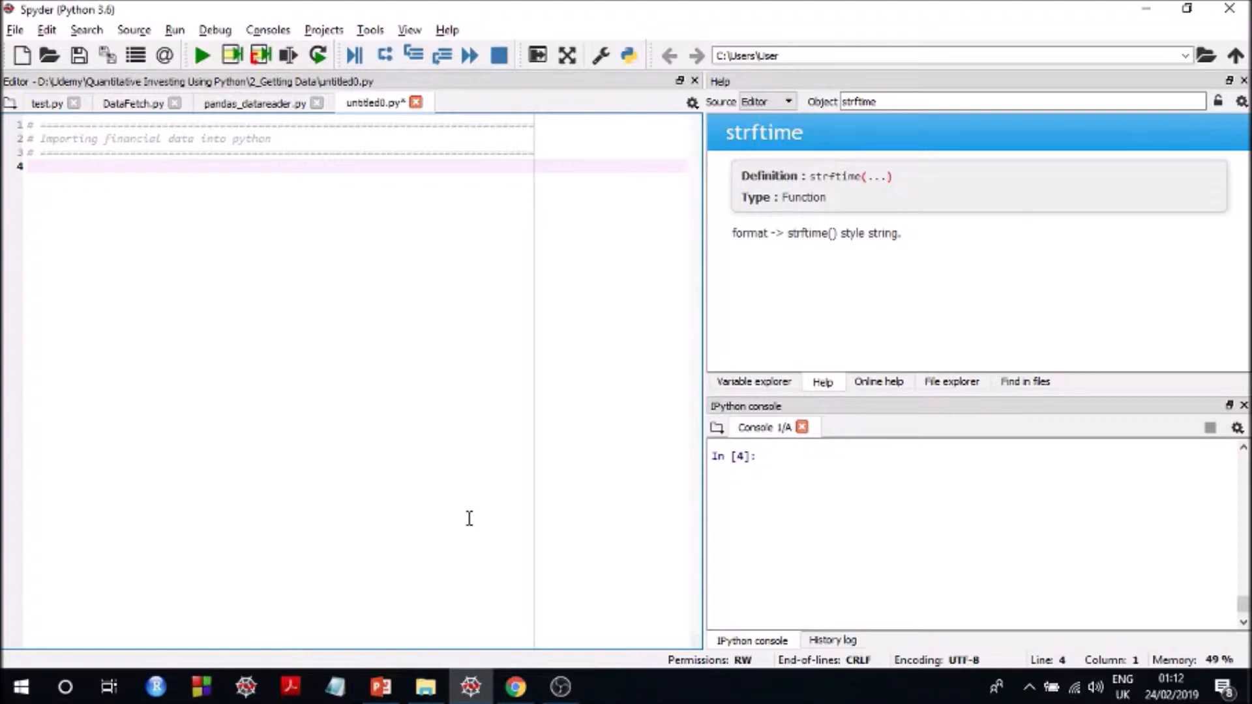
Search Google for 'pandas datareader' in Chrome
left_click(32, 165)
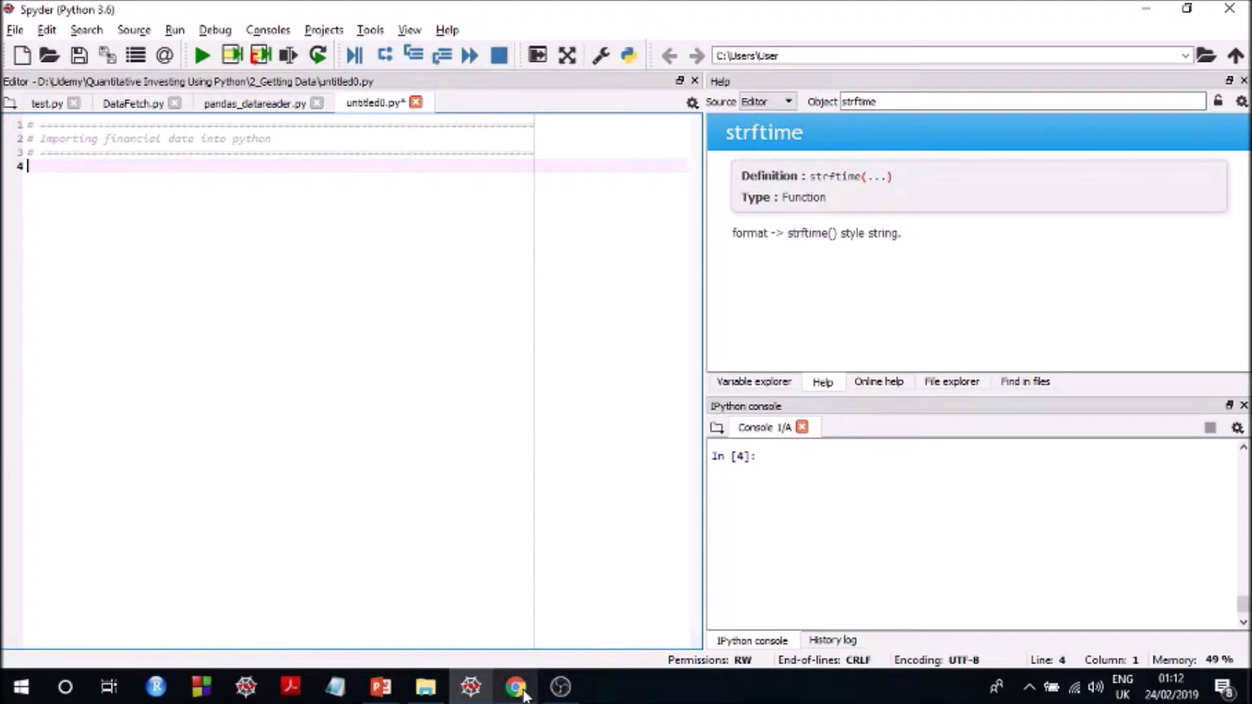
left_click(517, 686)
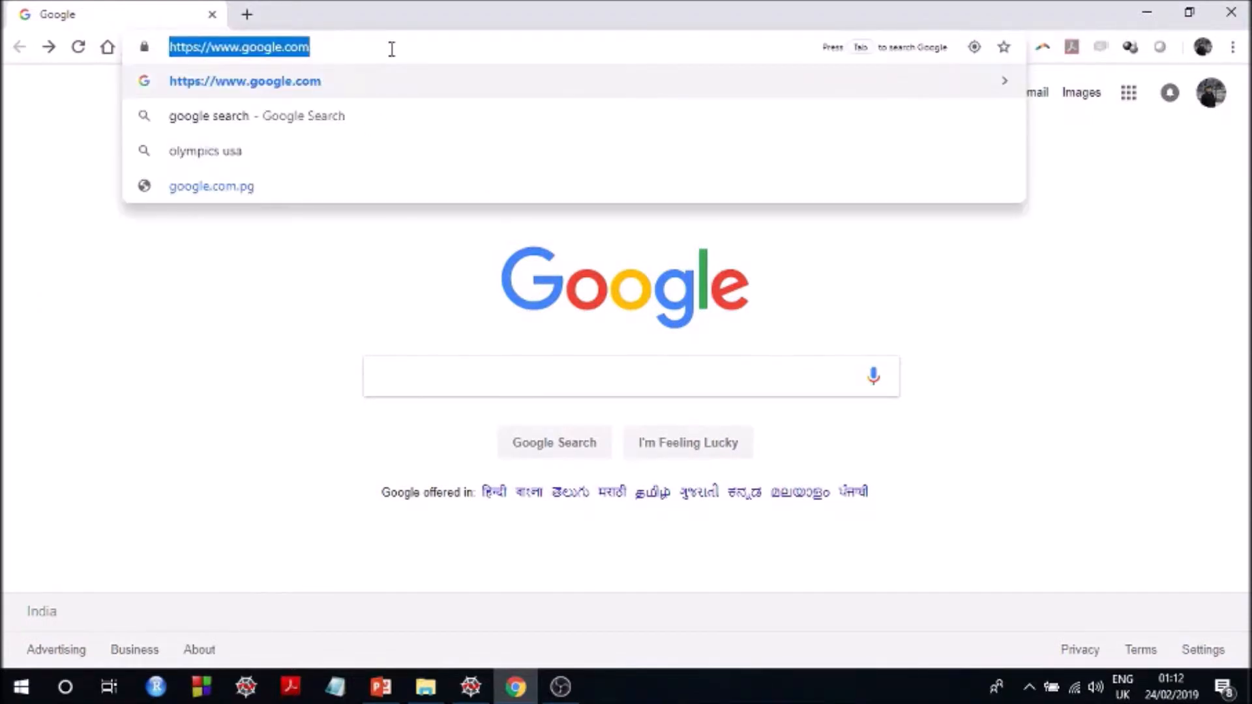
type("pandas datareader")
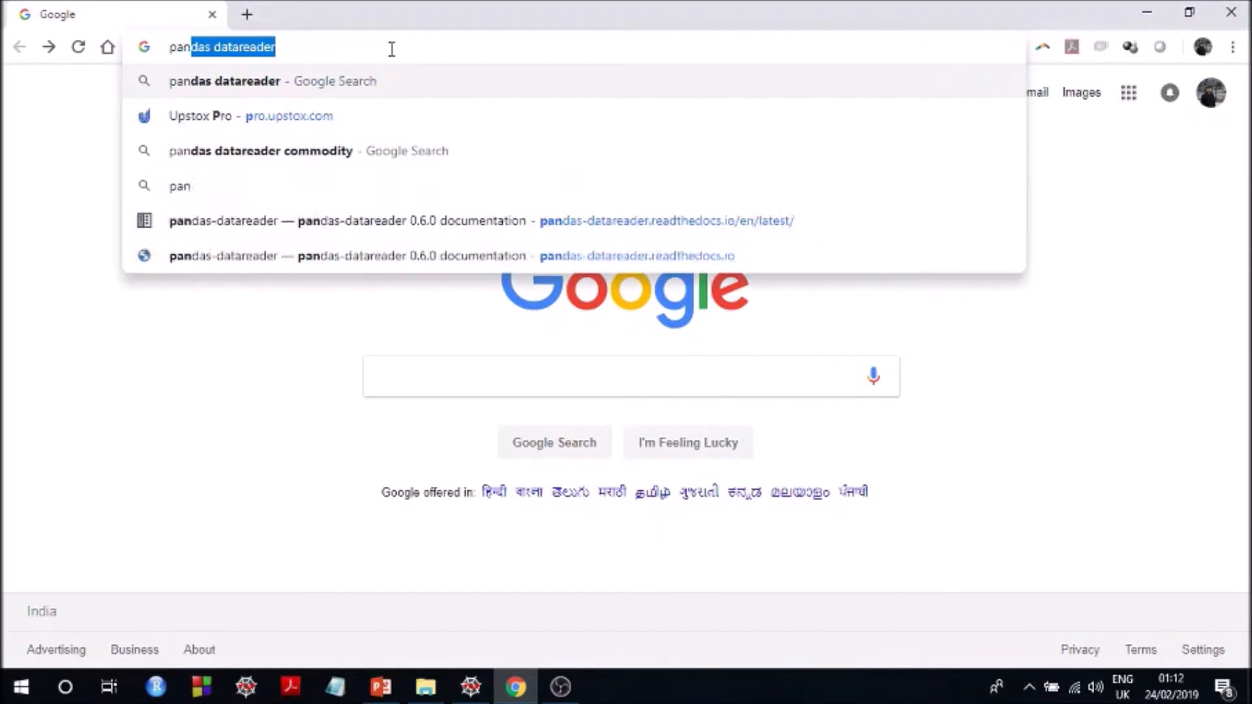
key("Return")
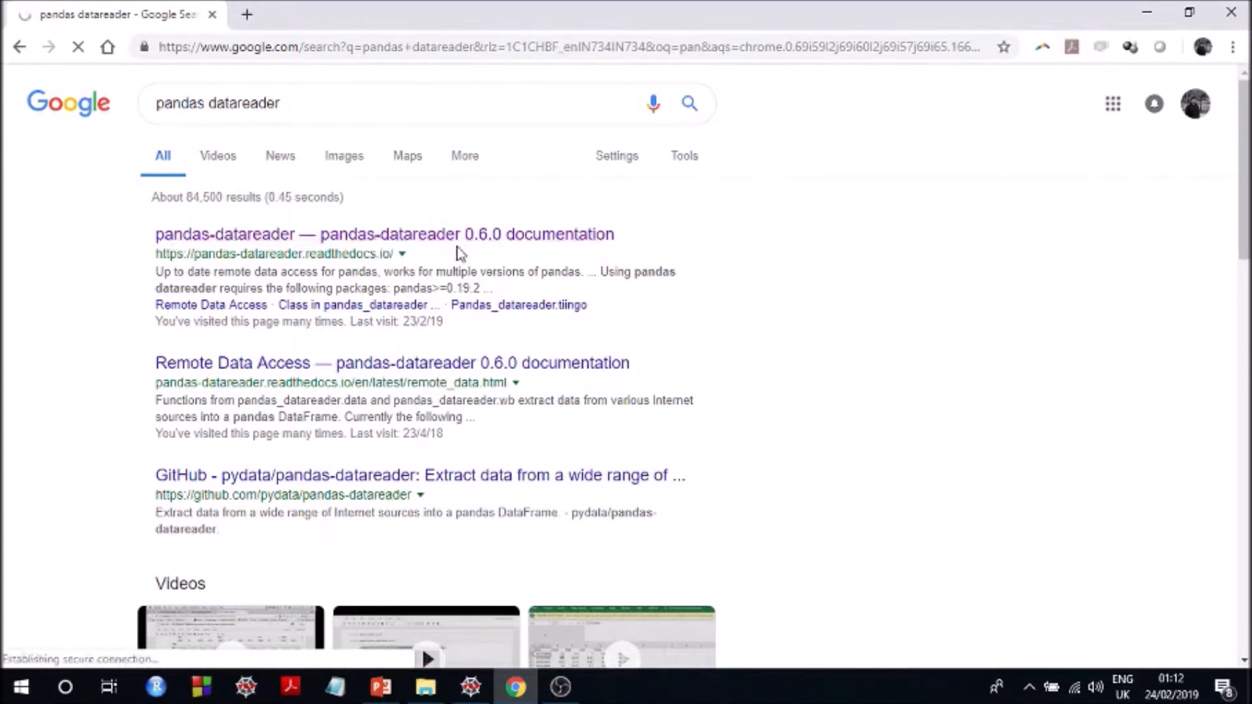
Open the pandas-datareader documentation from the results and scroll through the overview
left_click(384, 234)
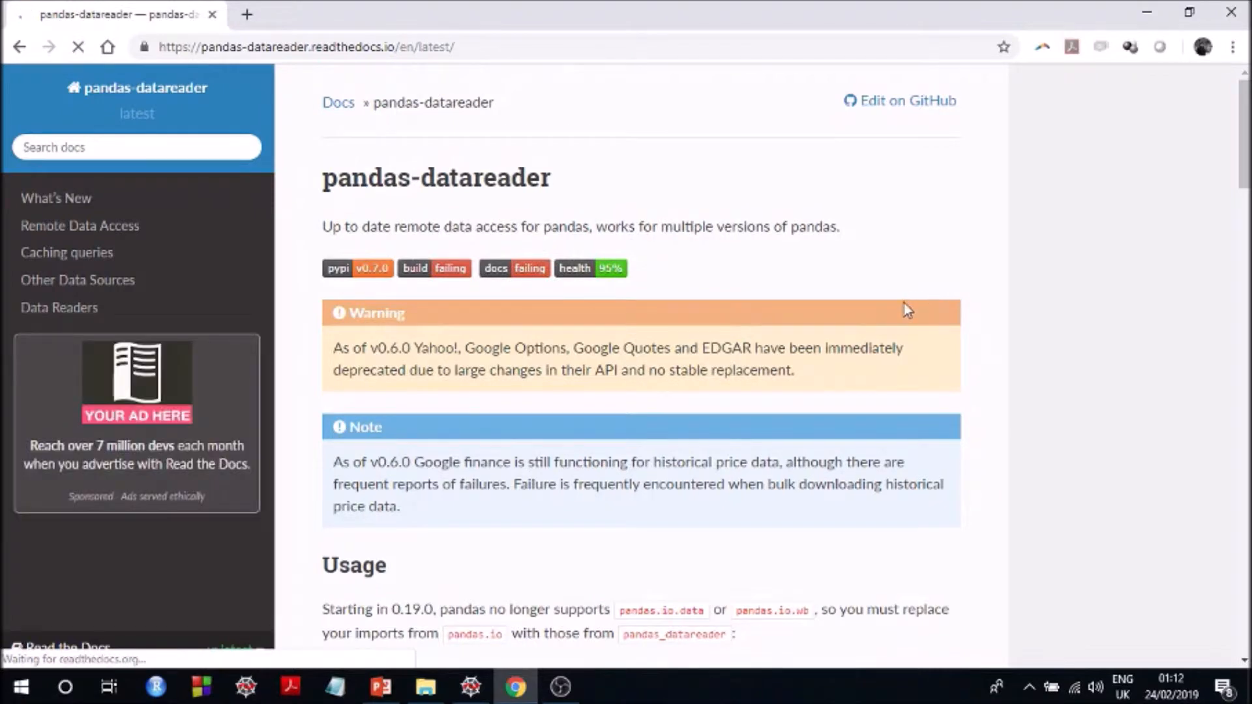
mouse_move(945, 321)
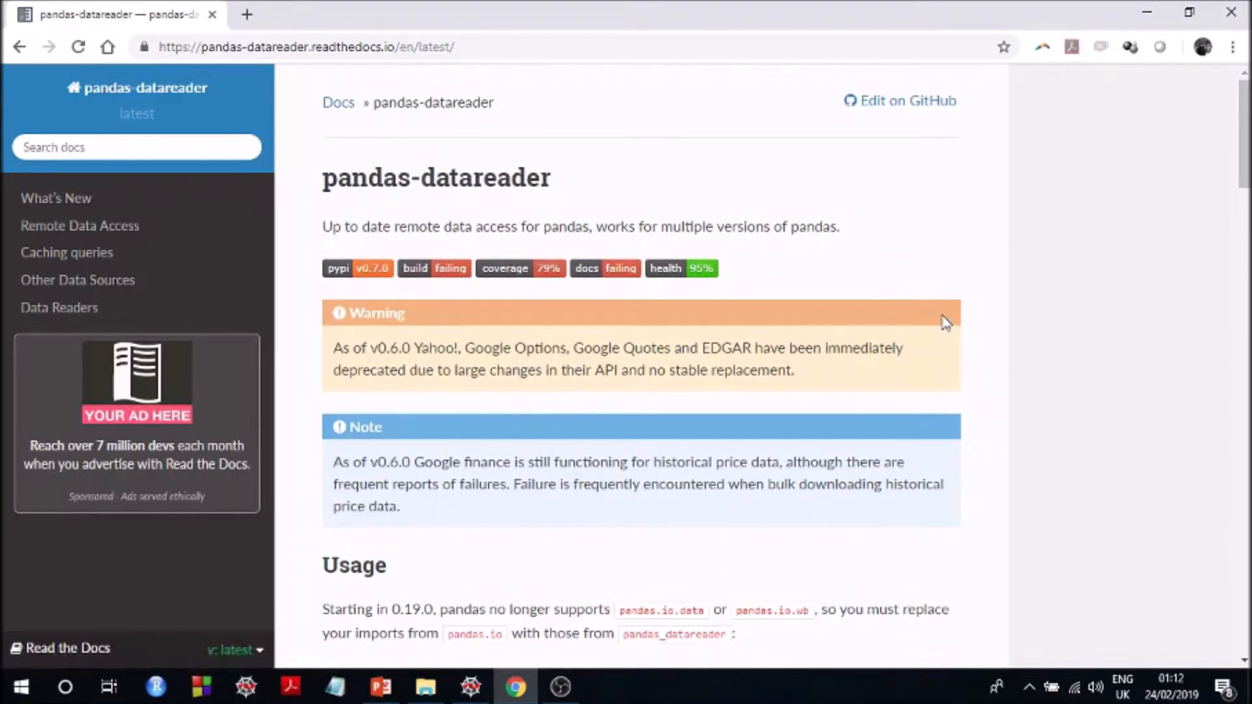
mouse_move(924, 286)
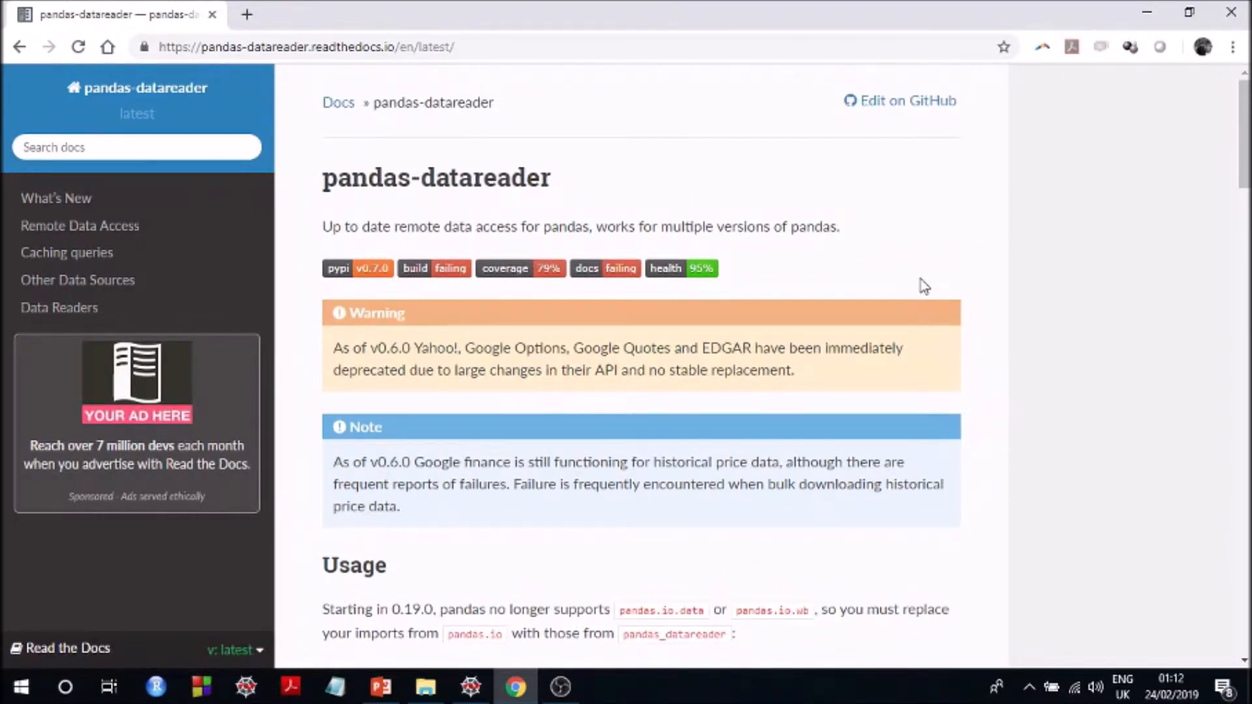
mouse_move(1063, 320)
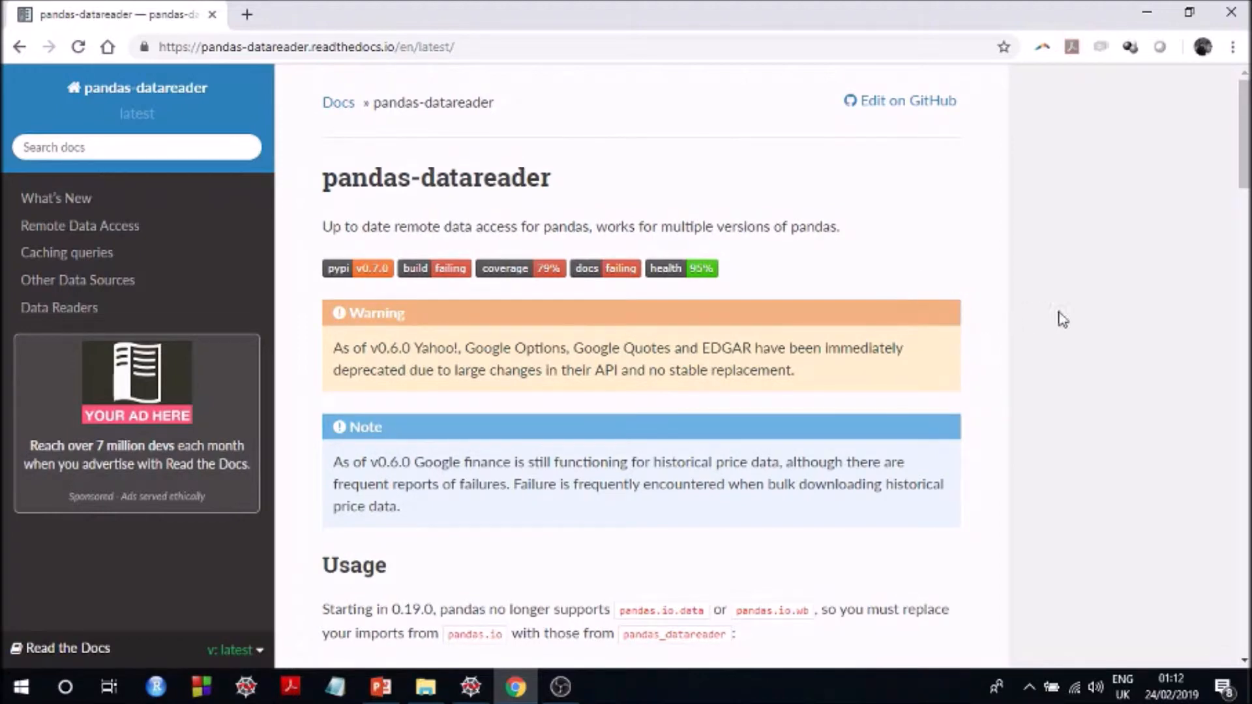
scroll("down", 3)
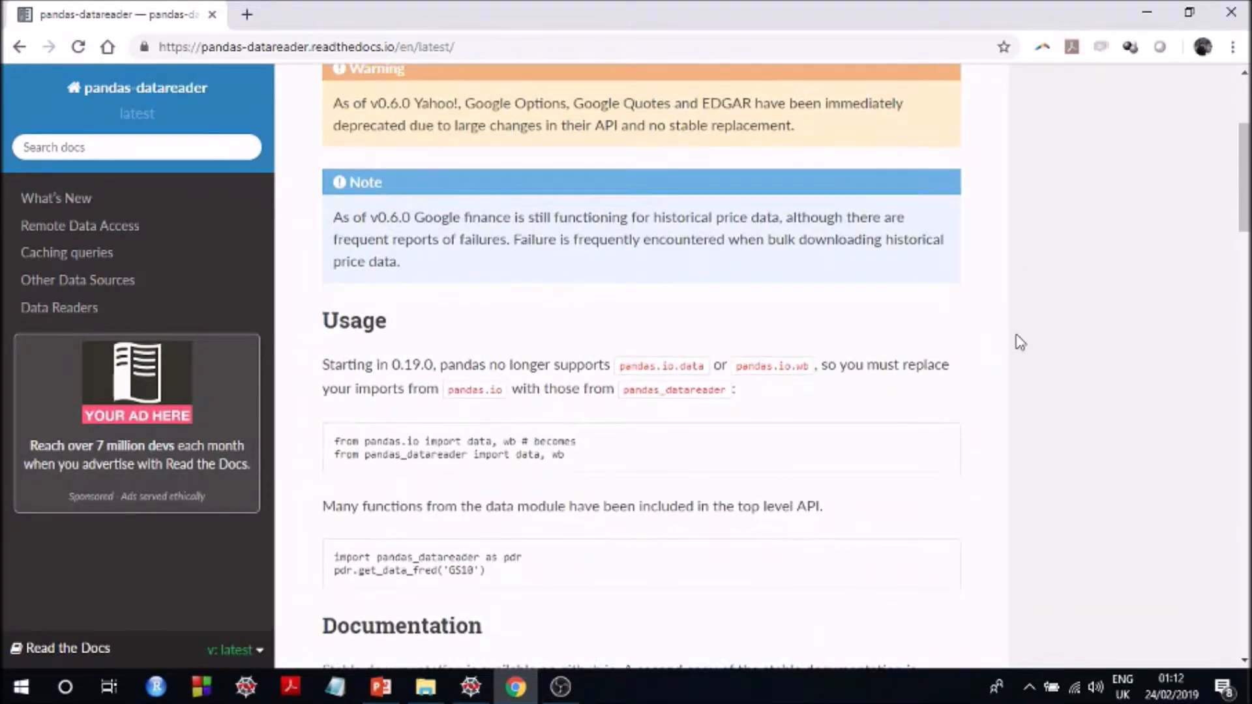
scroll("down", 3)
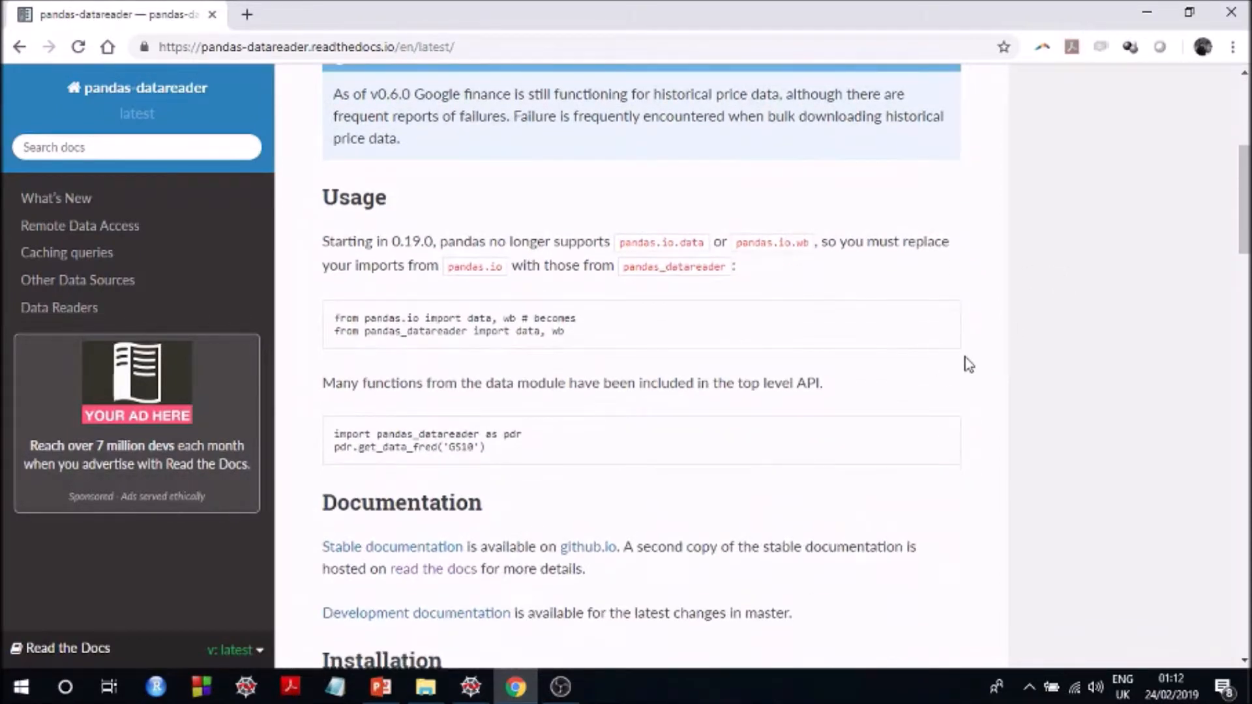
scroll("down", 3)
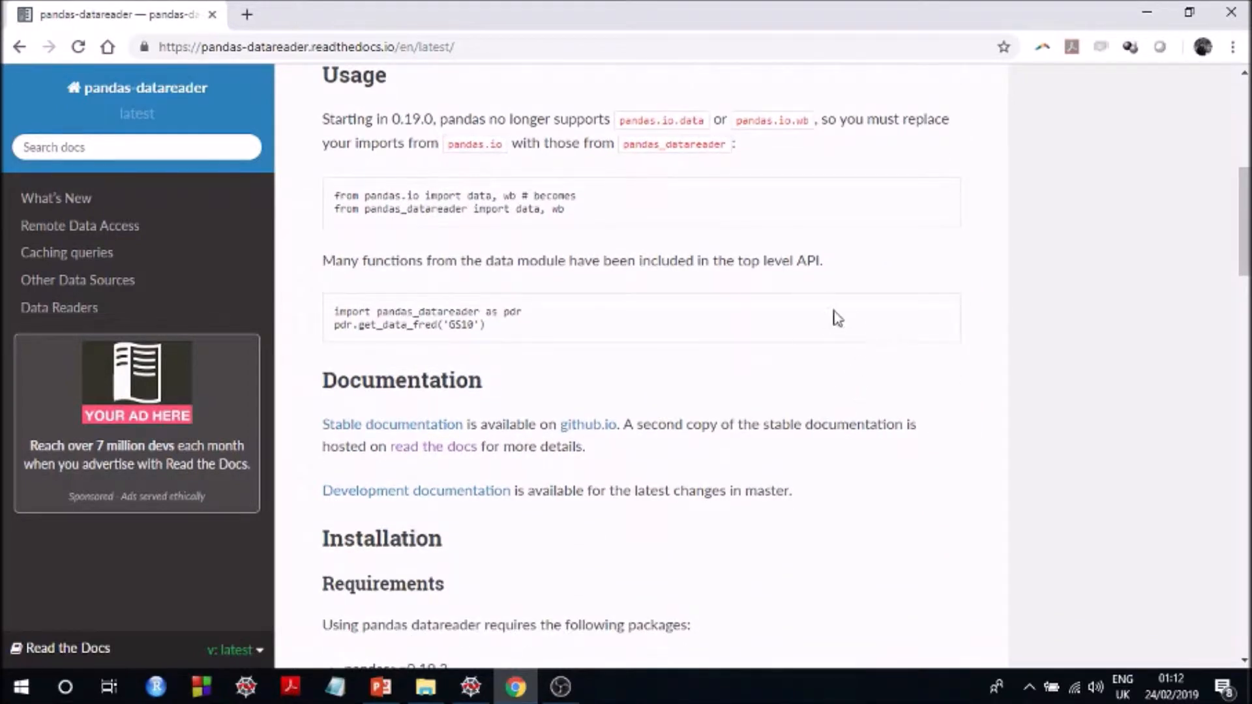
scroll("down", 3)
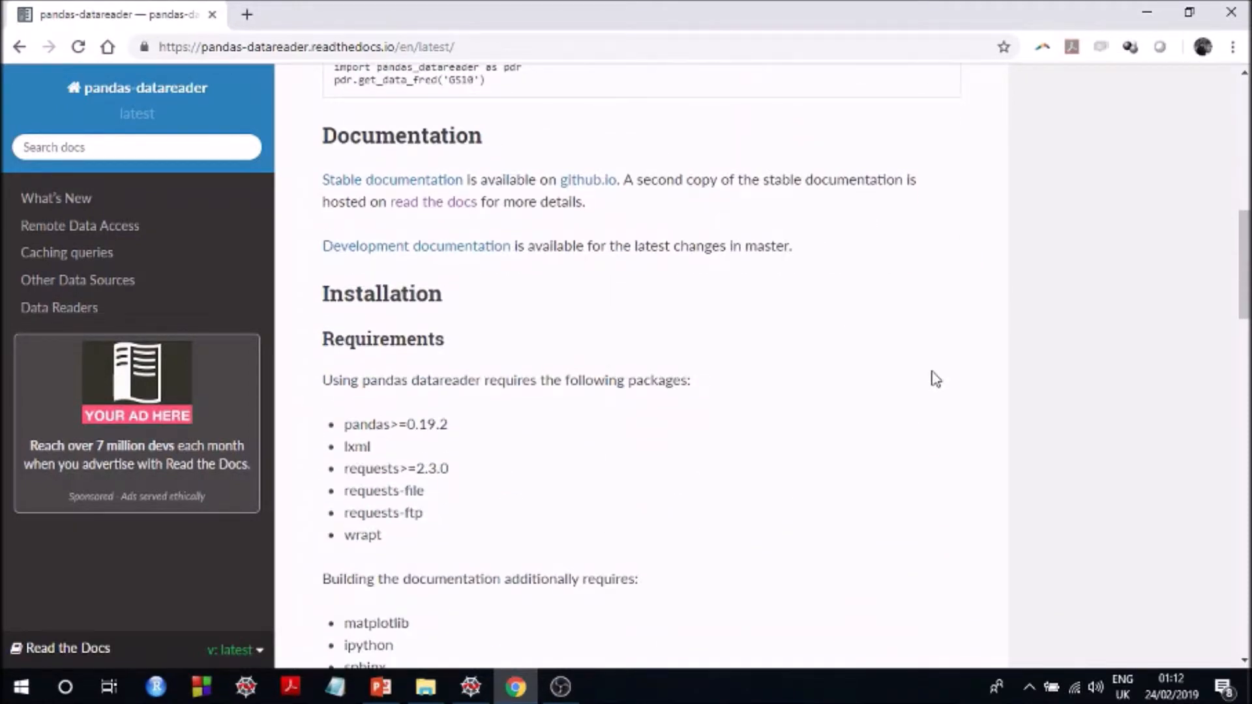
mouse_move(491, 453)
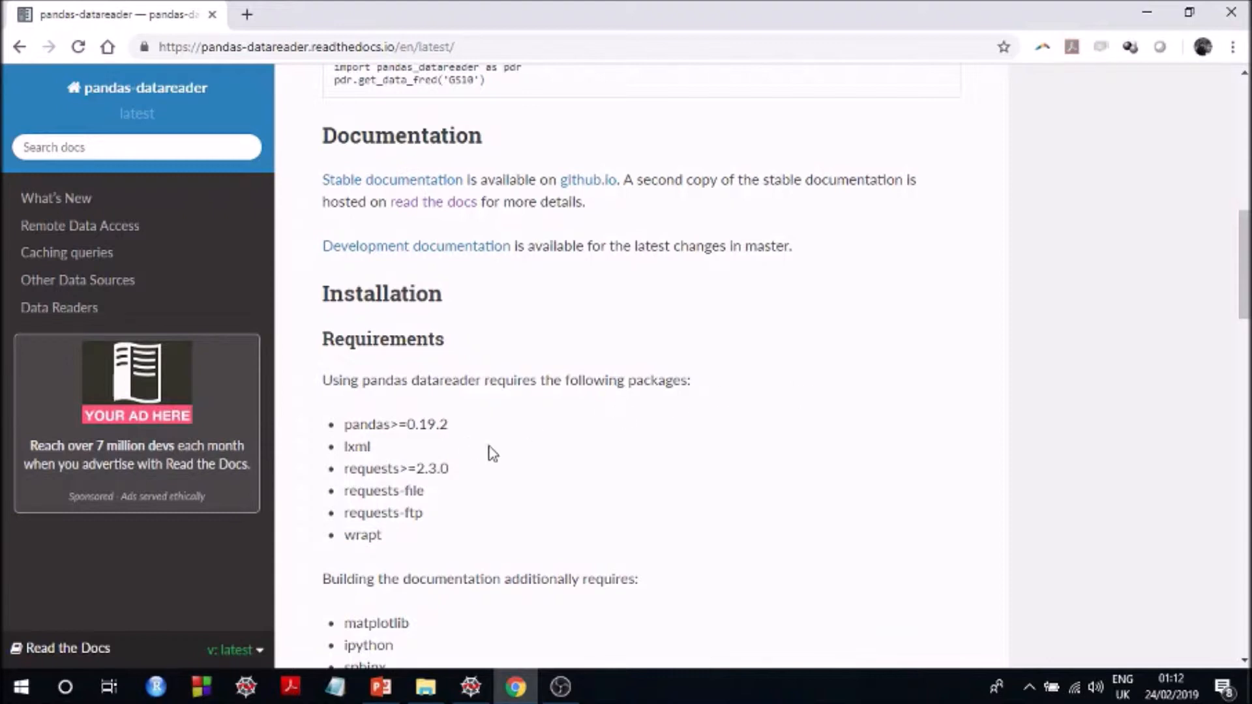
scroll("down", 3)
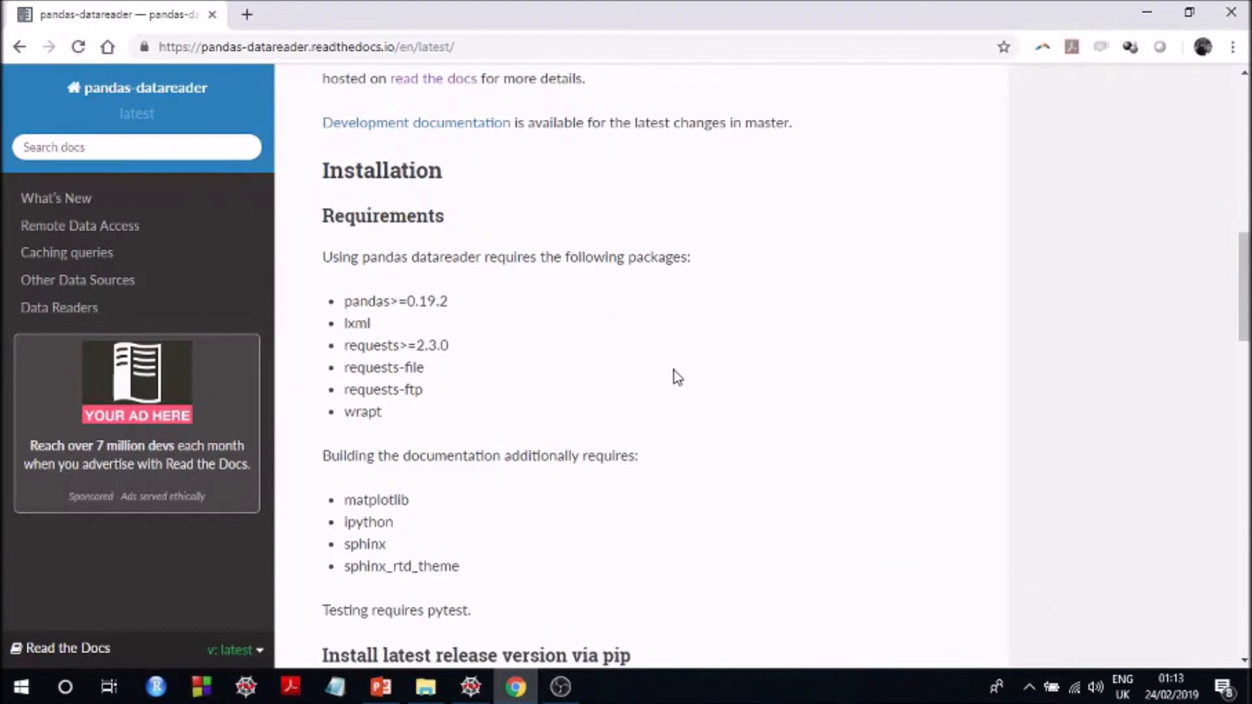
scroll("down", 3)
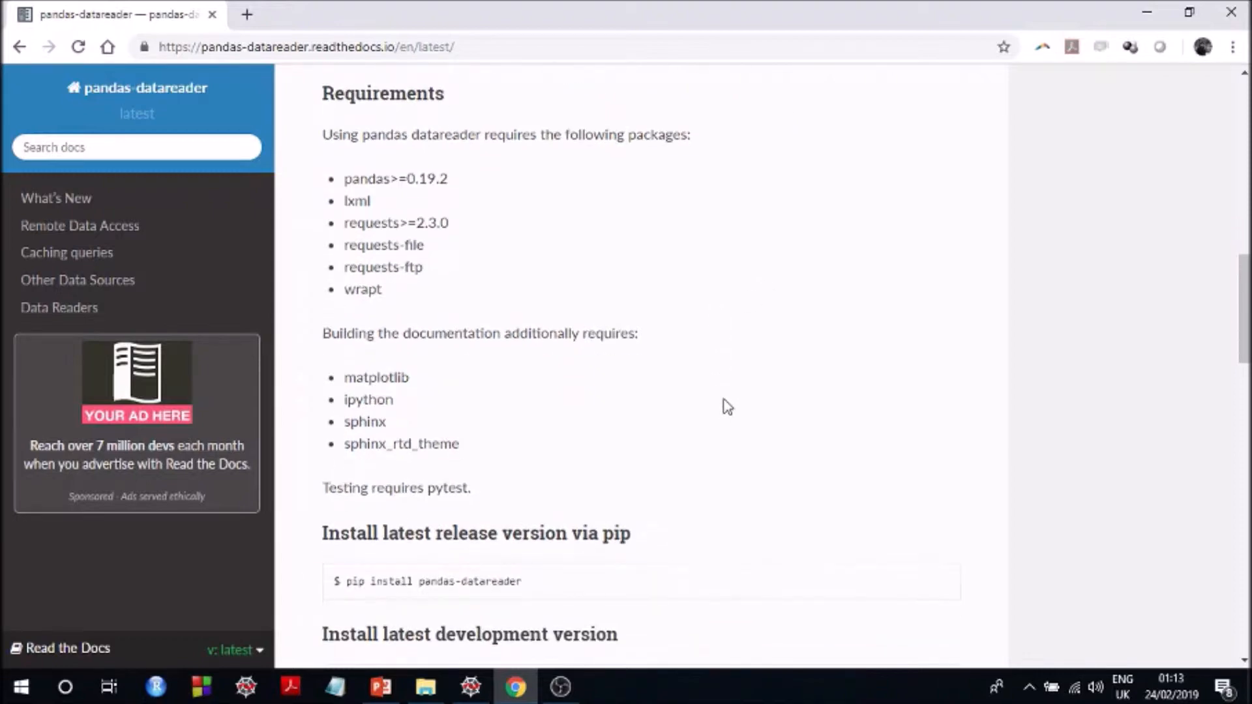
scroll("down", 3)
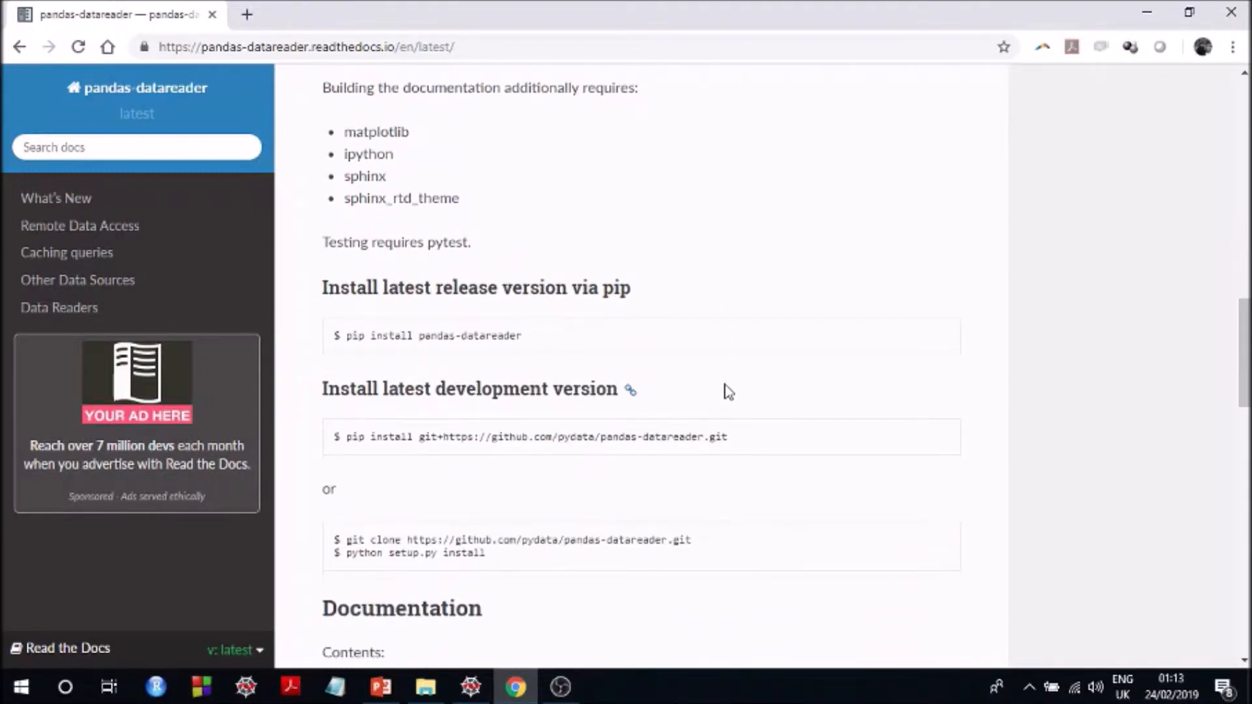
scroll("down", 3)
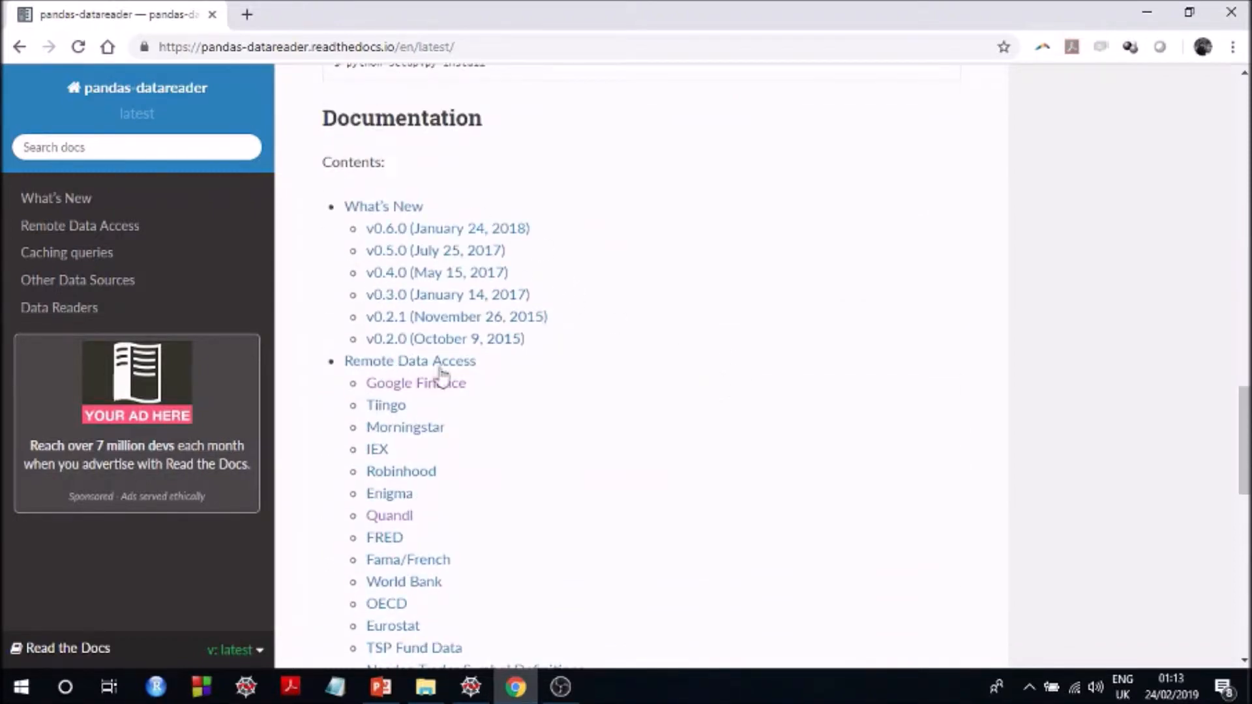
scroll("down", 3)
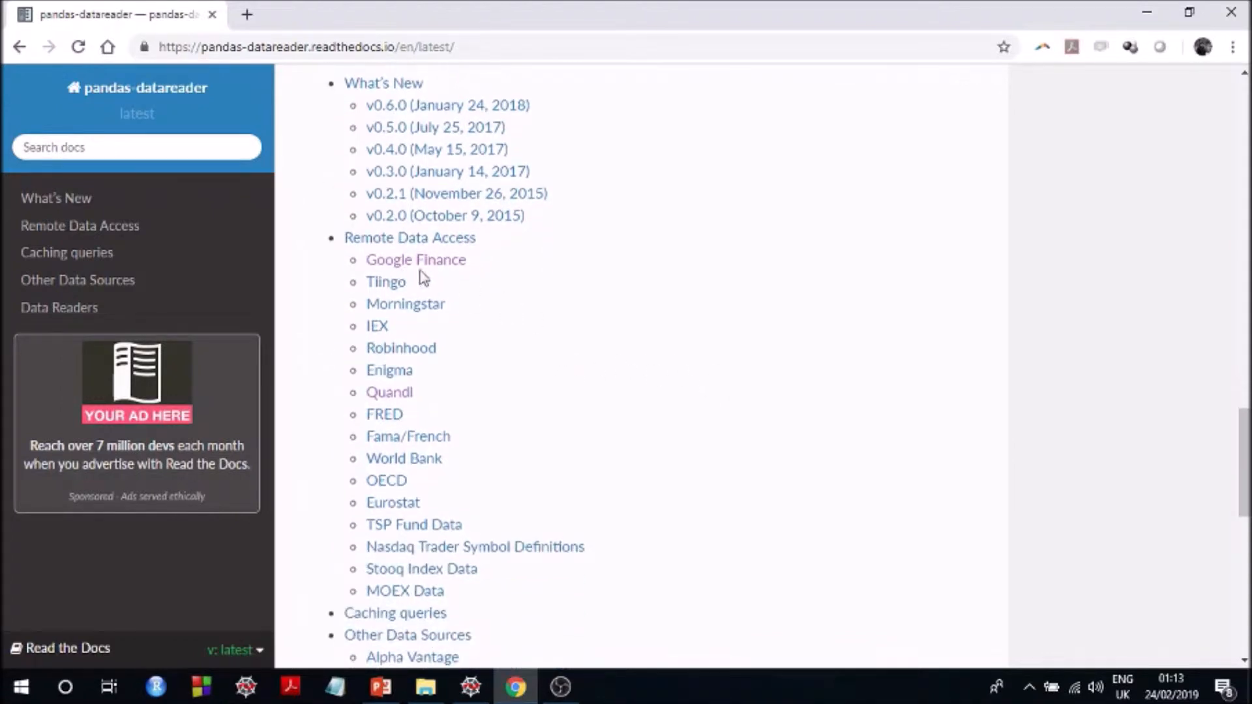
mouse_move(488, 281)
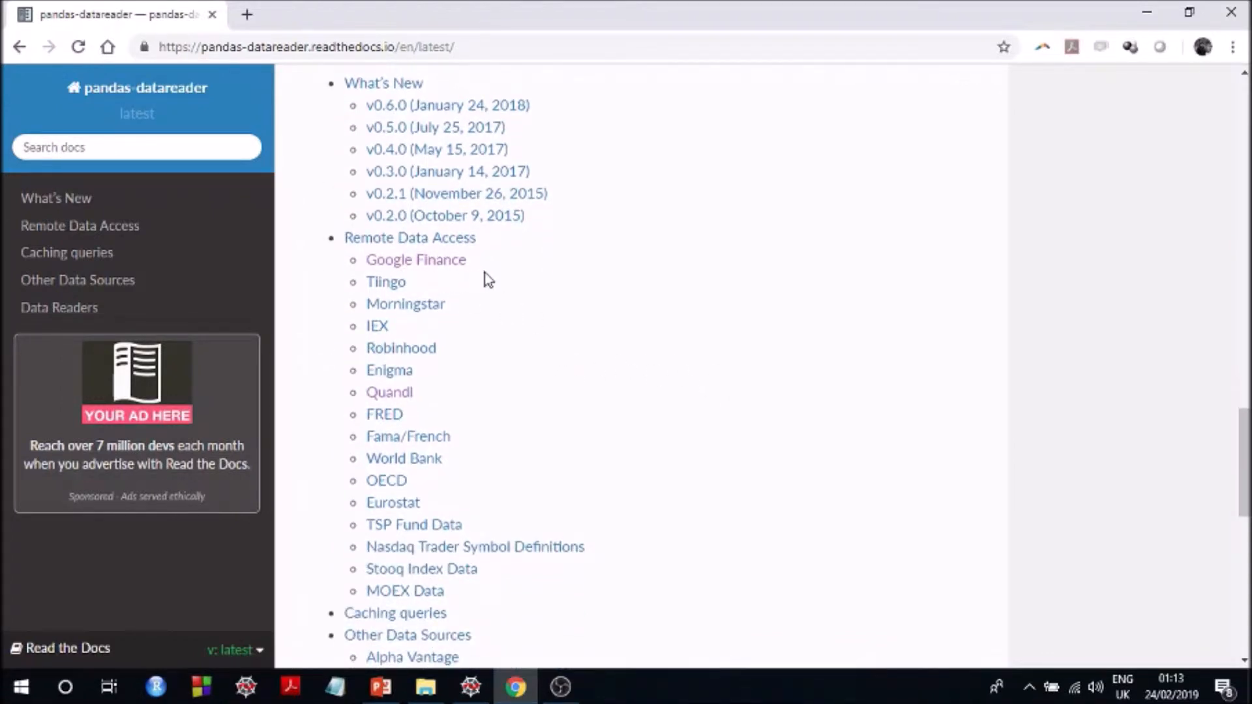
mouse_move(715, 292)
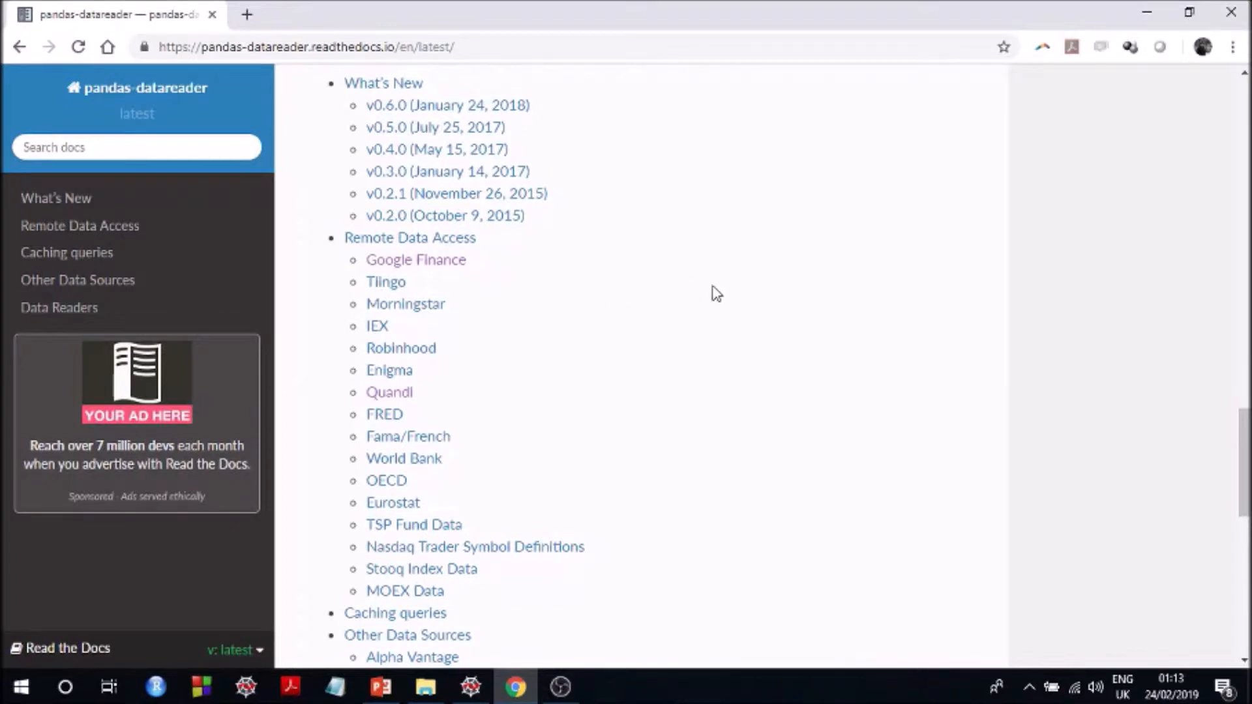
Review the installation notes and continue down to the Contents list of data sources
scroll("down", 3)
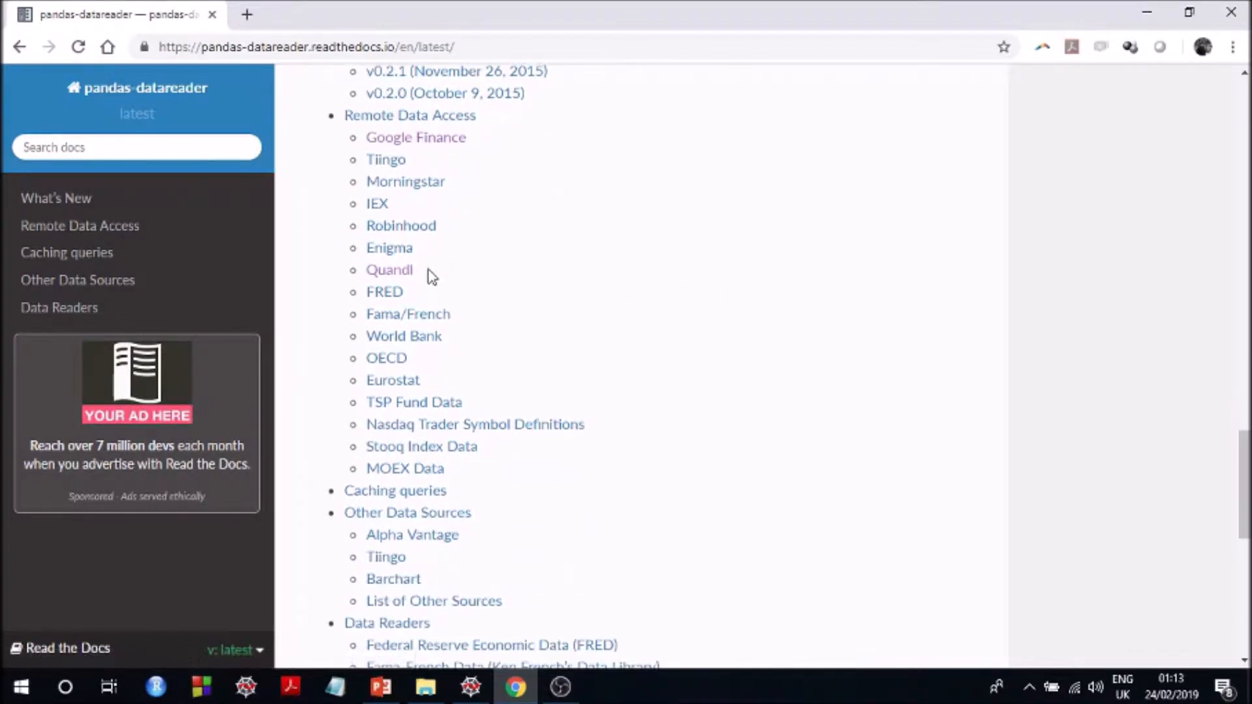
mouse_move(439, 382)
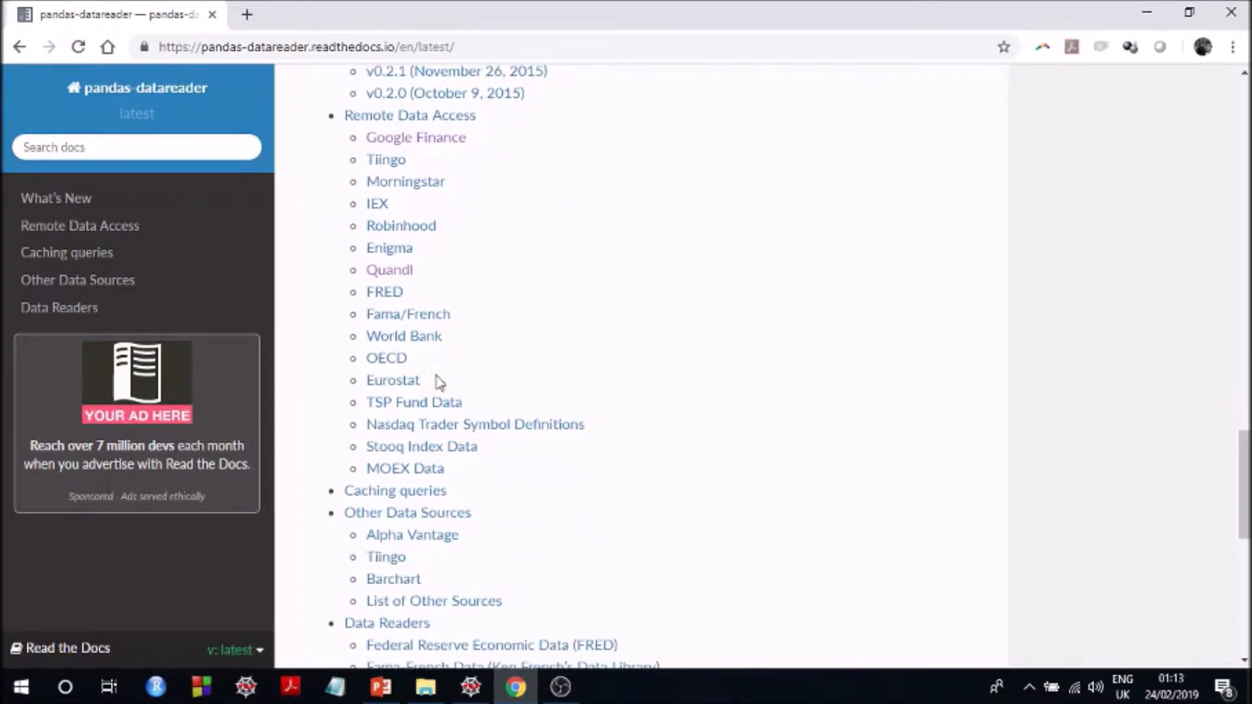
scroll("up", 3)
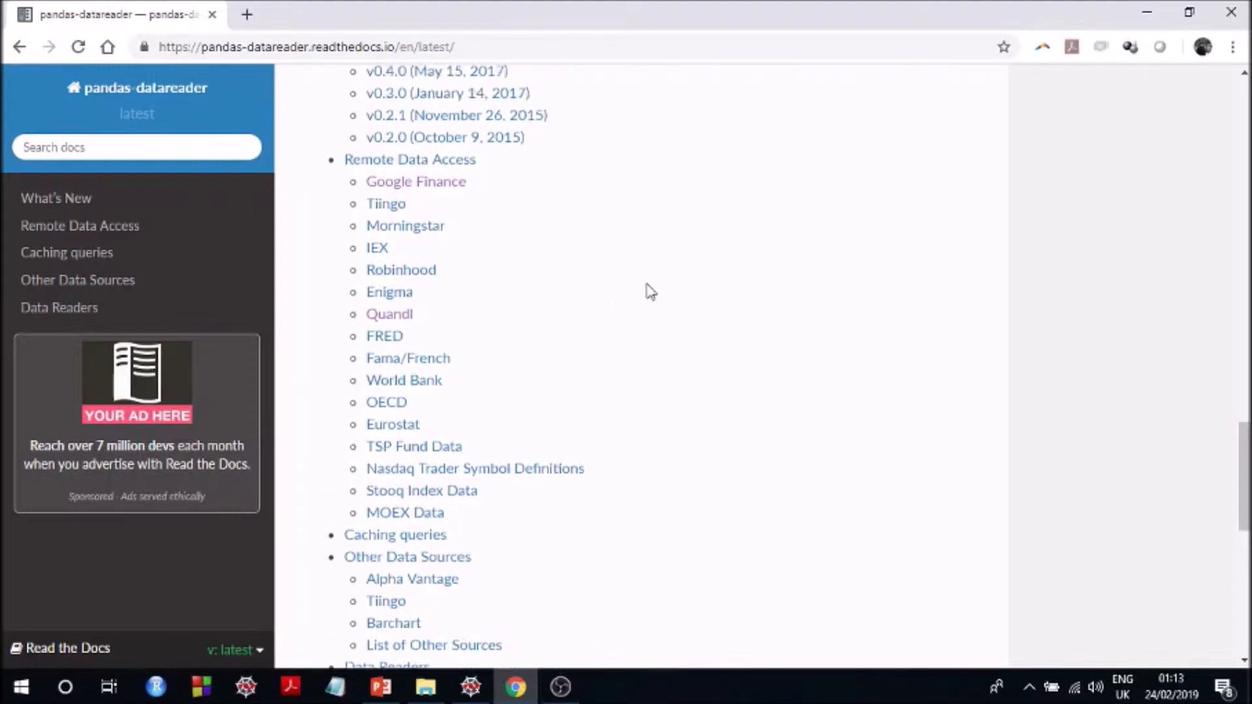
scroll("up", 3)
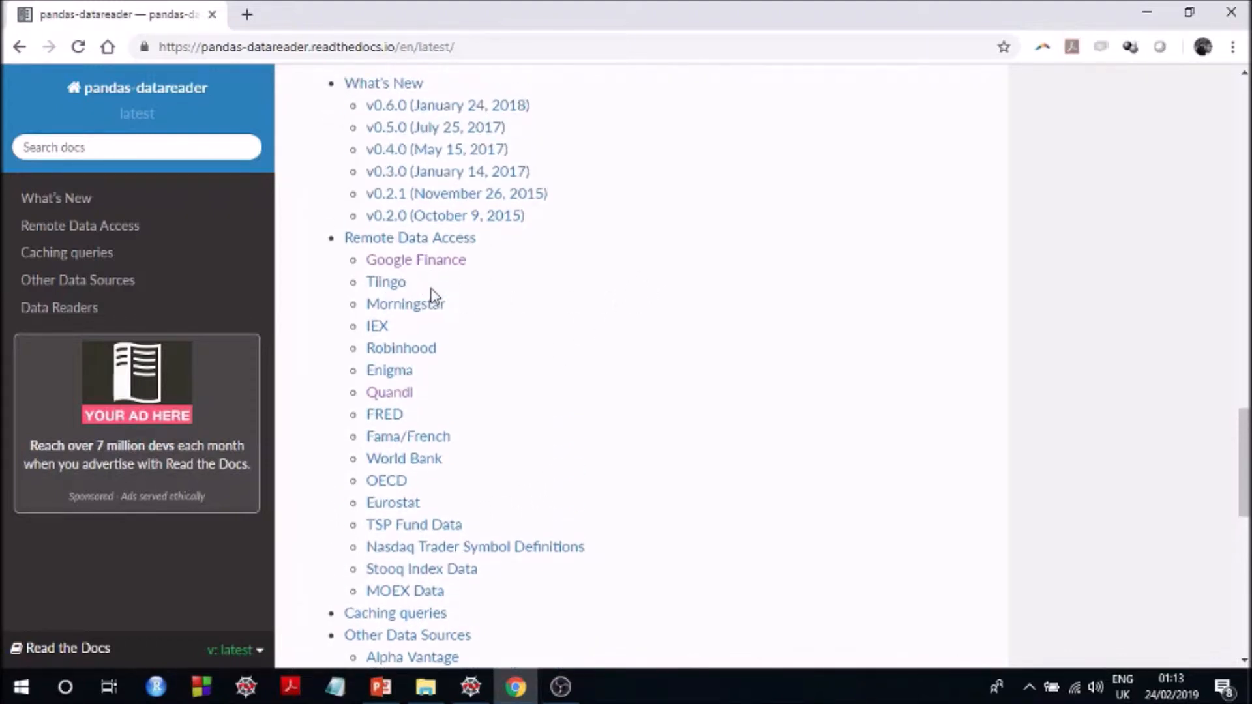
mouse_move(750, 349)
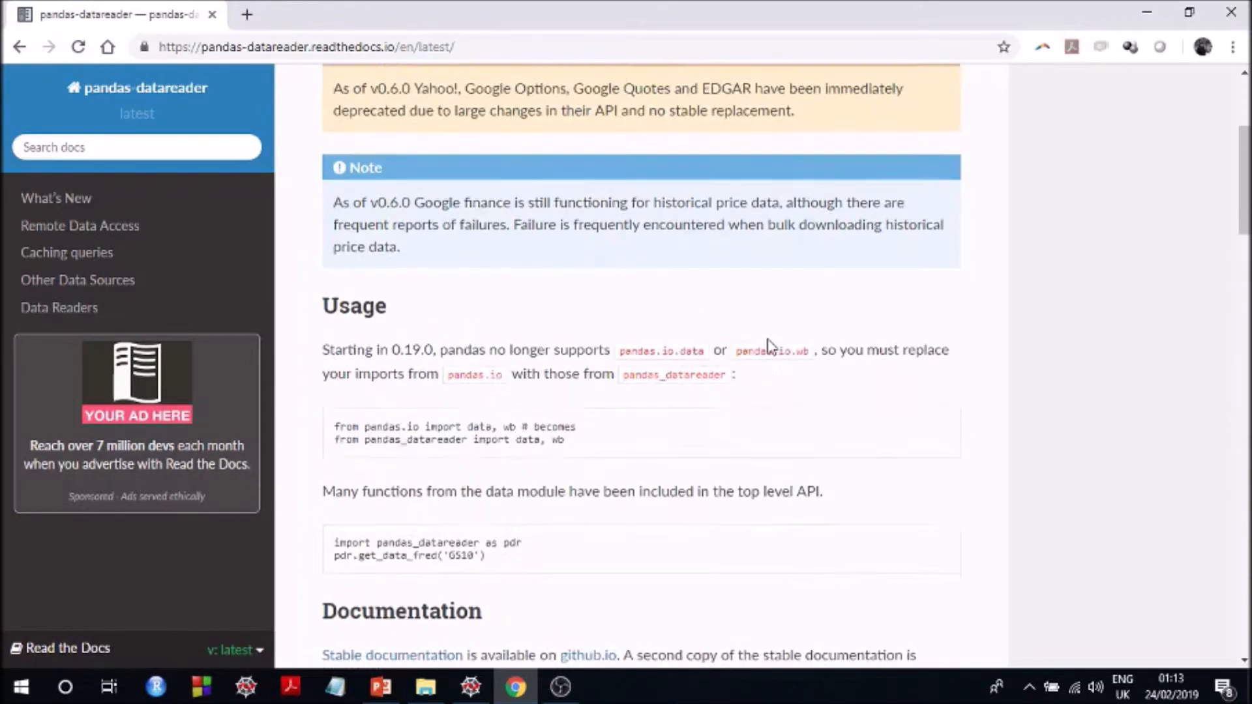
scroll("up", 3)
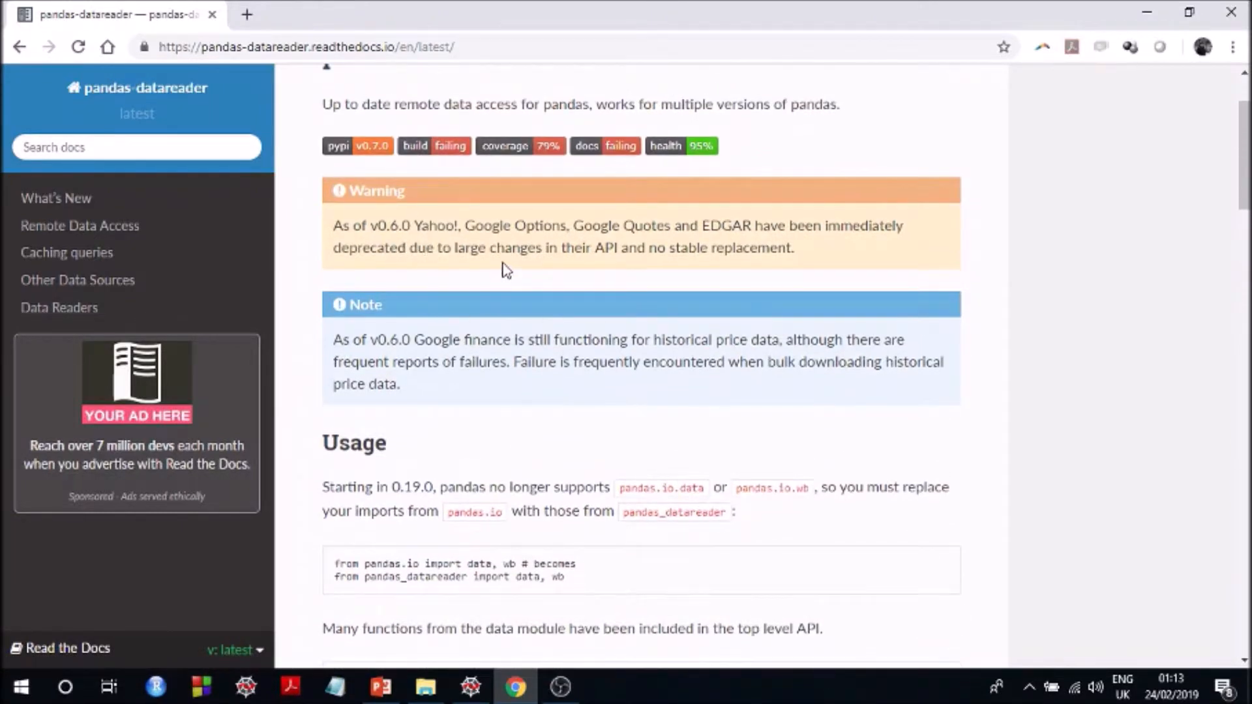
mouse_move(839, 323)
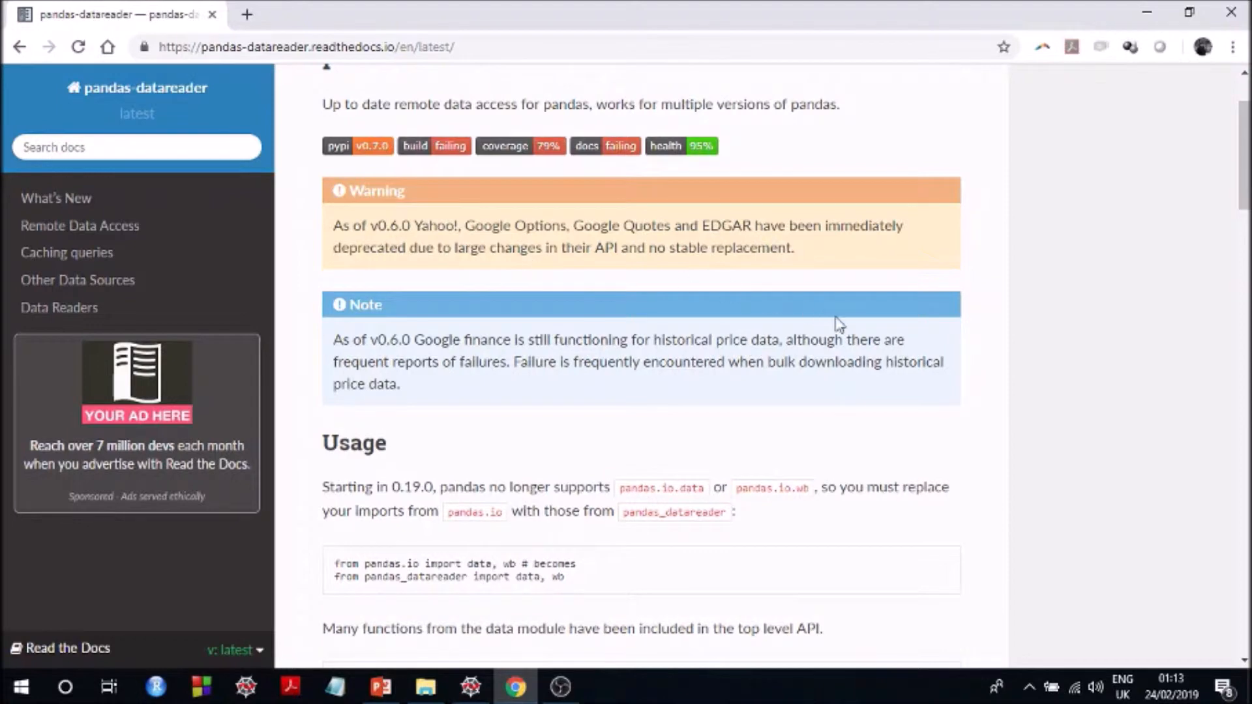
mouse_move(884, 412)
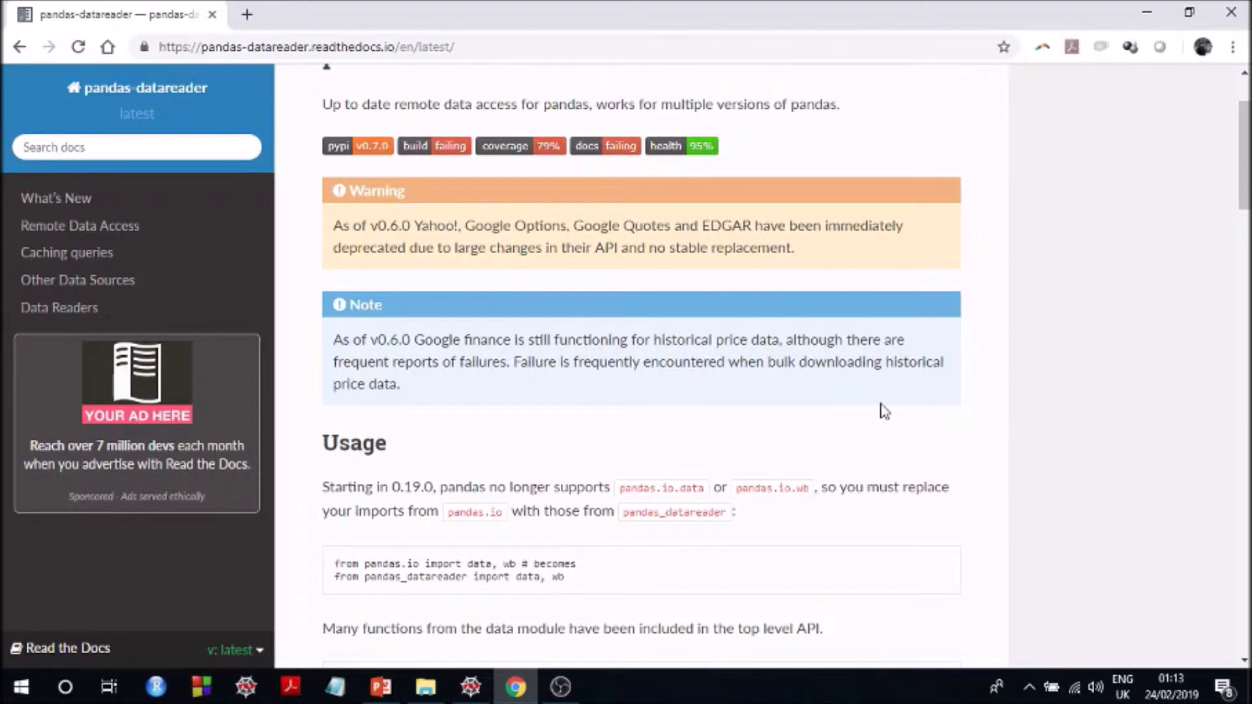
scroll("down", 3)
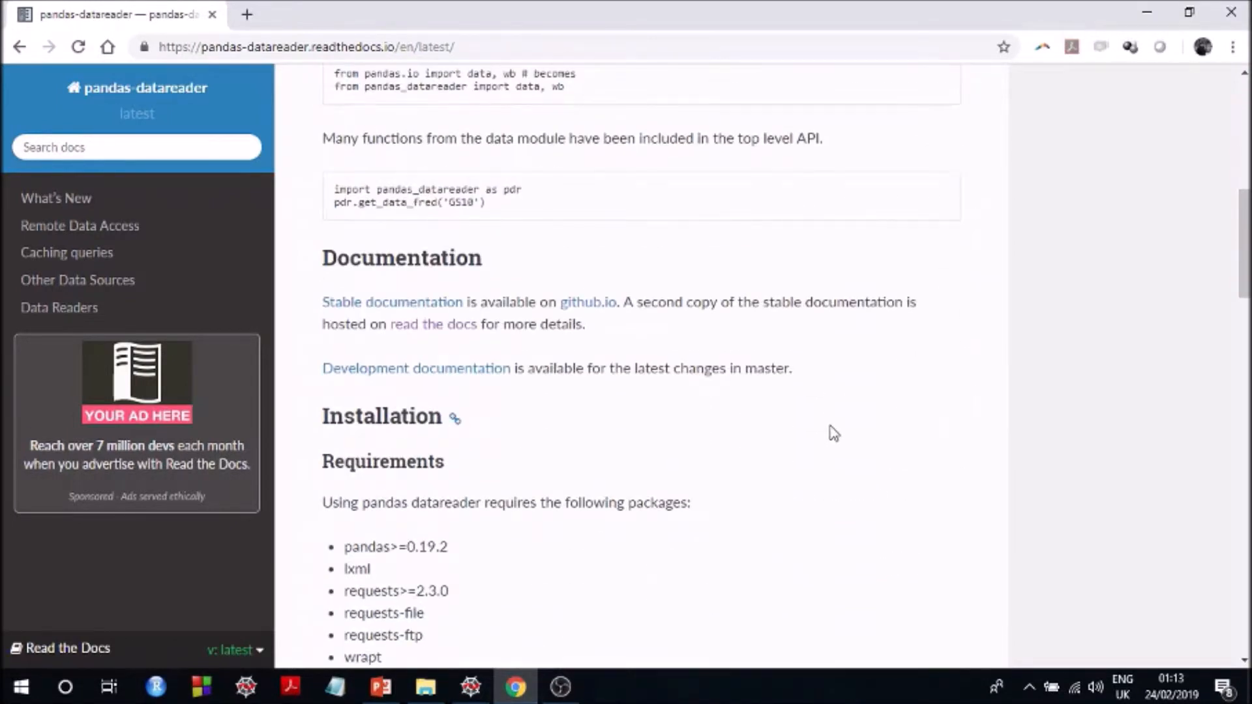
mouse_move(772, 442)
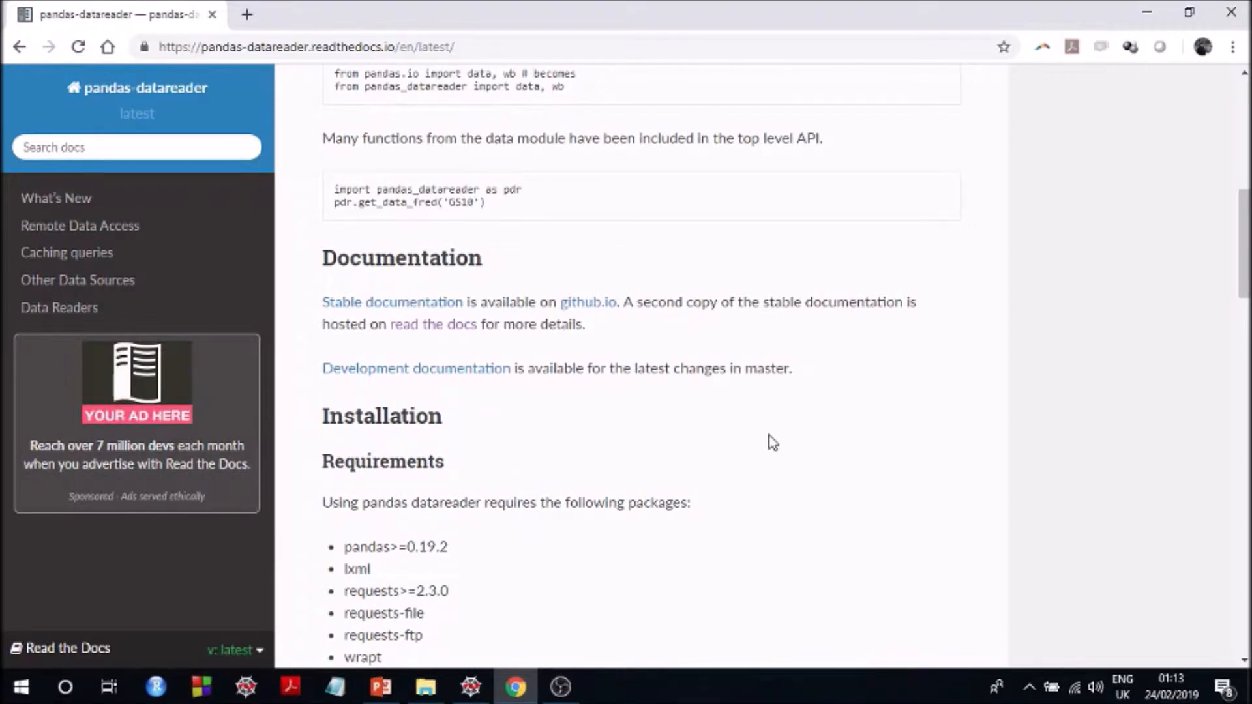
scroll("down", 3)
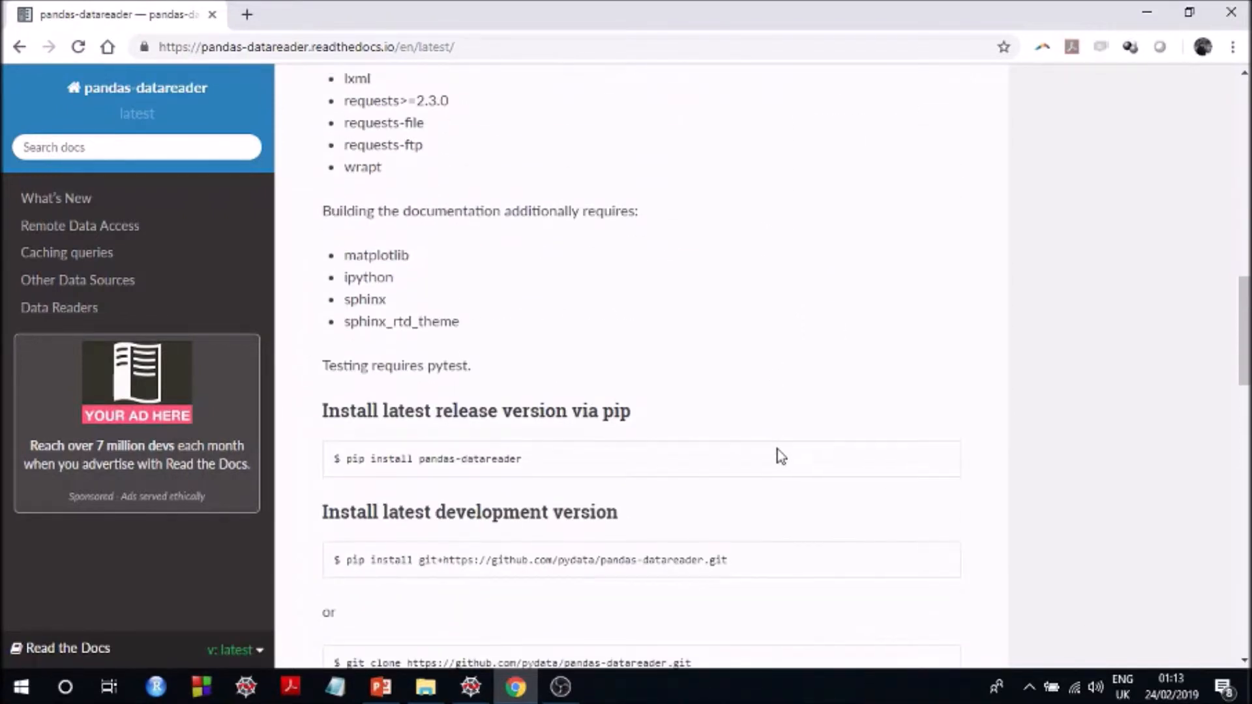
scroll("down", 3)
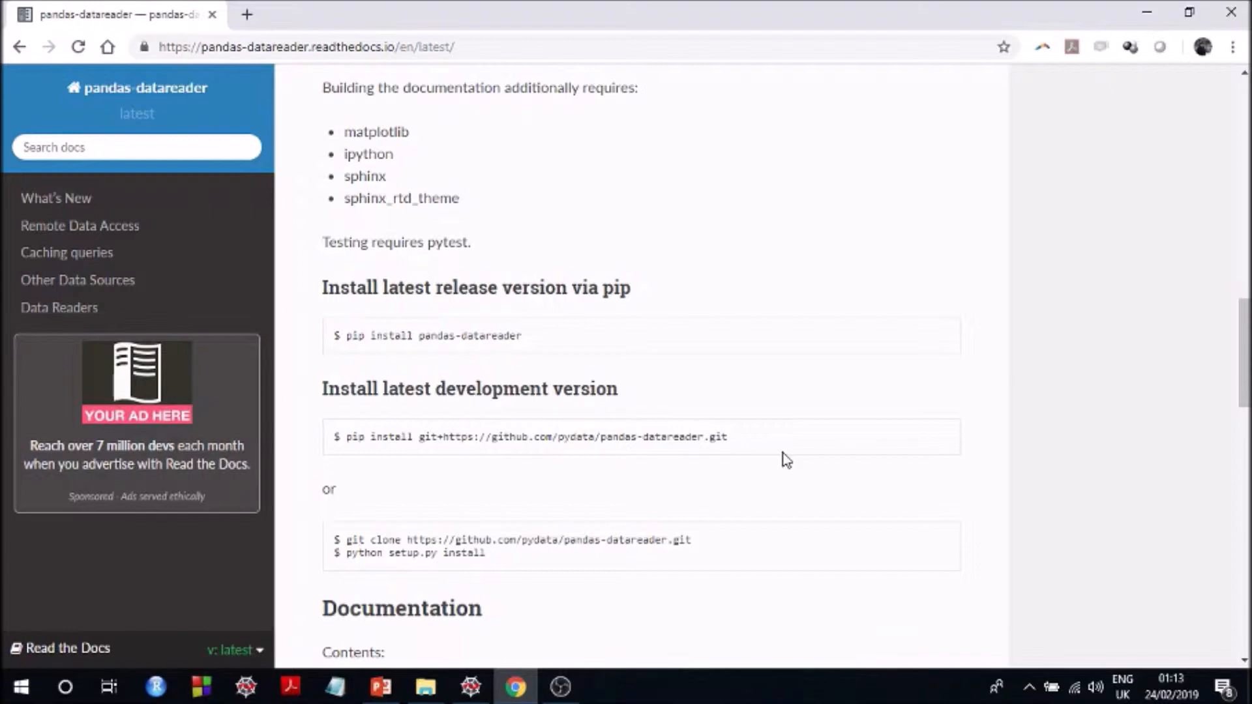
scroll("down", 3)
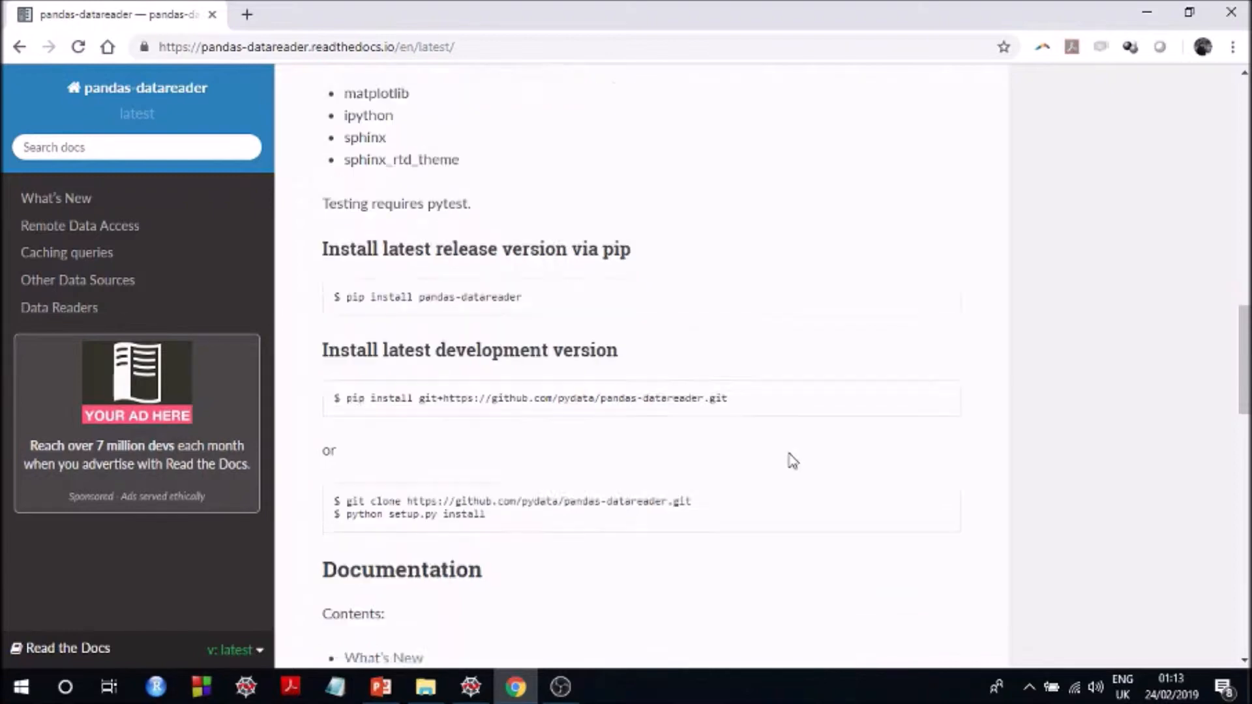
scroll("down", 3)
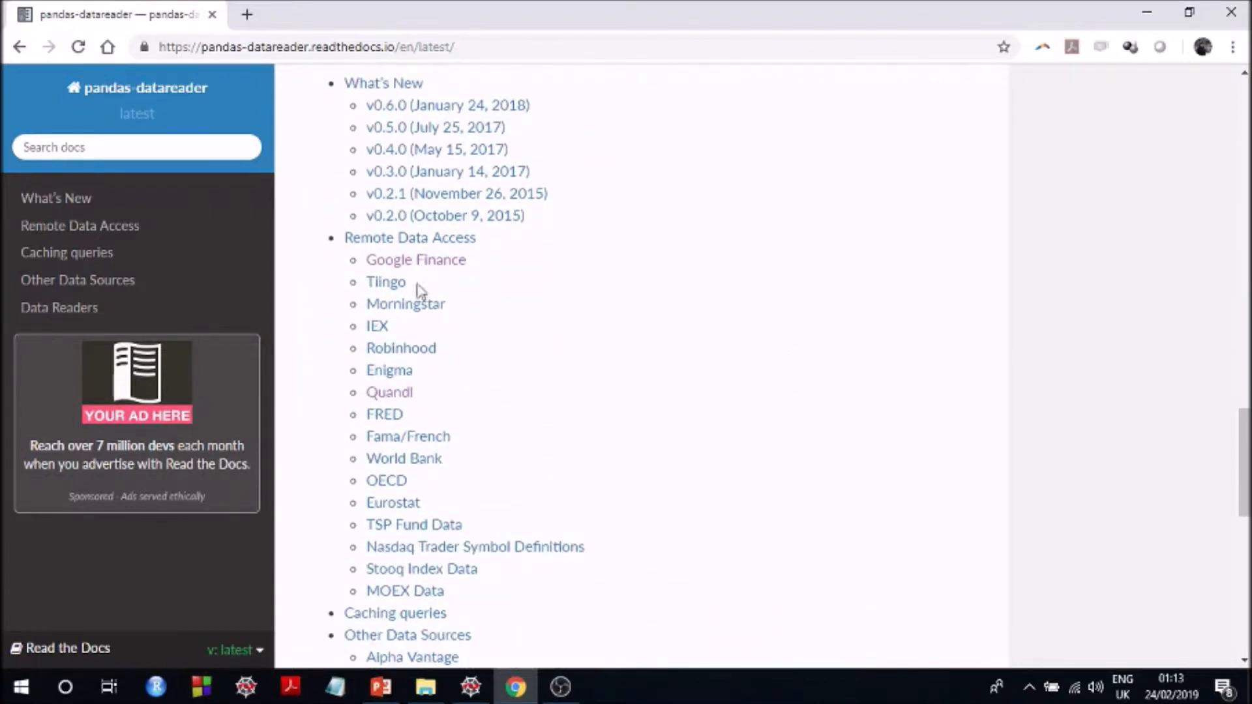
Open the Google Finance section under Remote Data Access and read its DataReader example
left_click(415, 260)
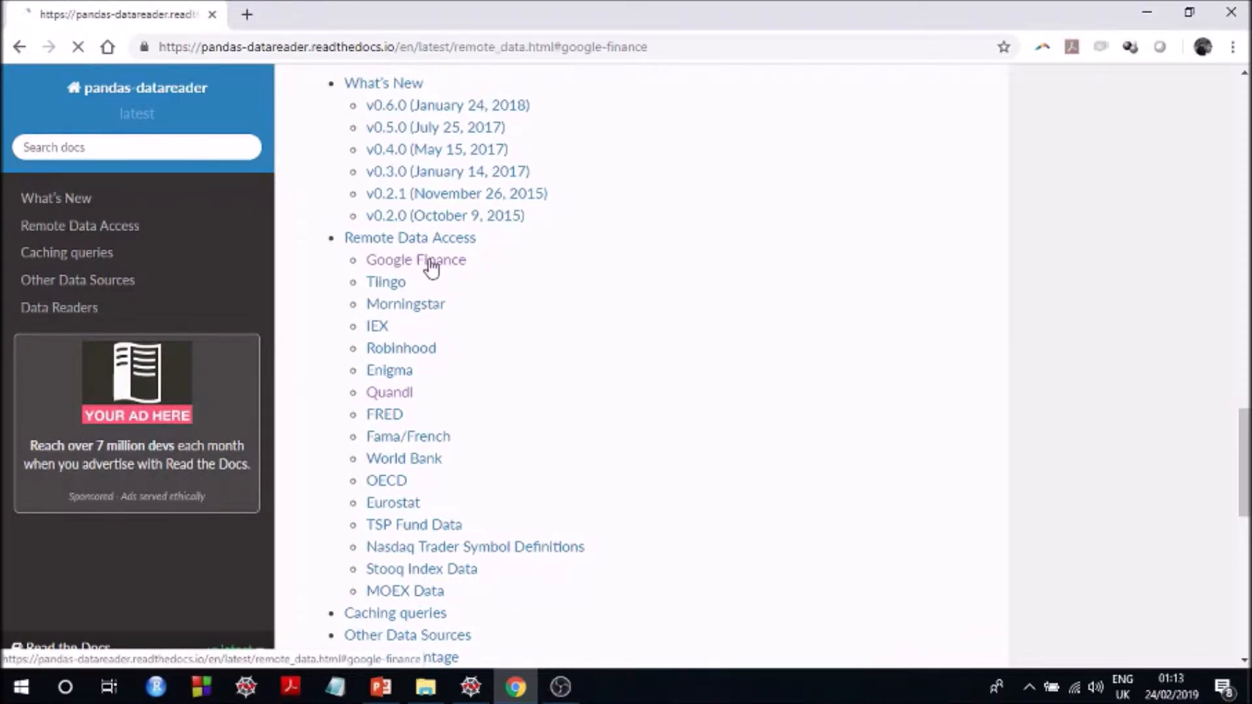
left_click(416, 259)
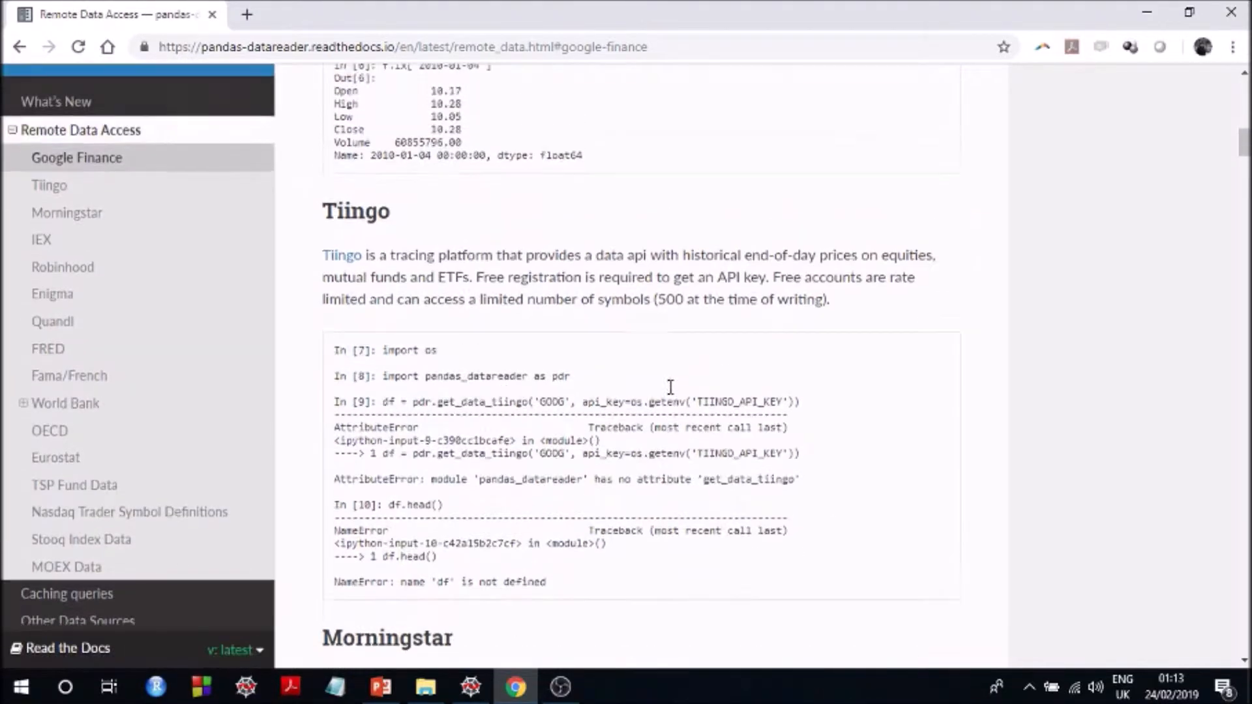
scroll("up", 3)
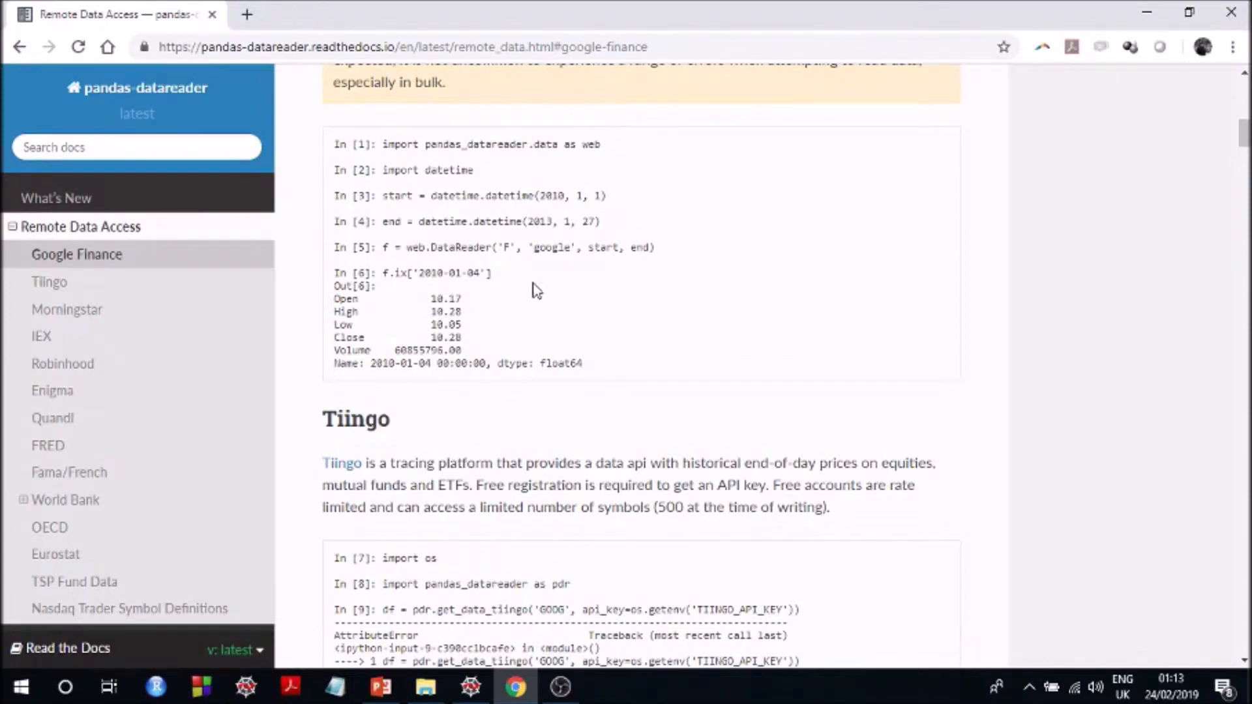
mouse_move(530, 267)
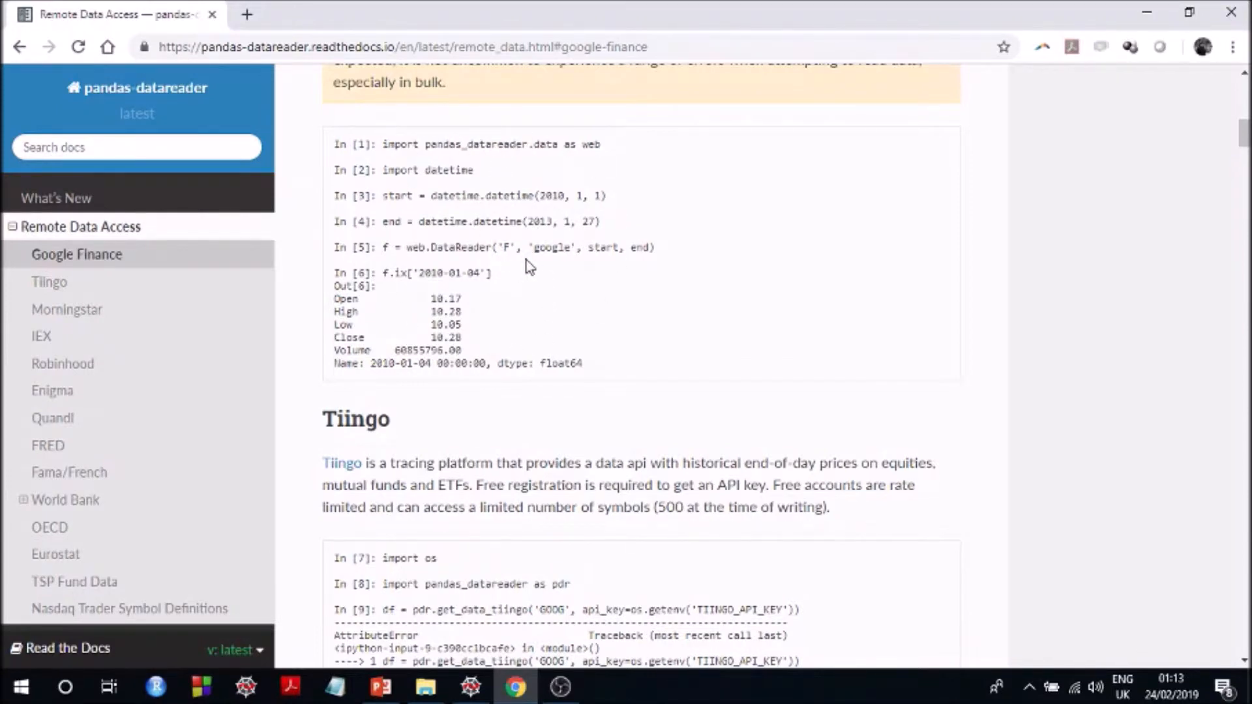
mouse_move(555, 300)
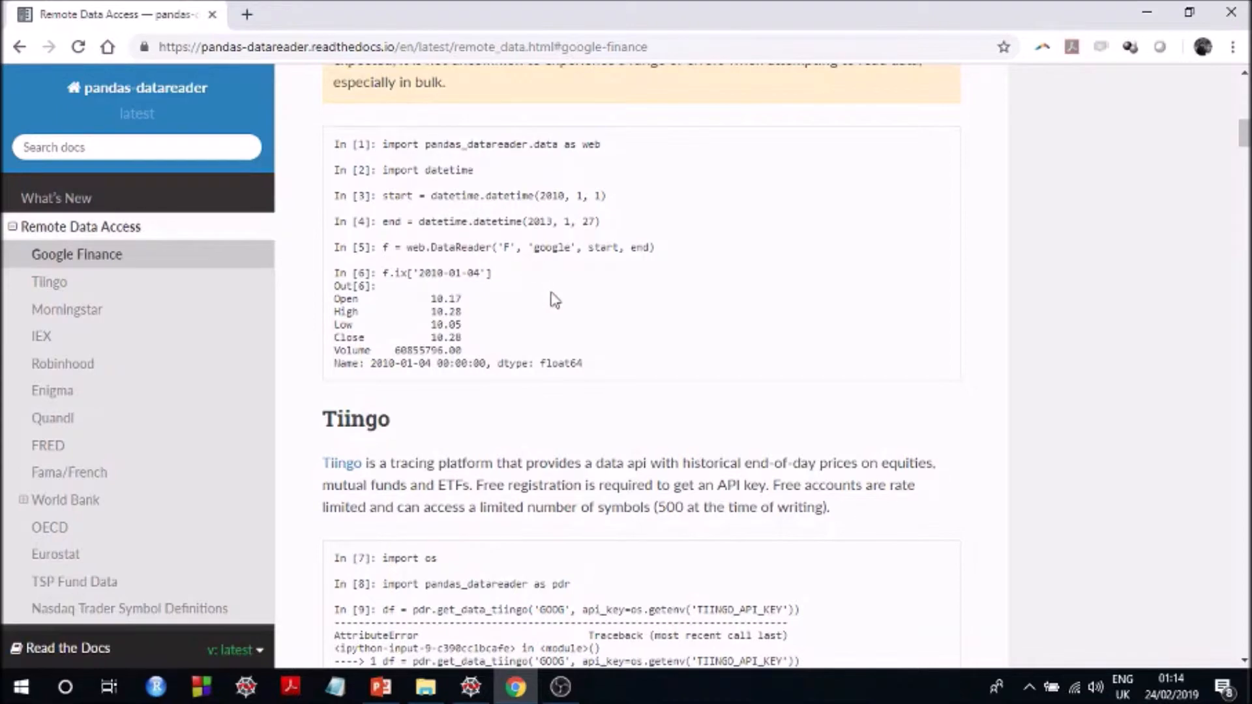
scroll("up", 3)
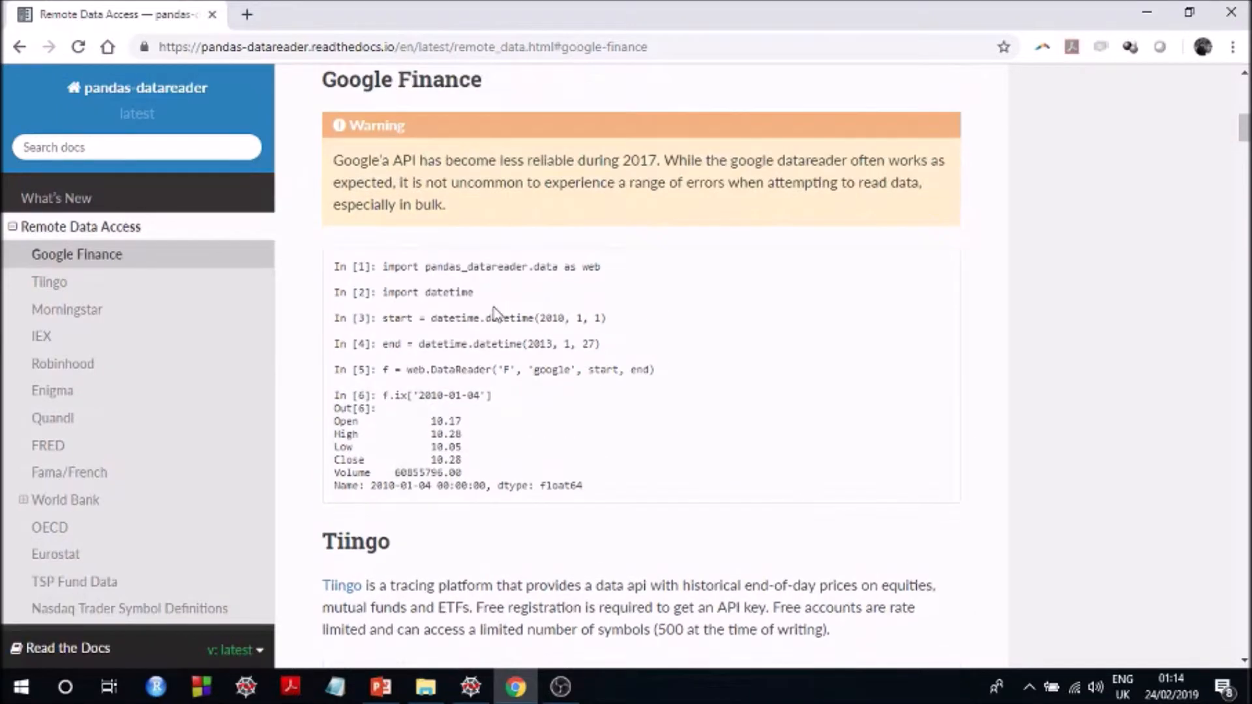
scroll("down", 3)
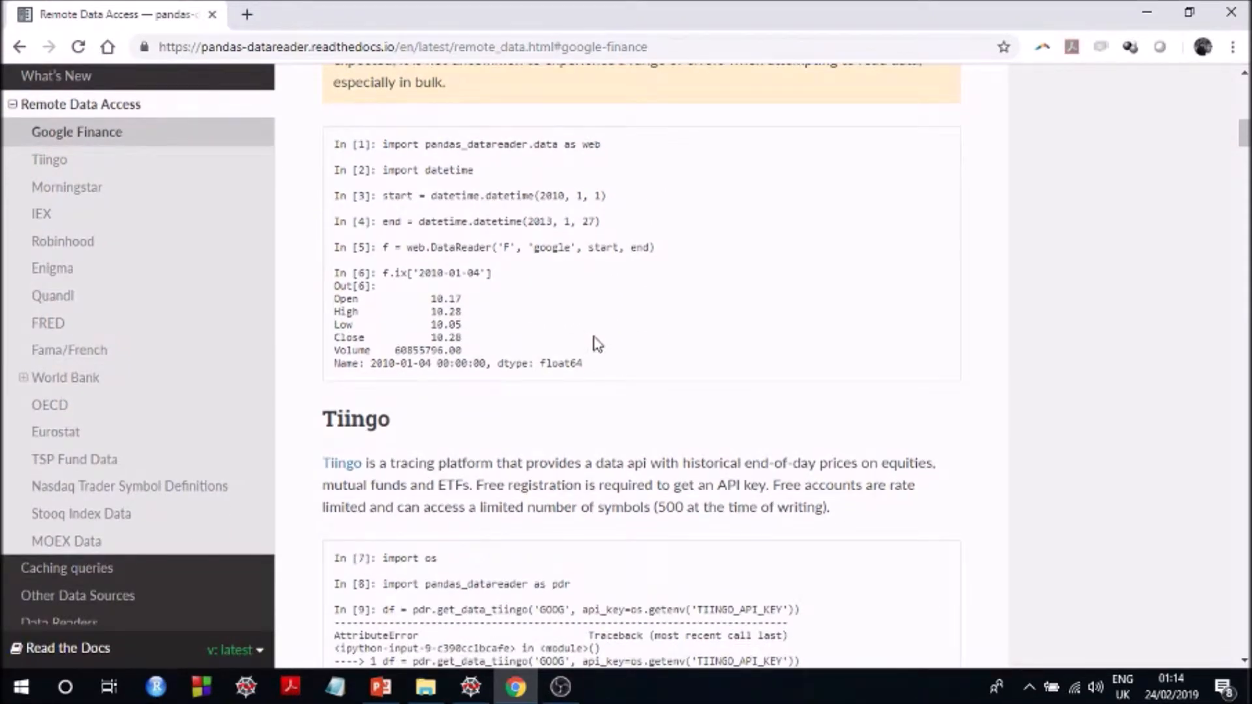
mouse_move(631, 363)
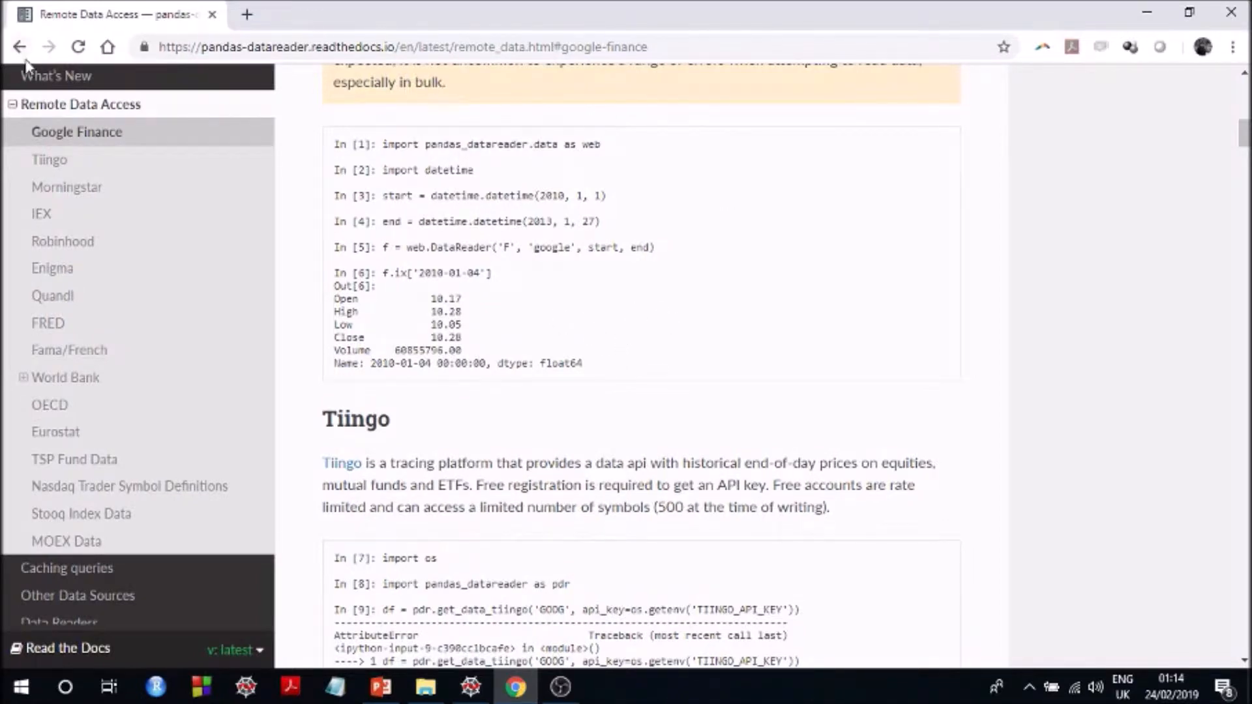
Go back to the docs home page and scroll to the pip install pandas-datareader command
left_click(19, 46)
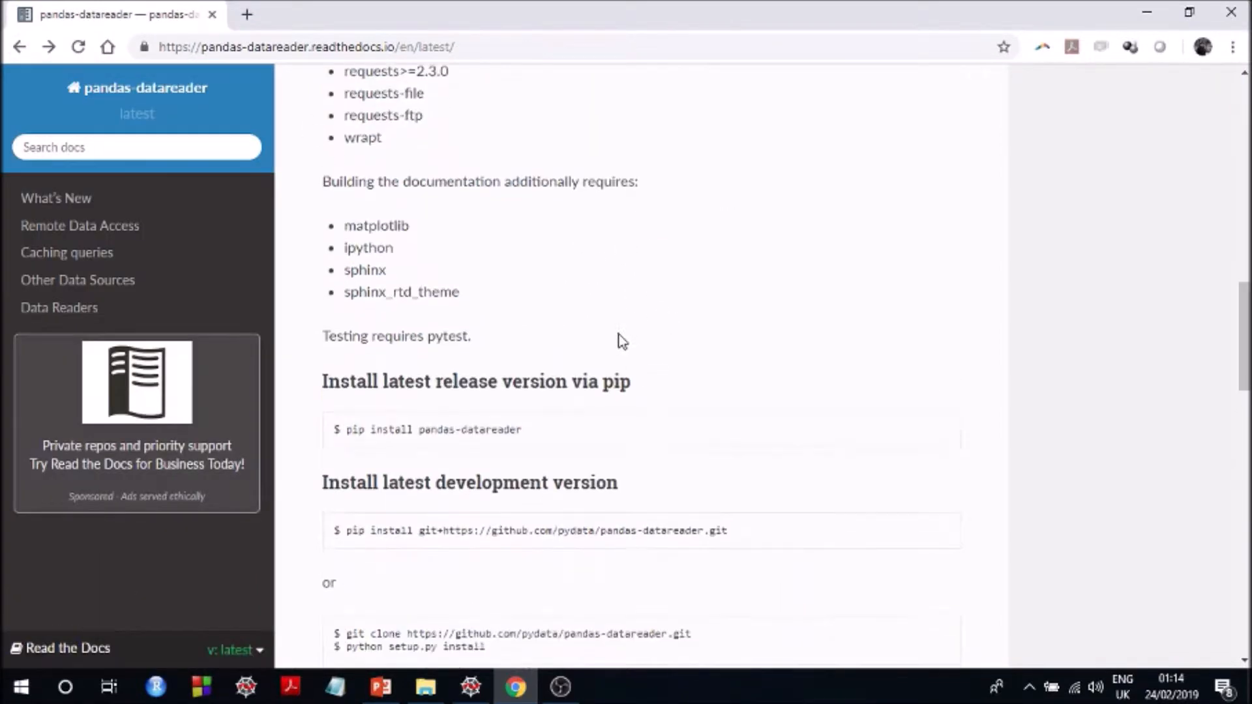
scroll("down", 3)
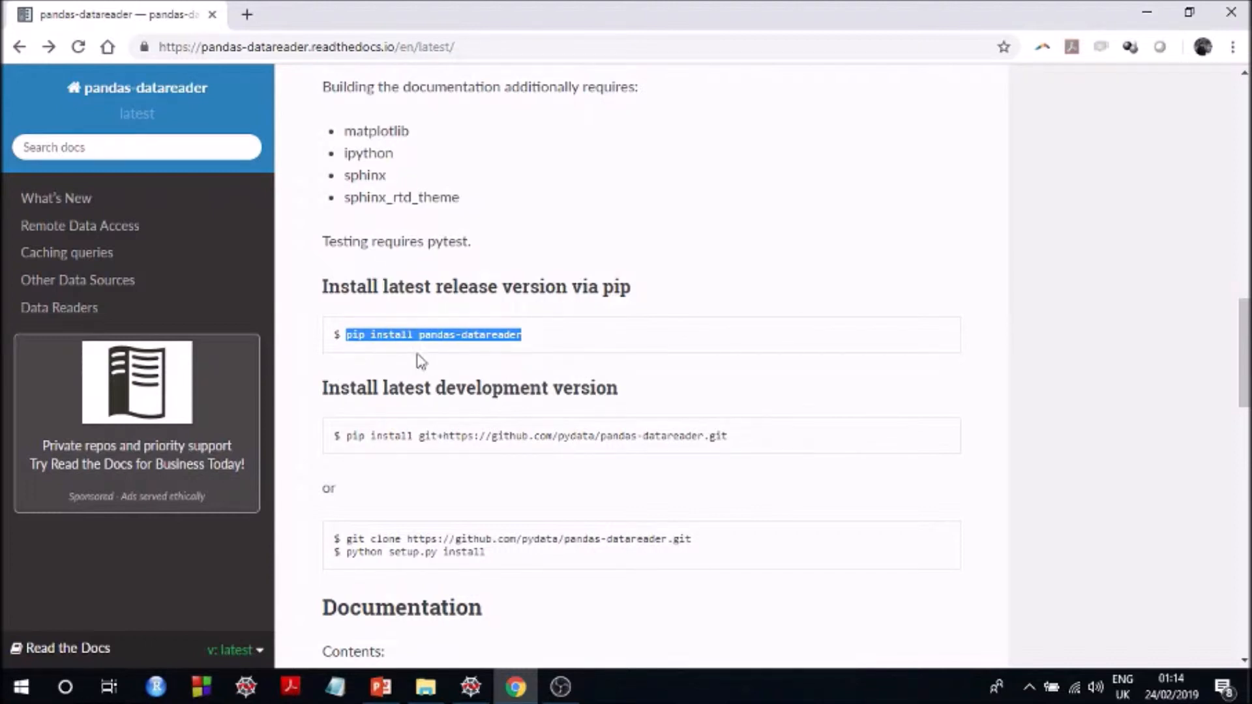
mouse_move(505, 361)
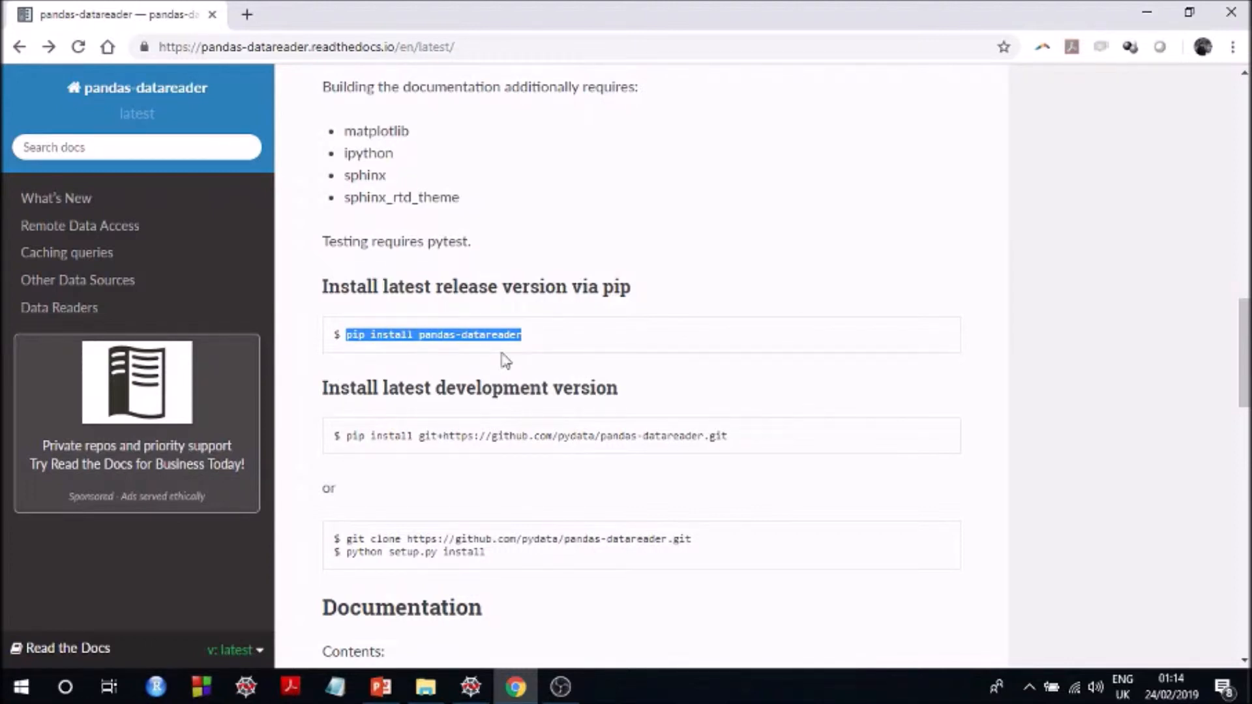
mouse_move(470, 686)
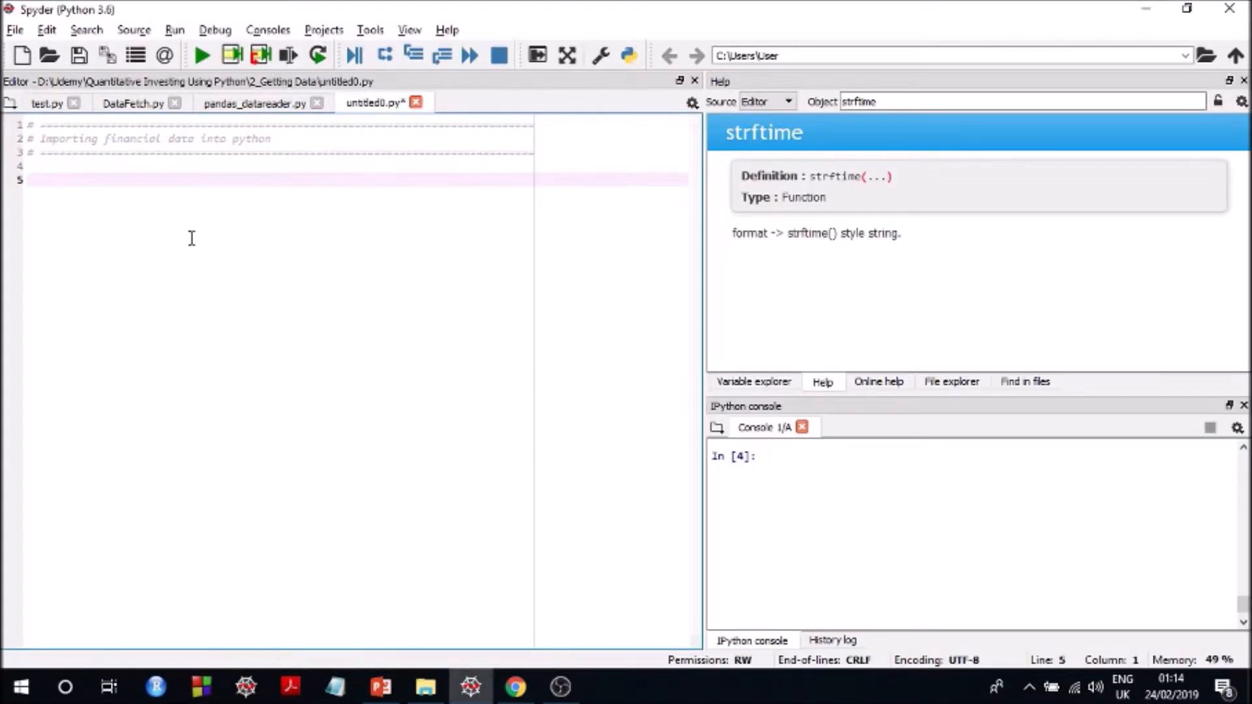
type("pip install pandas-datareader")
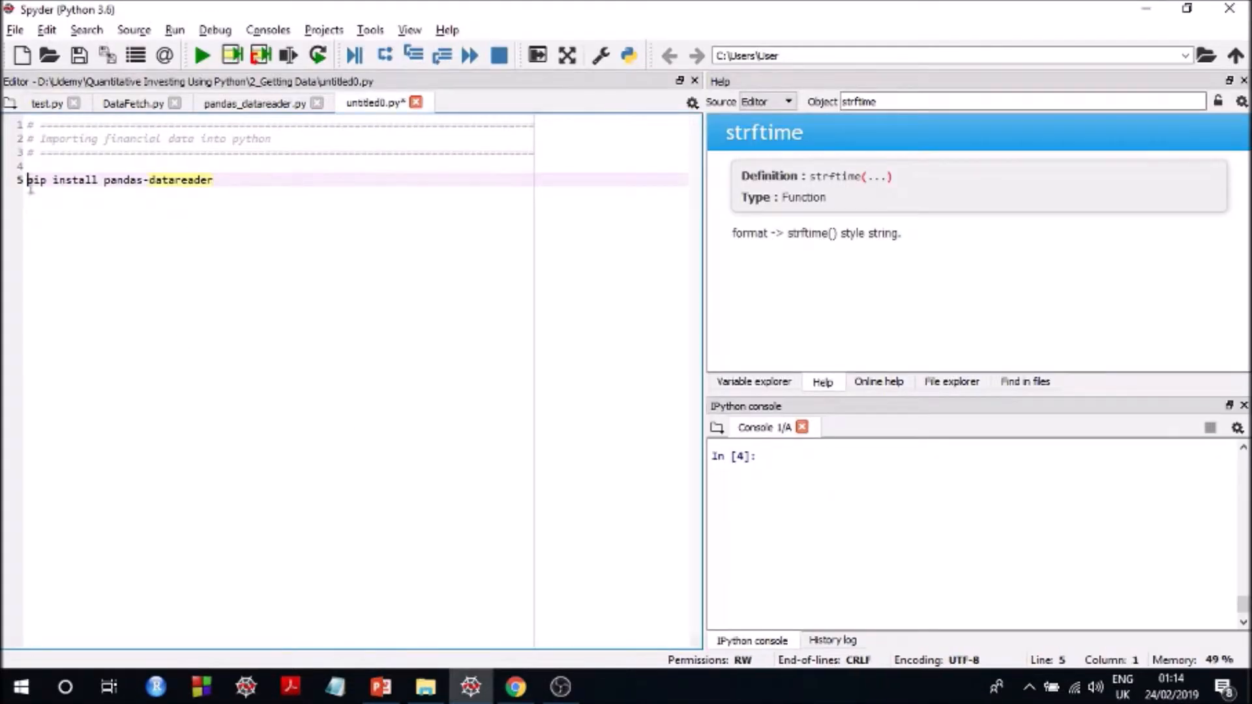
type("!")
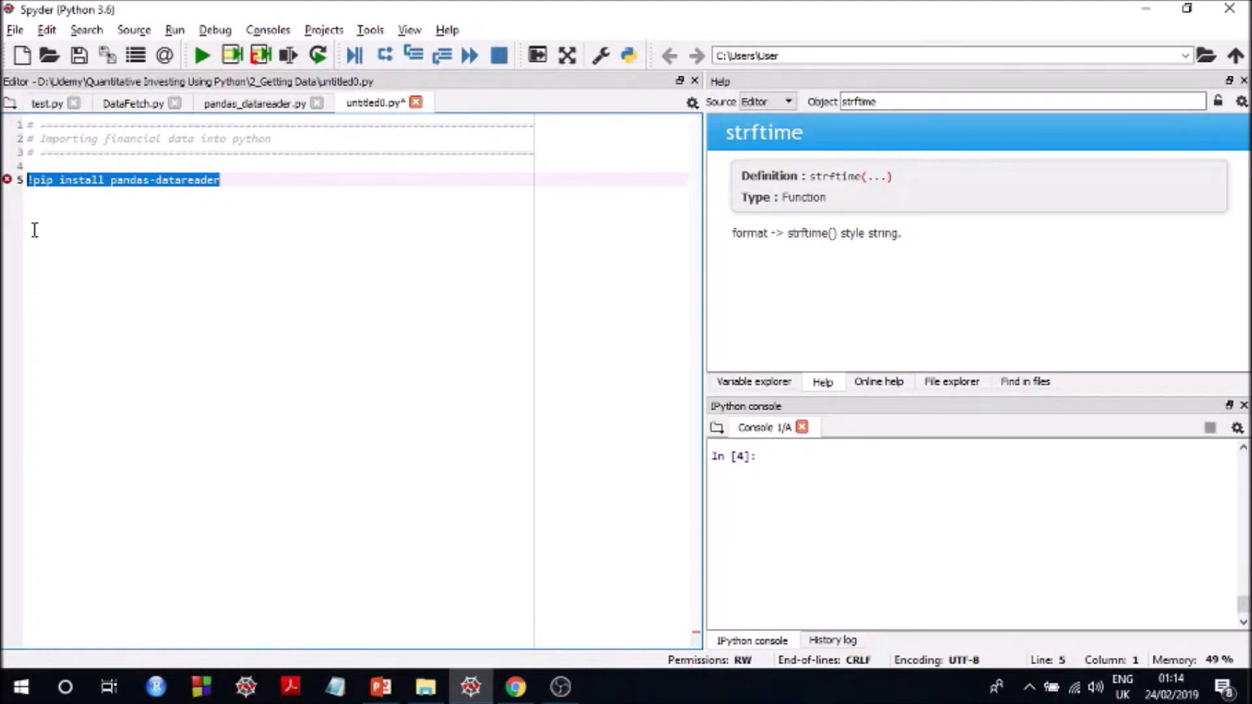
mouse_move(35, 199)
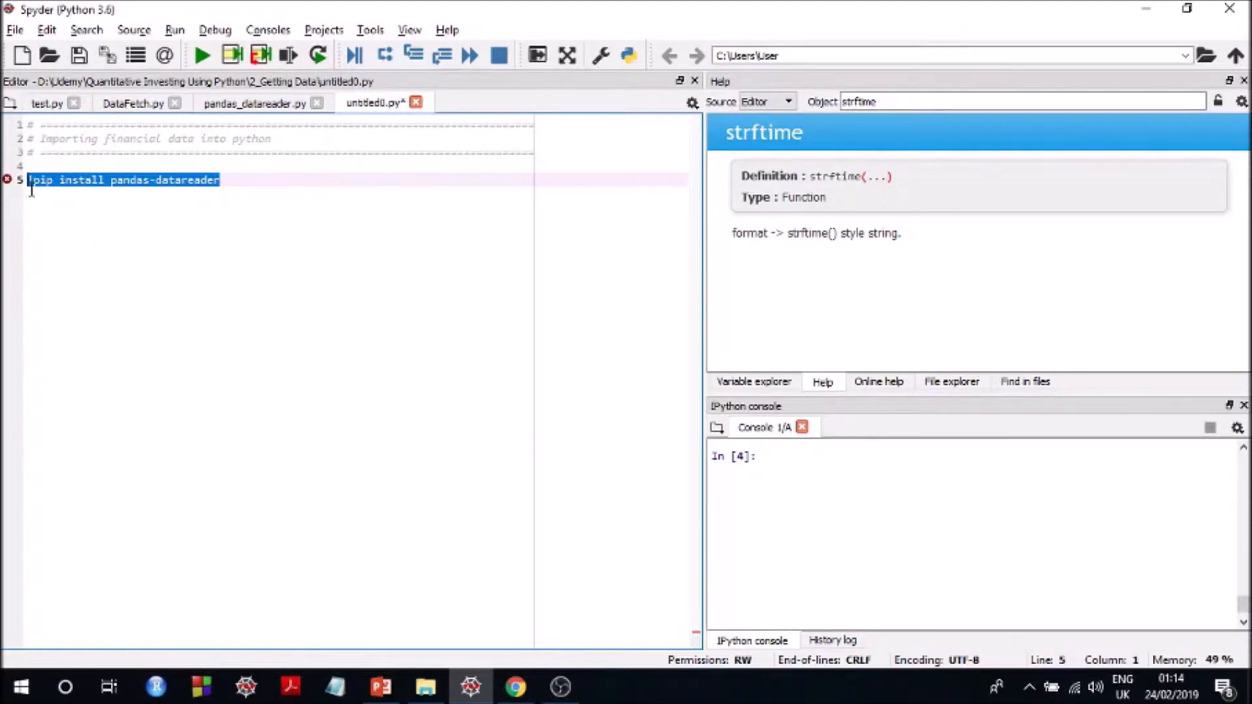
mouse_move(411, 197)
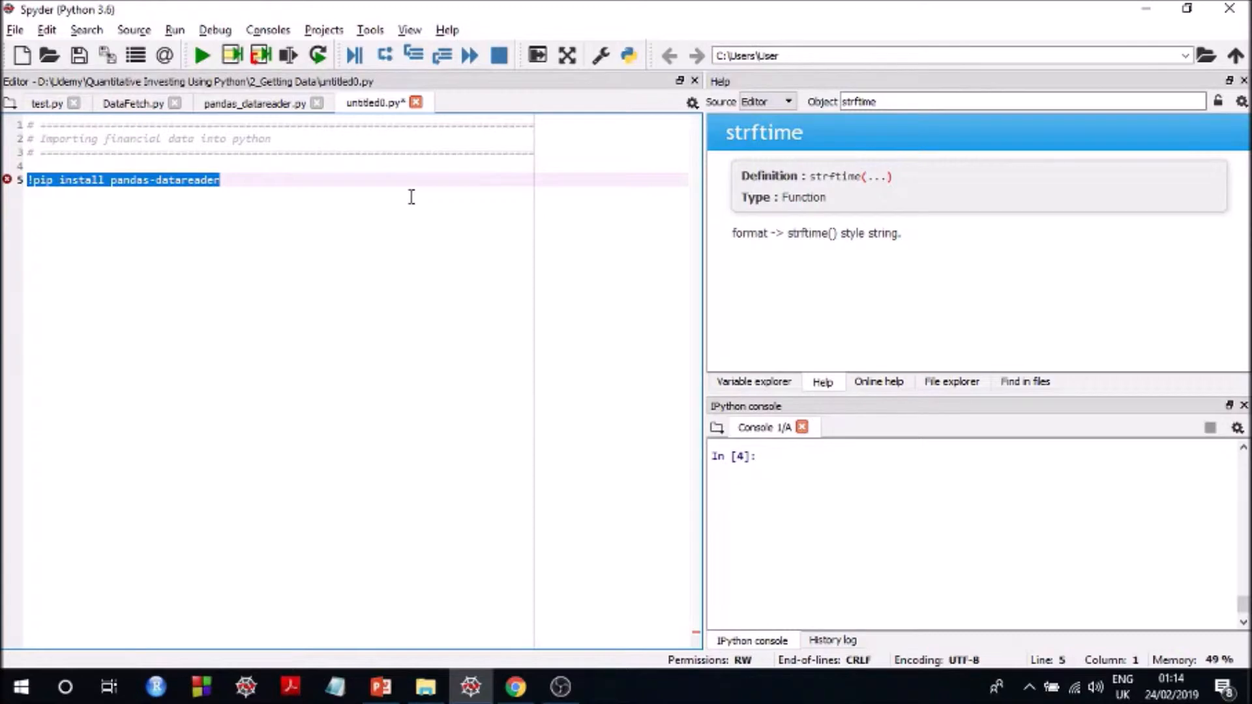
mouse_move(480, 289)
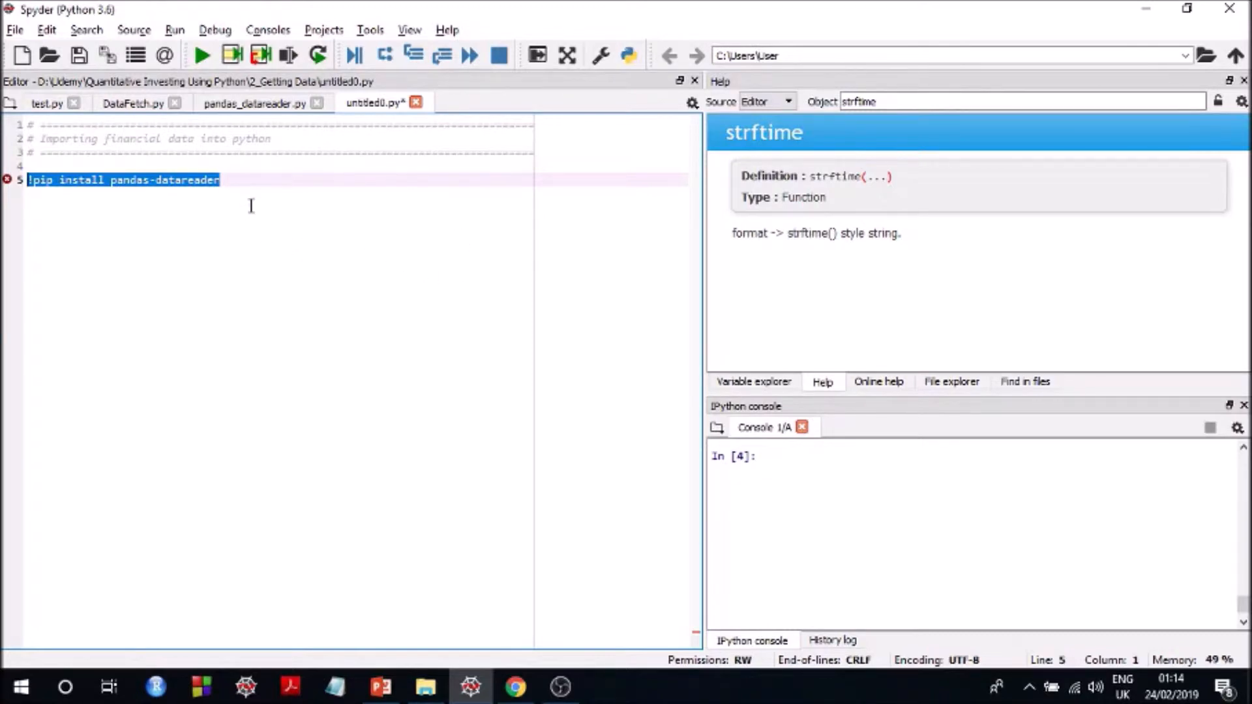
left_click(239, 180)
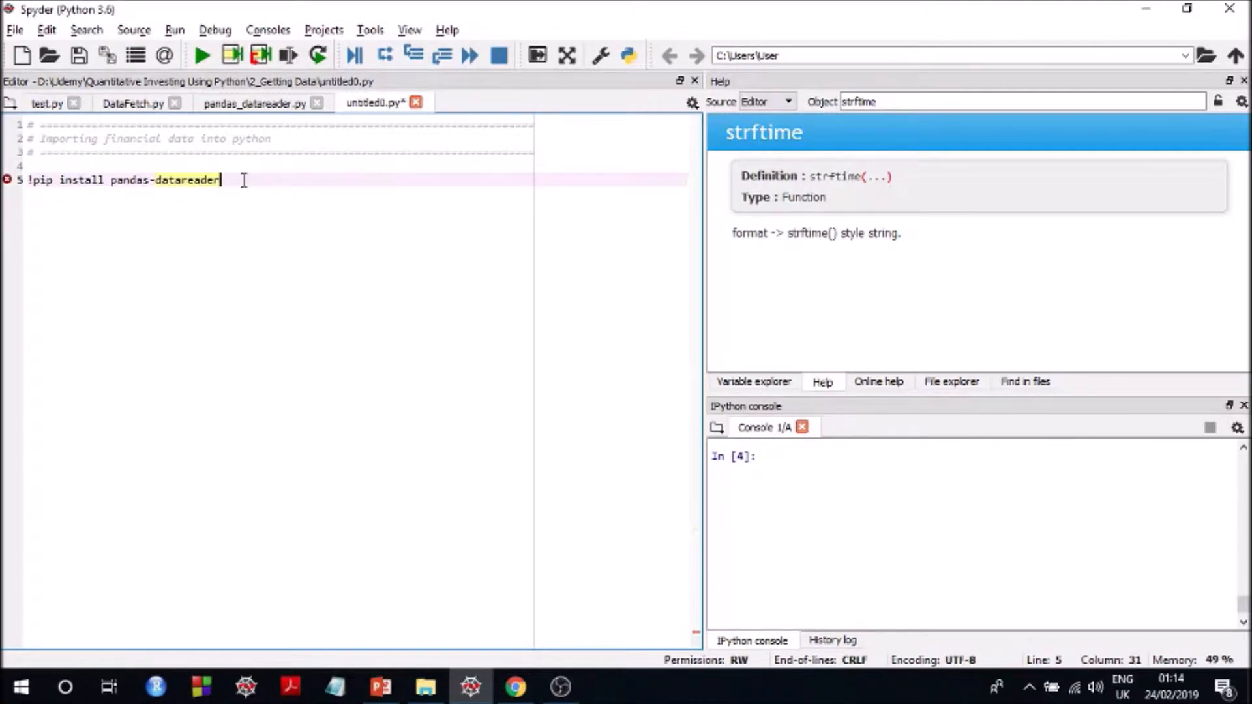
key("Backspace")
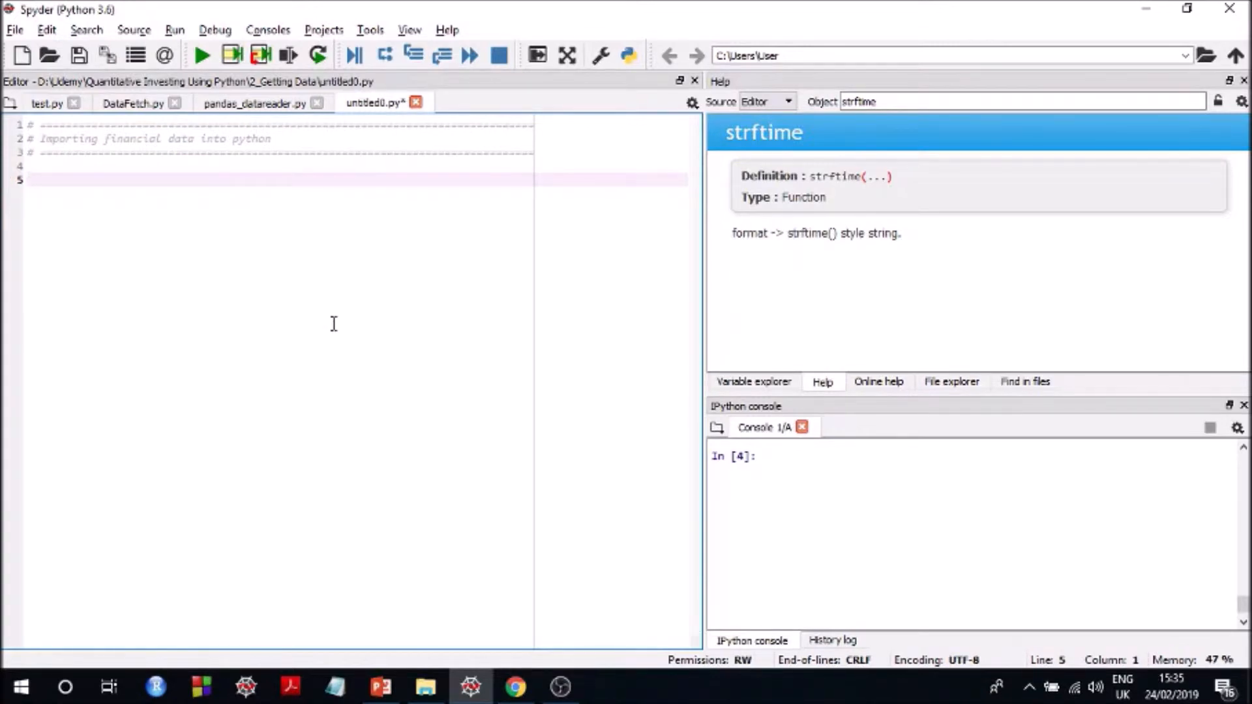
Write 'import pandas_datareader.data as pdr' and 'import datetime as dt' in the script
type("import")
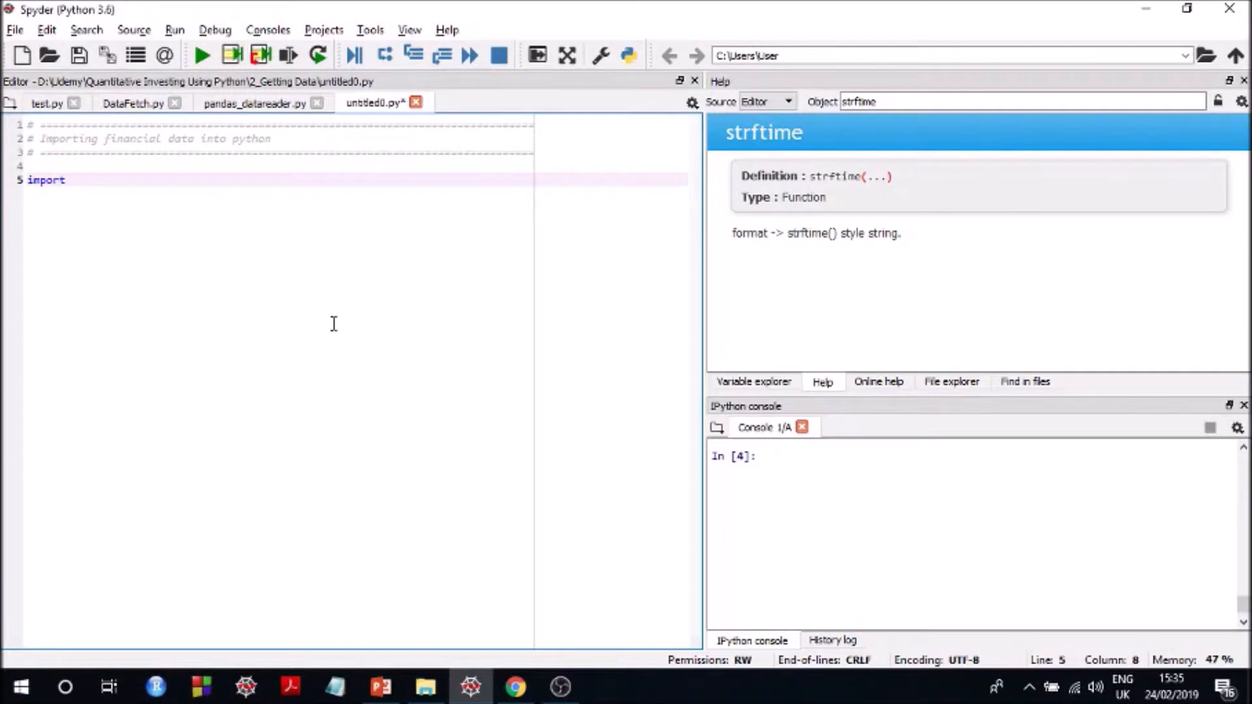
type("pandas")
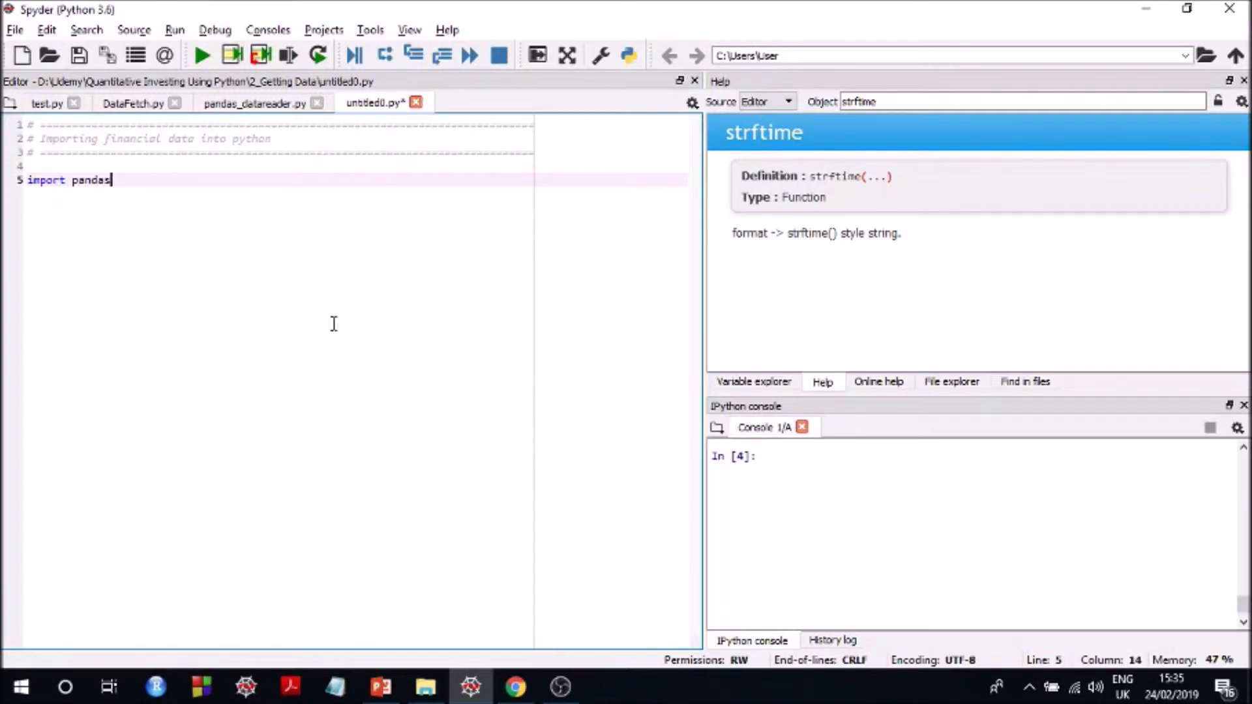
type("_datareader.p")
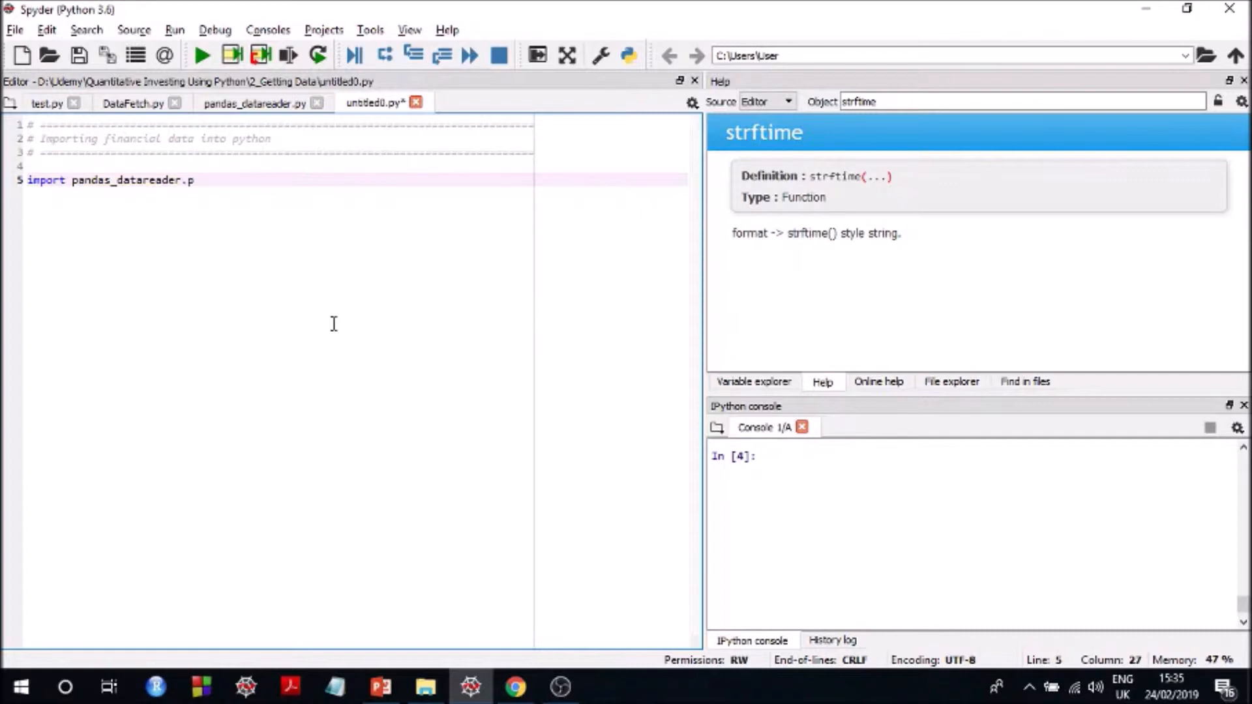
type("ata a")
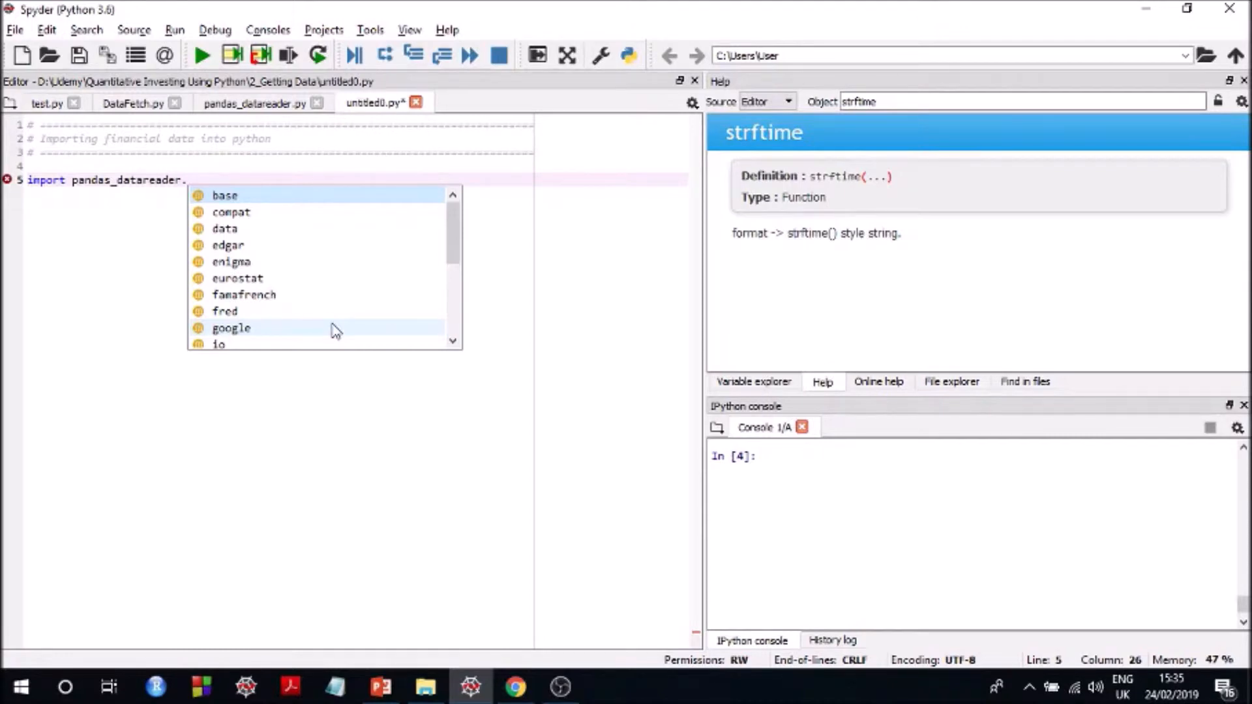
type("dat")
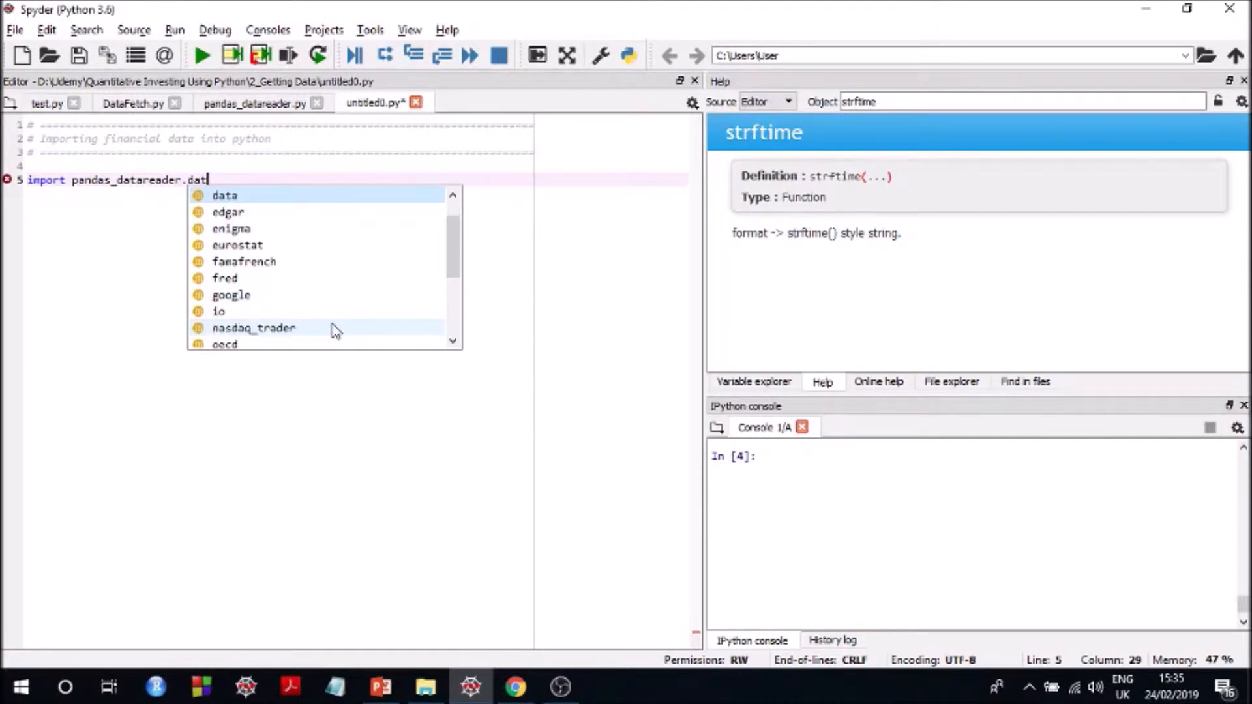
type("a as pdr")
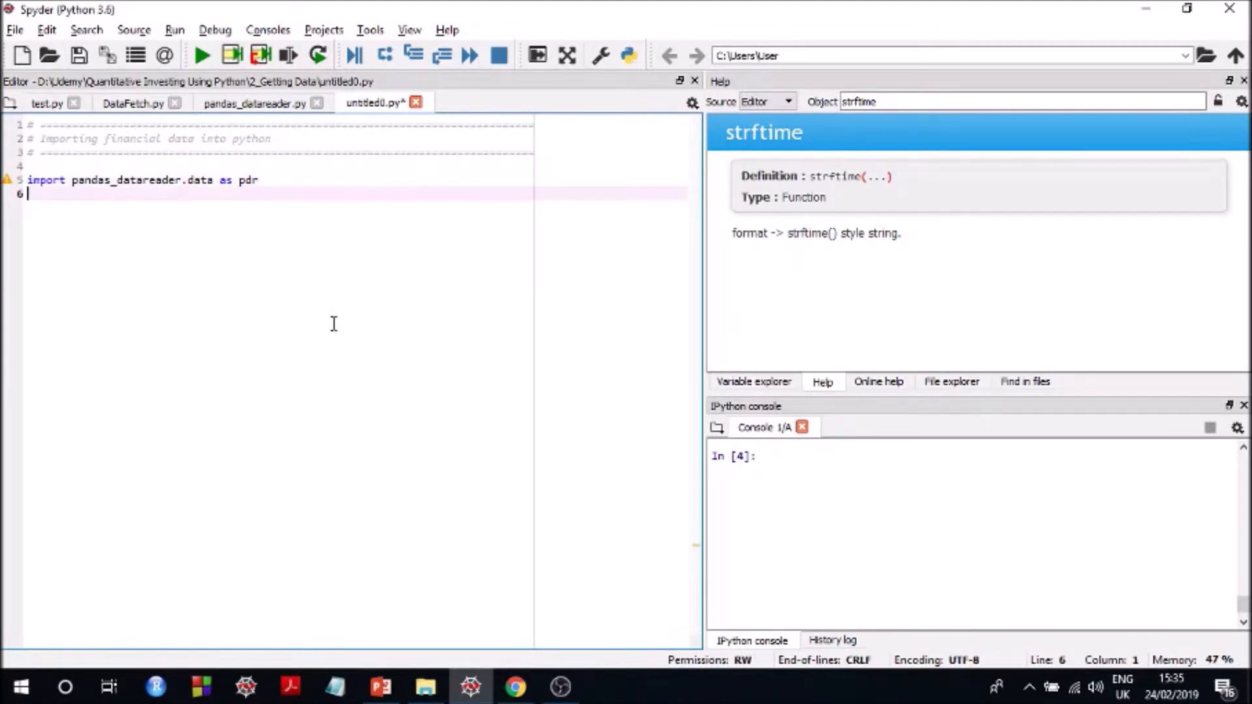
type("import")
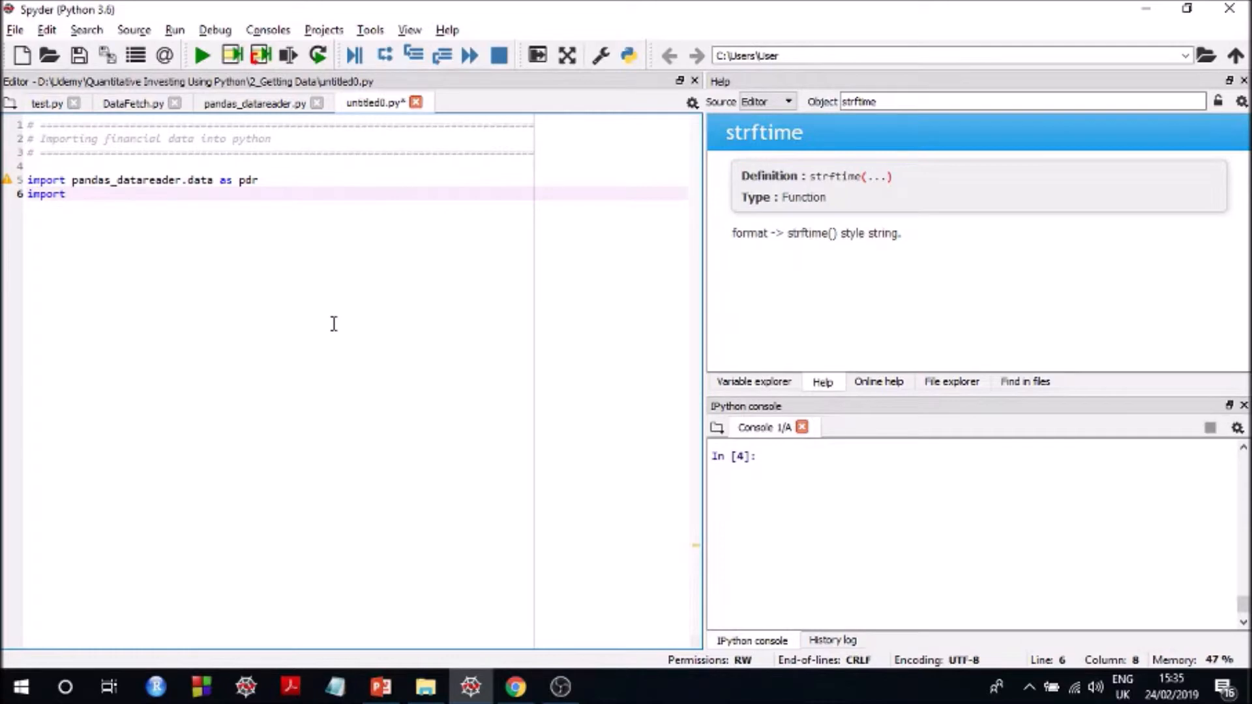
type("datet")
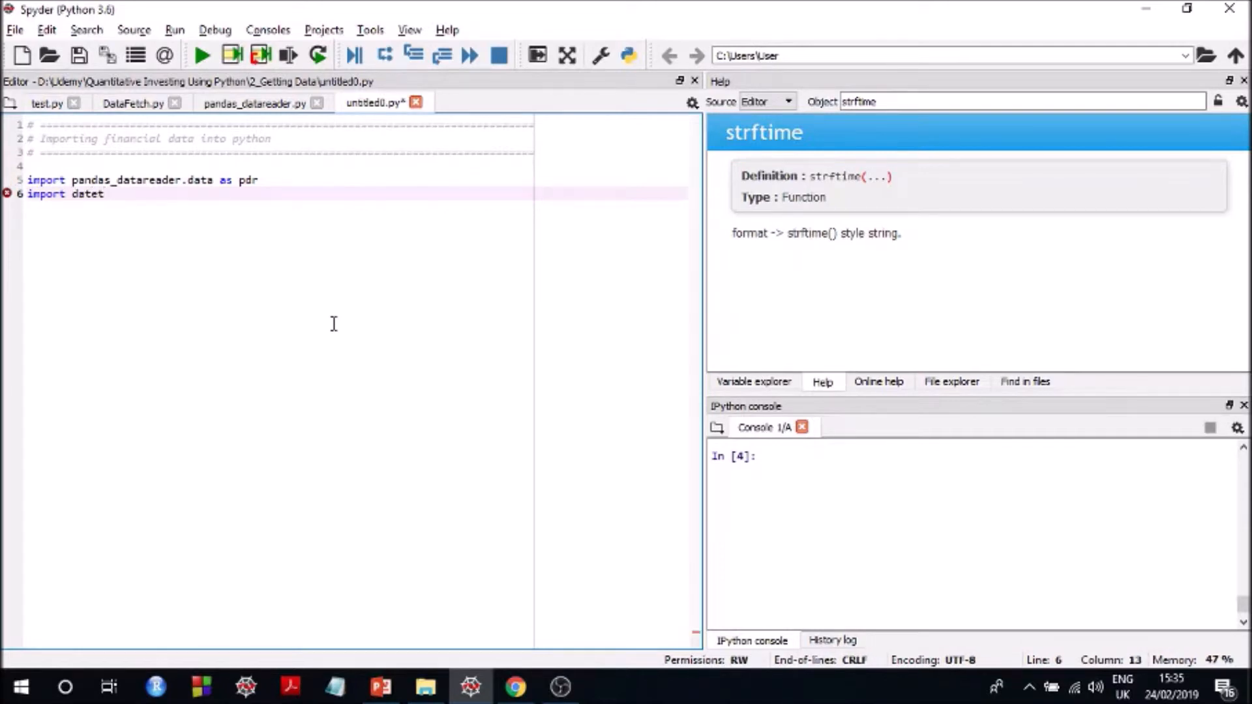
type("ime as dt")
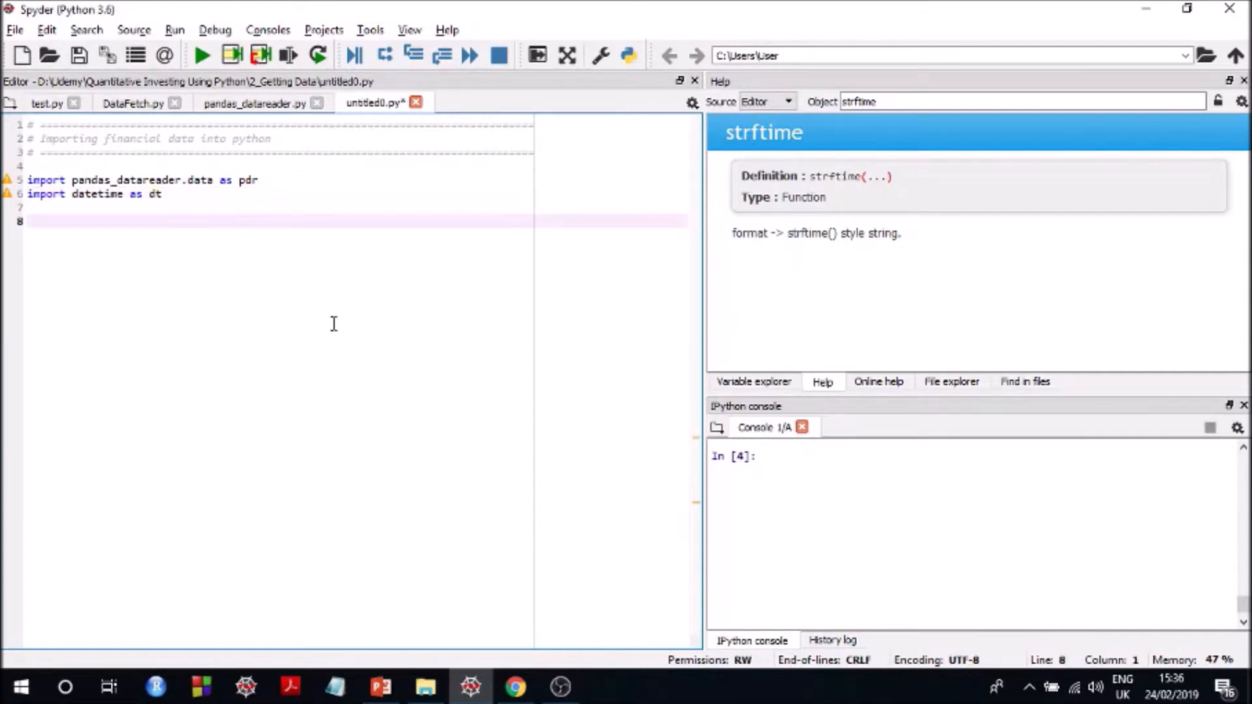
Define ticker = "AMZN" and begin the start_date and end_date lines
type("ticker")
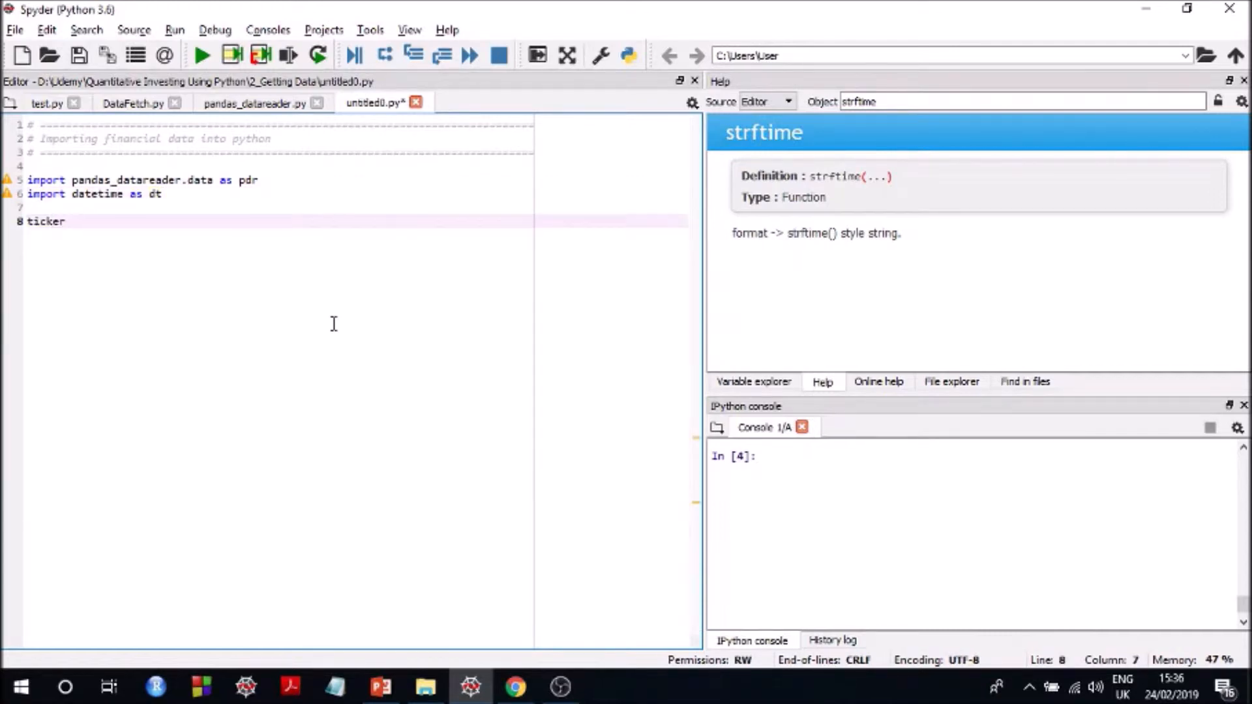
type("=")
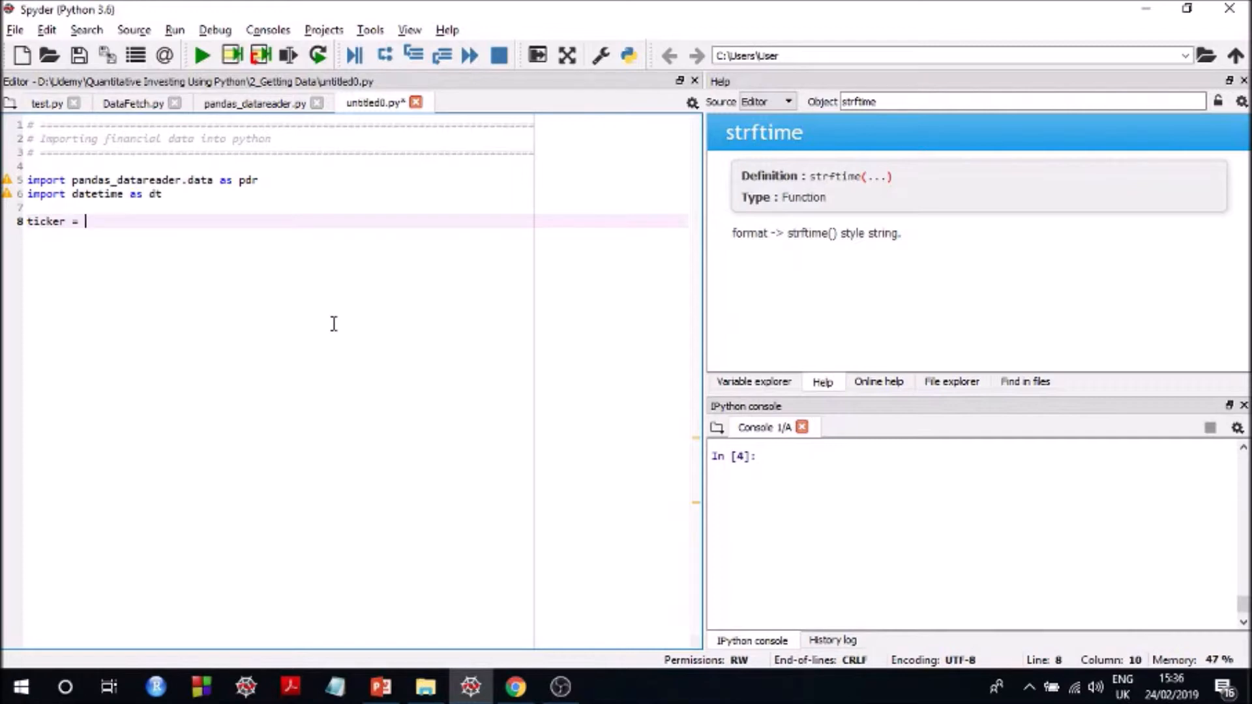
type("\"AMZN")
type("start")
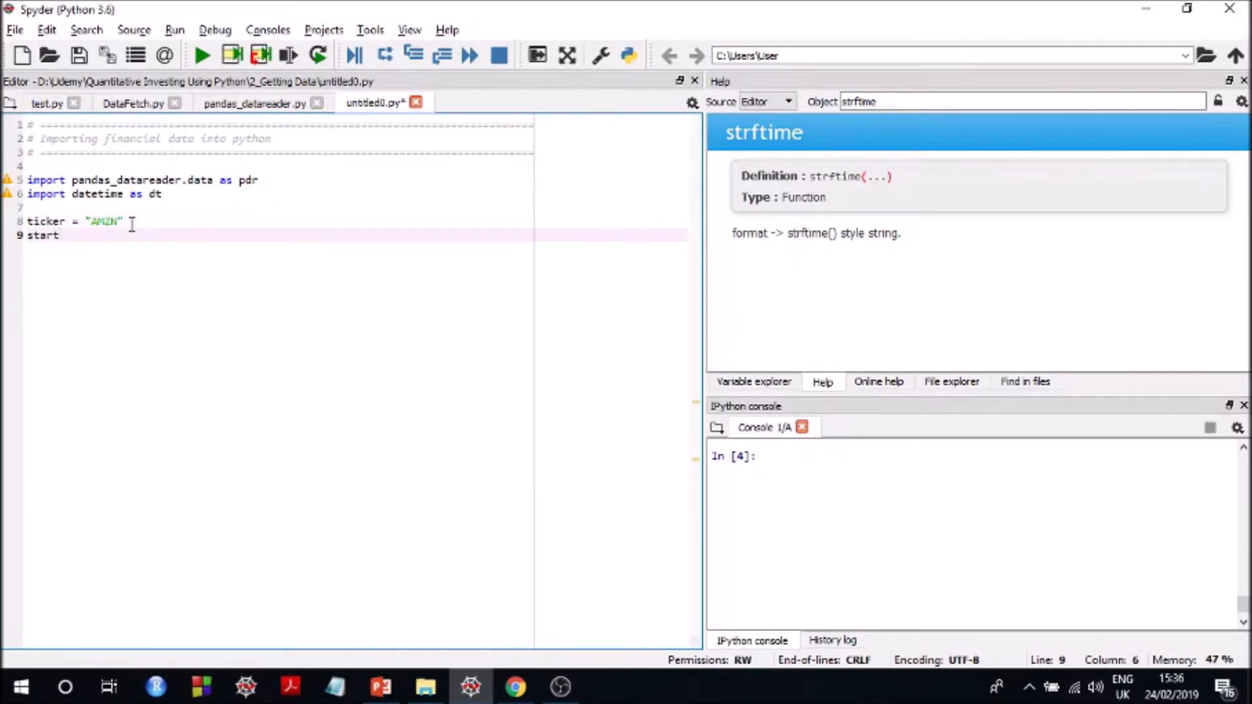
type("_date =")
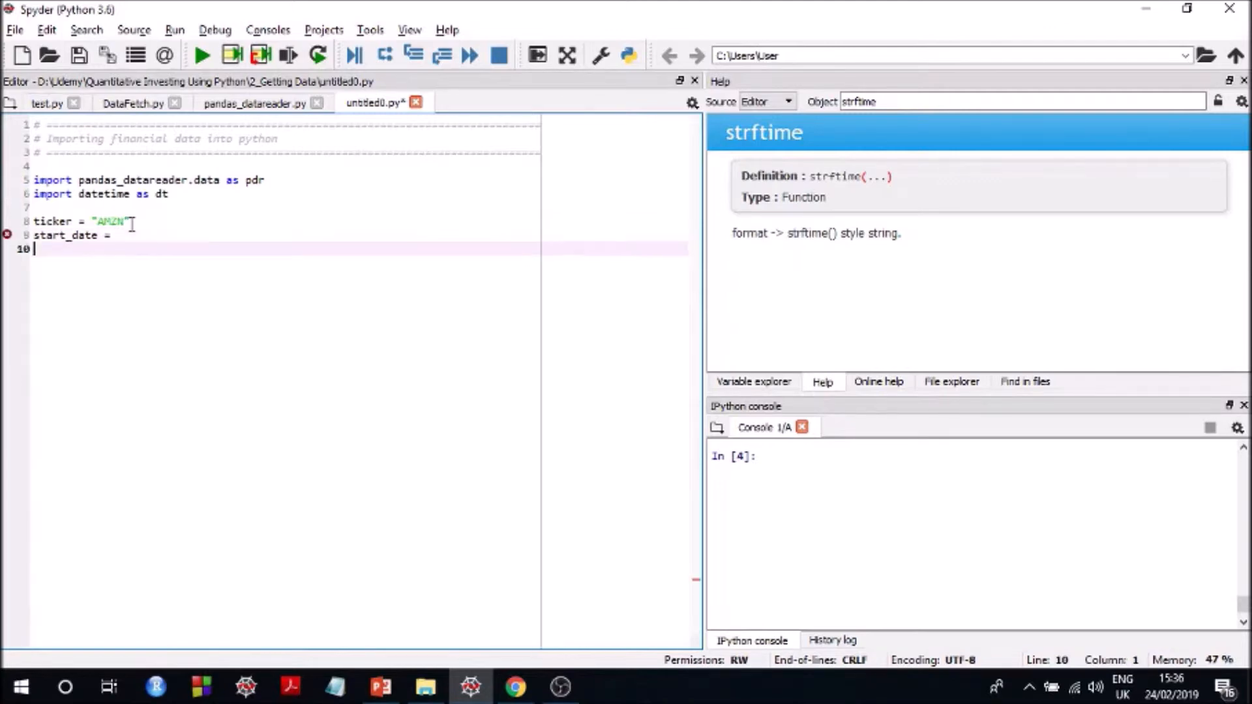
type("end_")
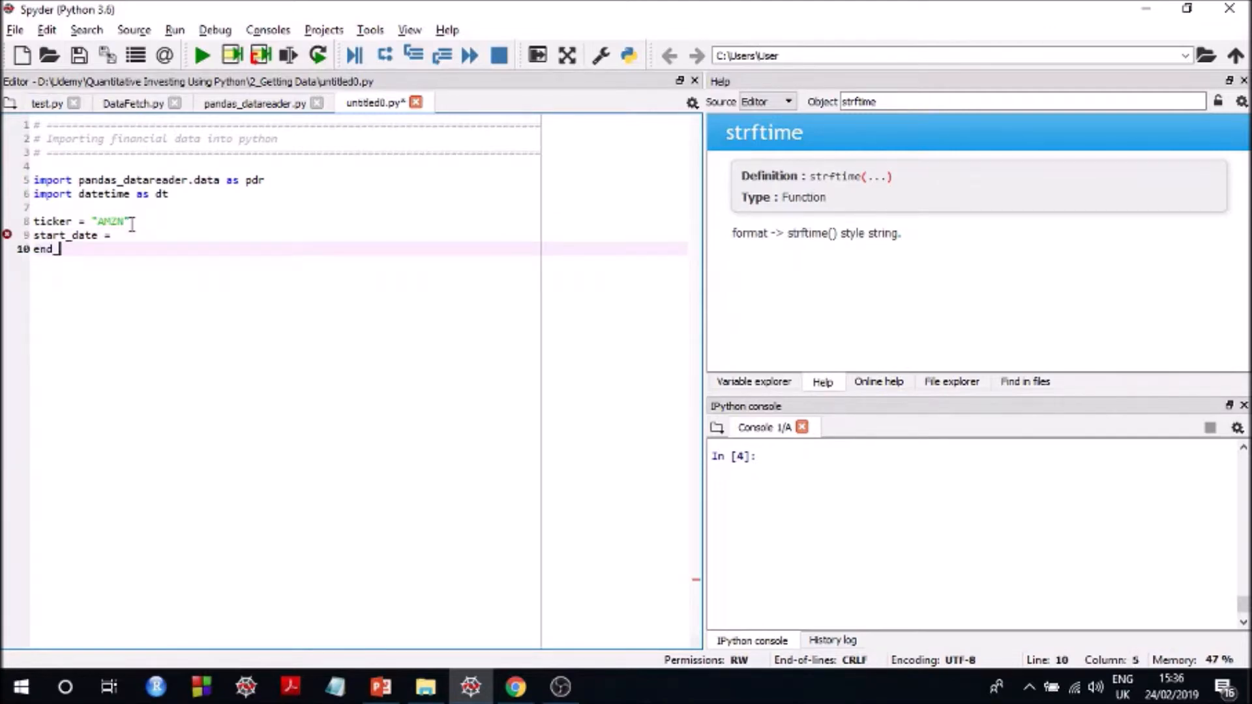
type("_d")
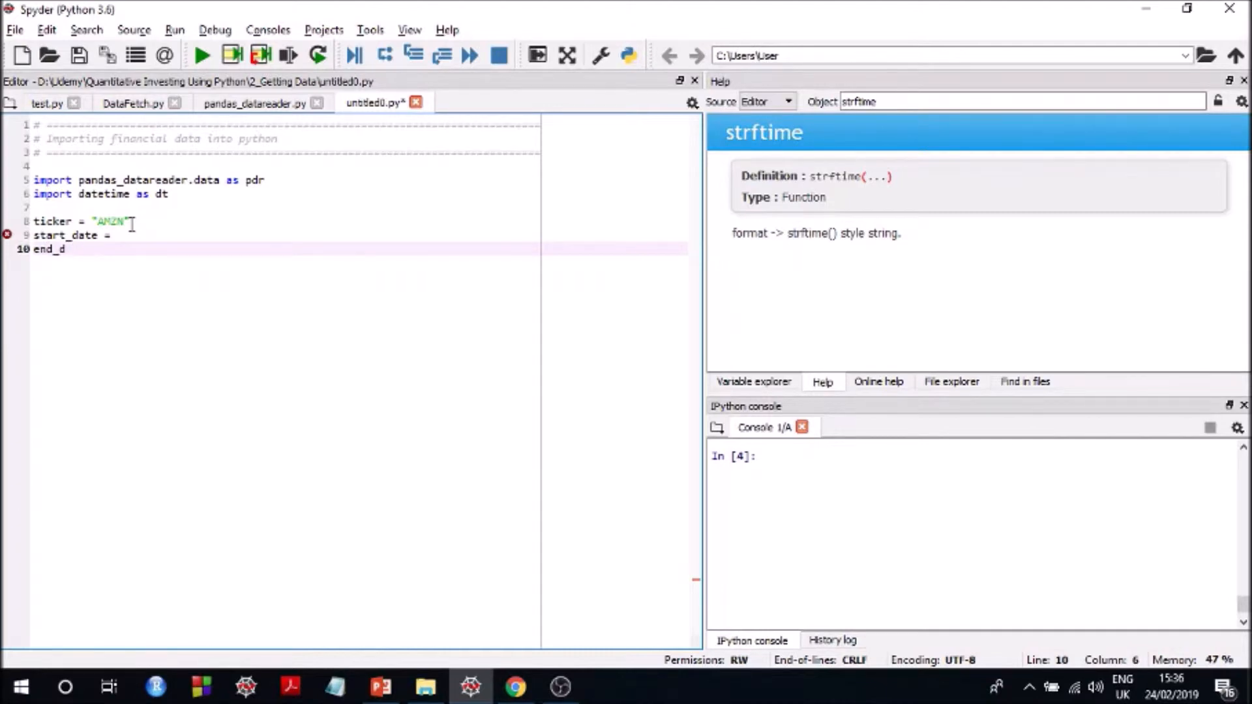
type("ate =")
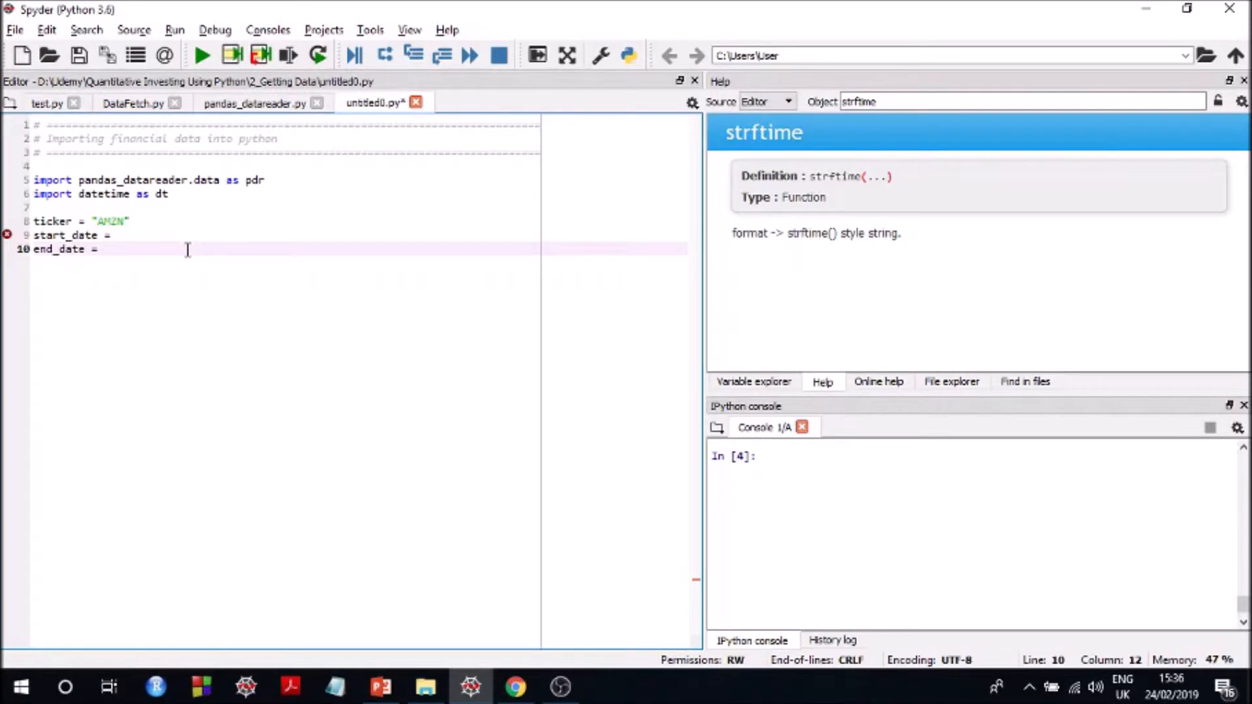
Set end_date to dt.date.today() and select the two import lines
type("dt")
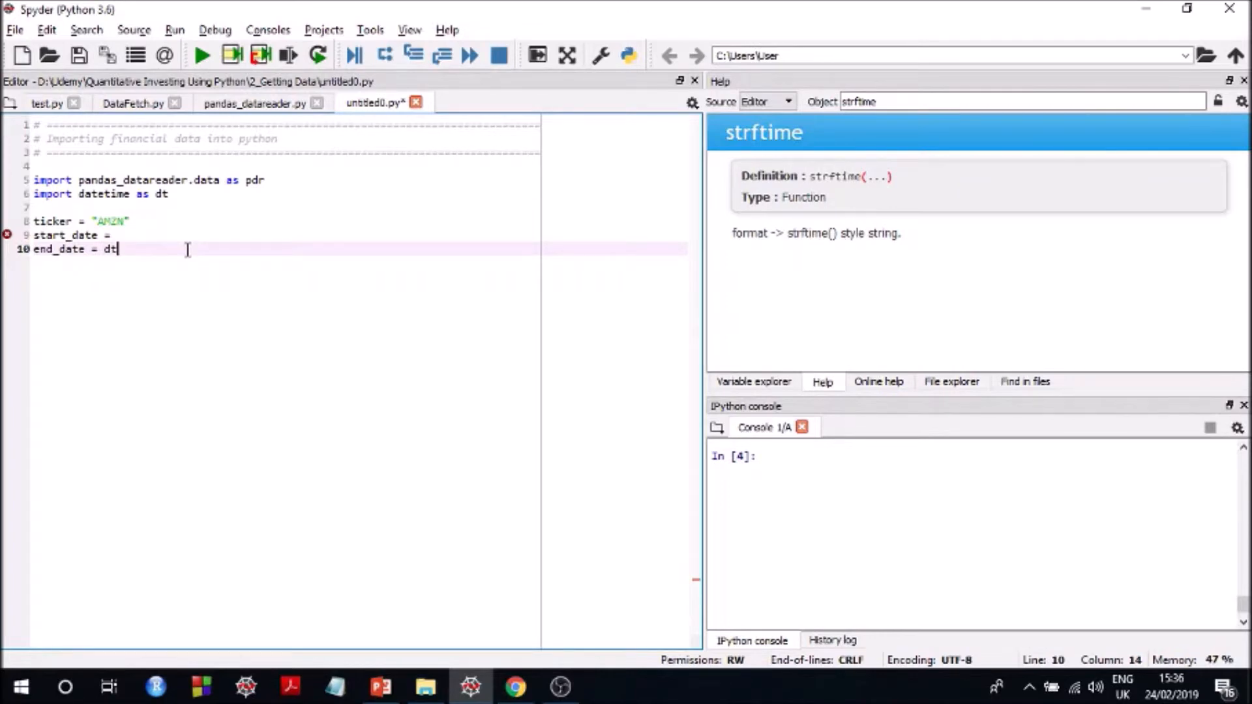
type(".")
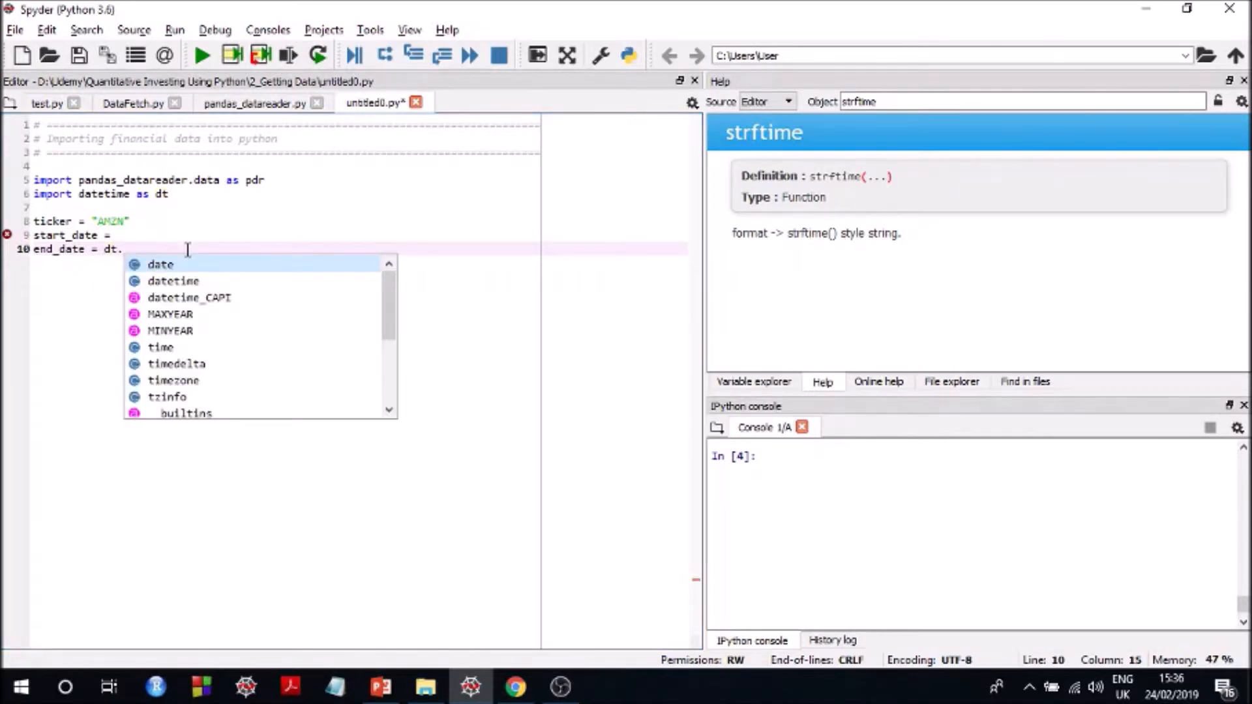
mouse_move(176, 270)
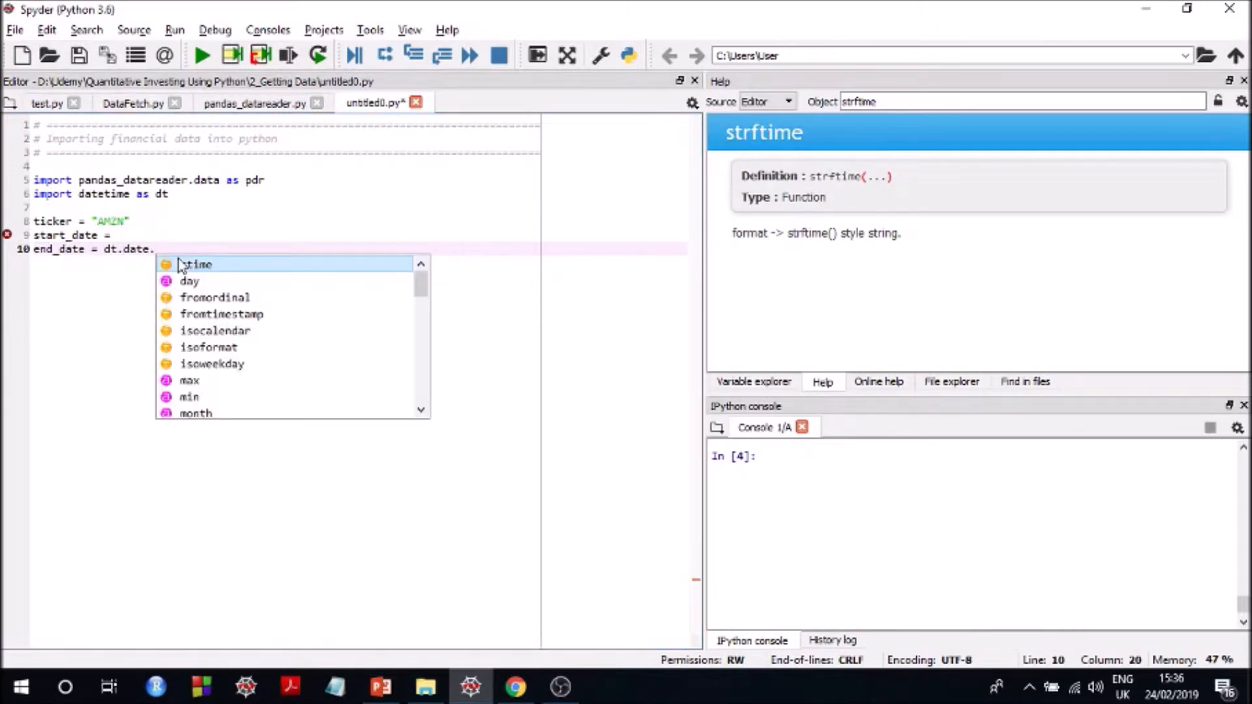
type("today")
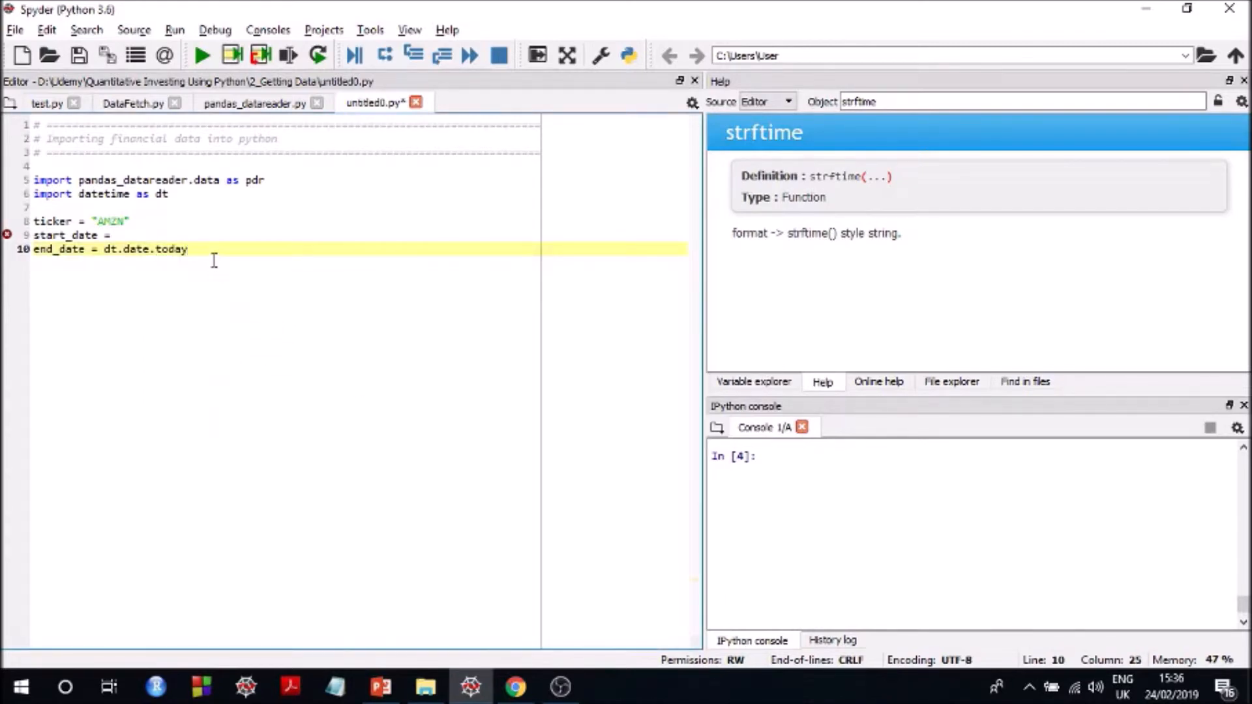
type("()")
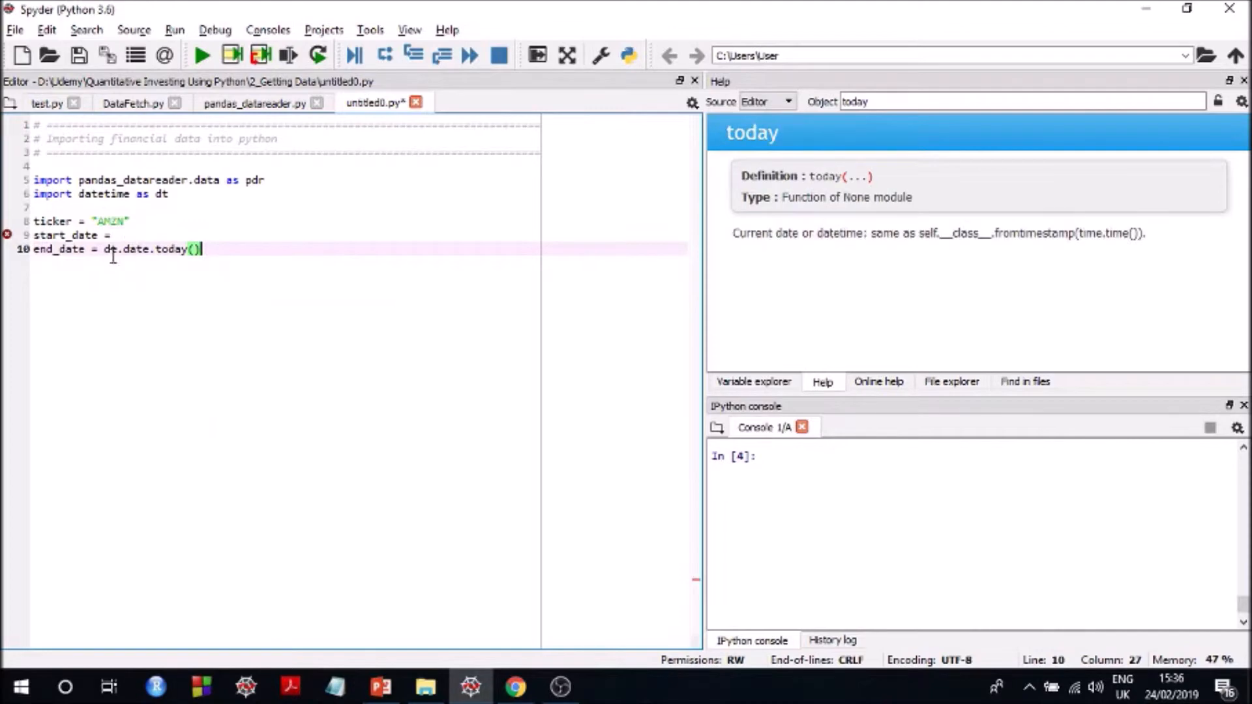
left_click_drag(35, 180, 168, 195)
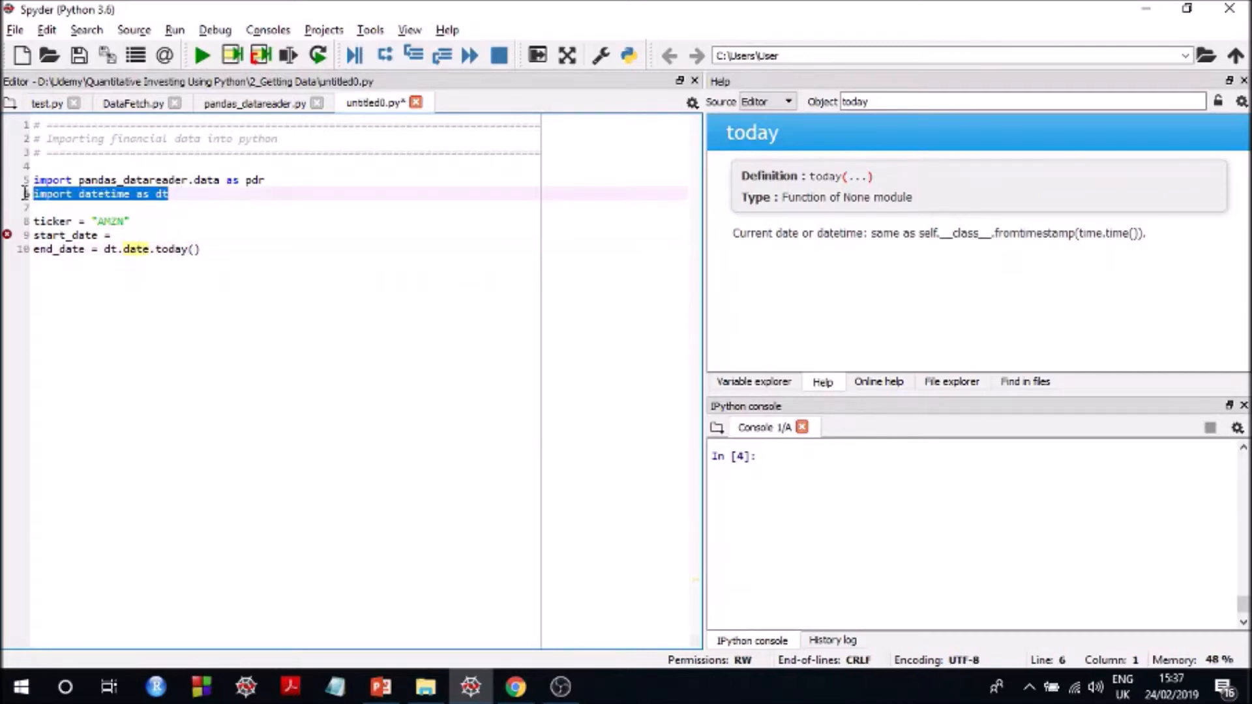
Run the imports with F9 and confirm dt.date.today() returns datetime.date(2019, 2, 24)
key("f9")
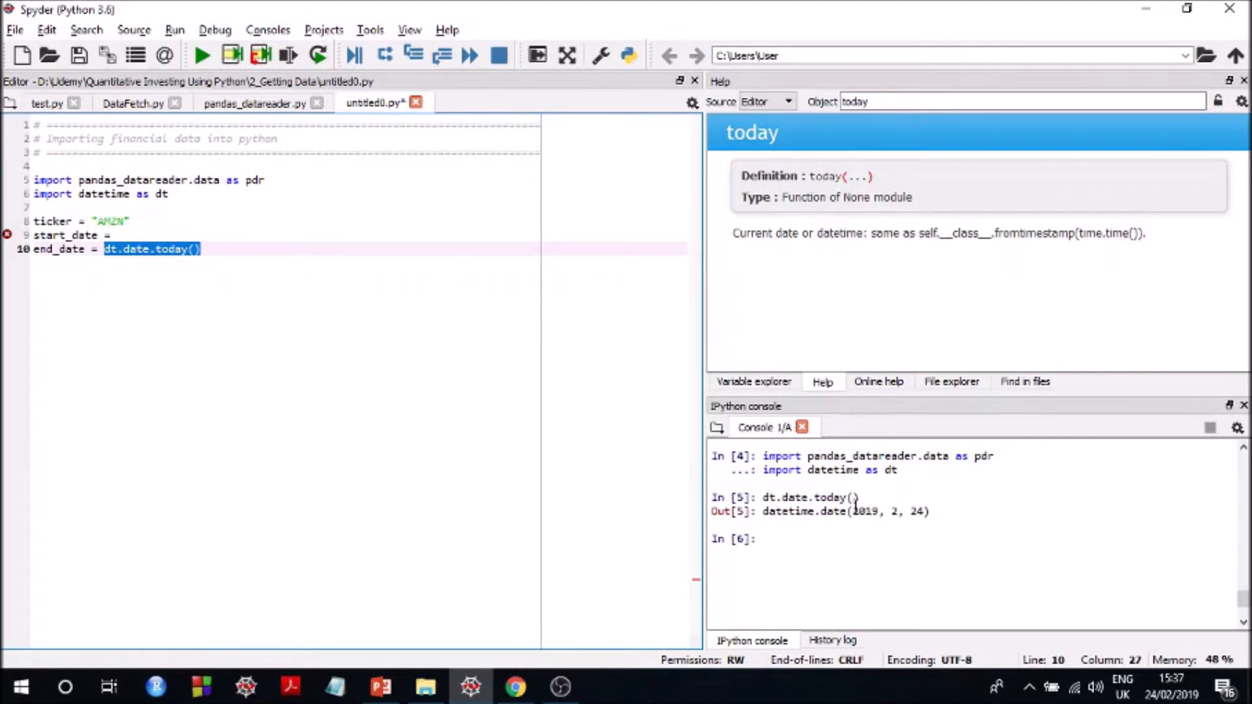
double_click(844, 511)
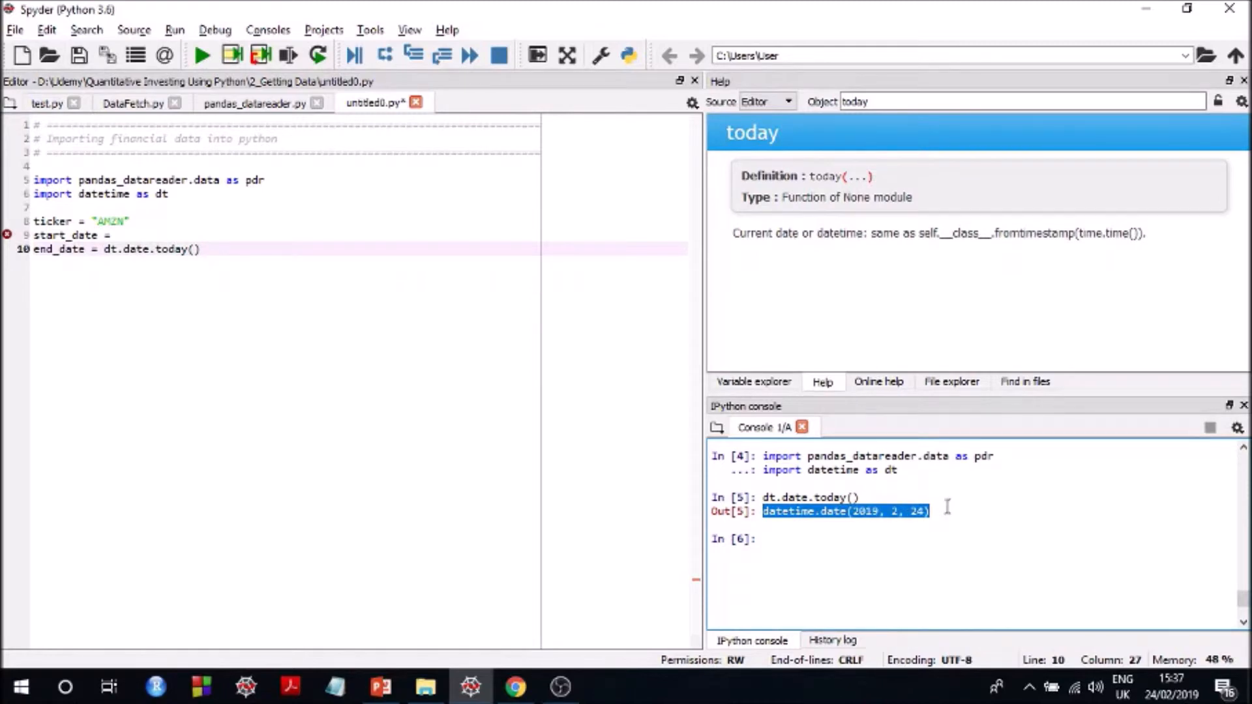
left_click(828, 523)
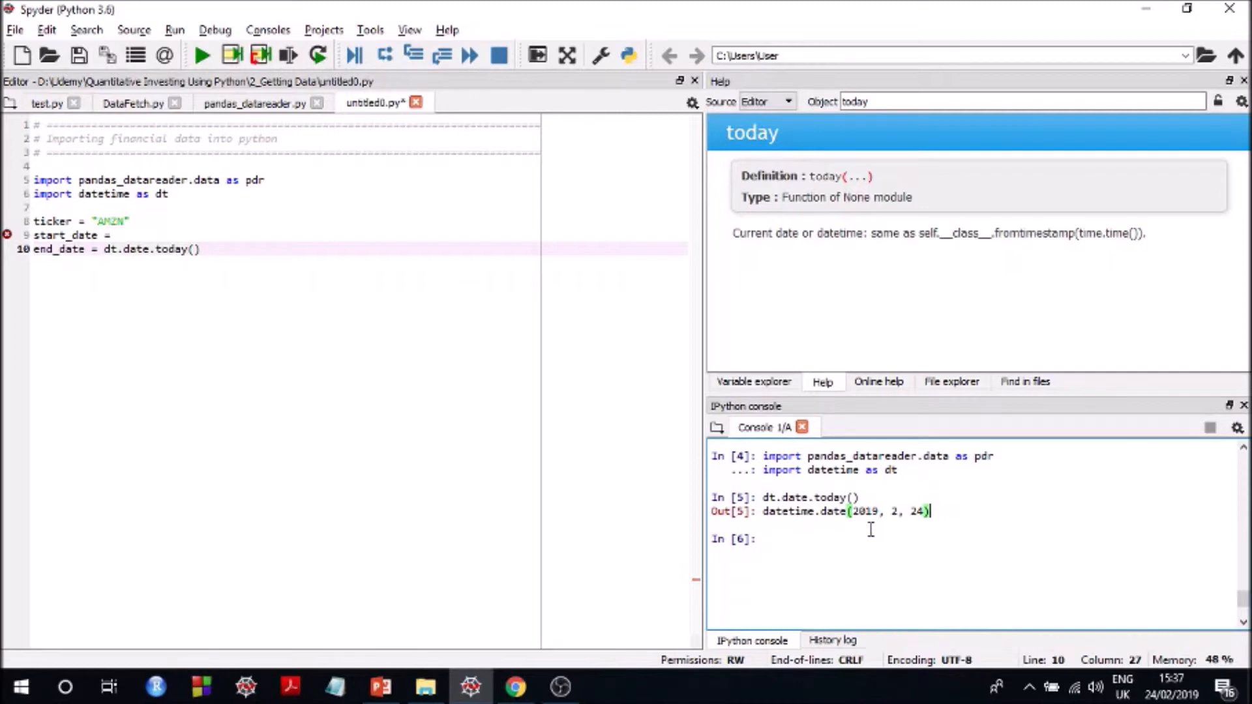
mouse_move(217, 272)
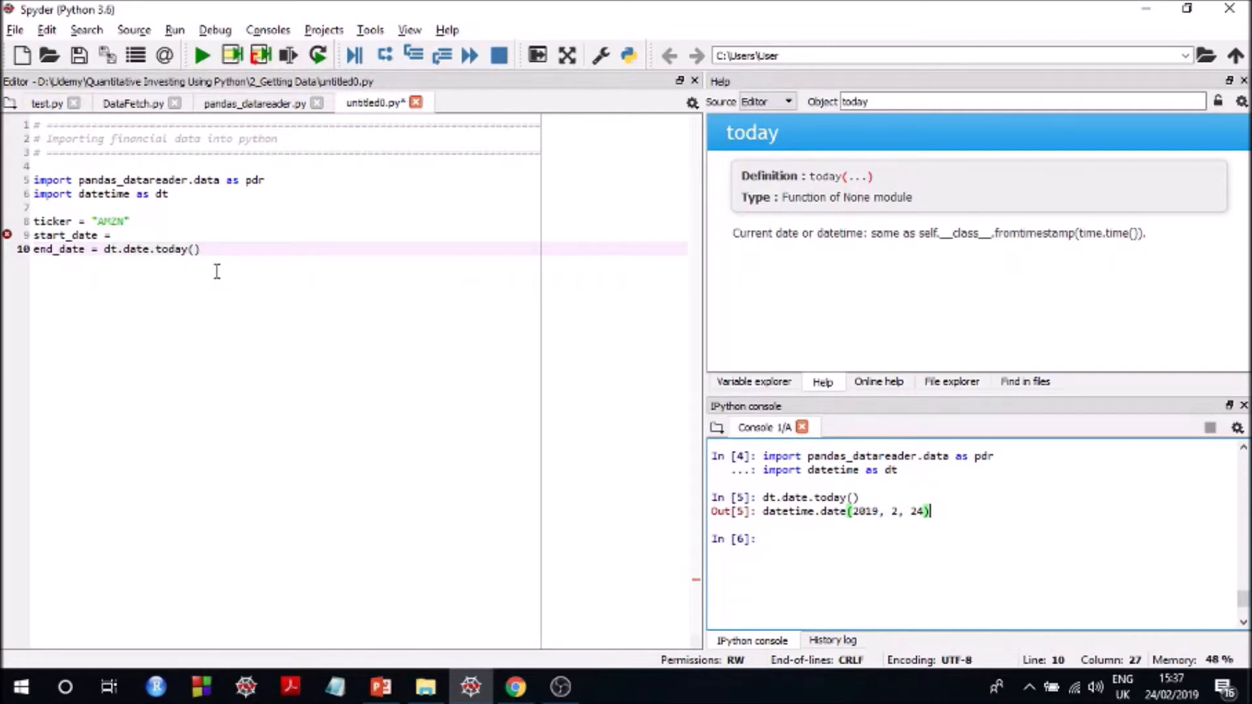
mouse_move(139, 232)
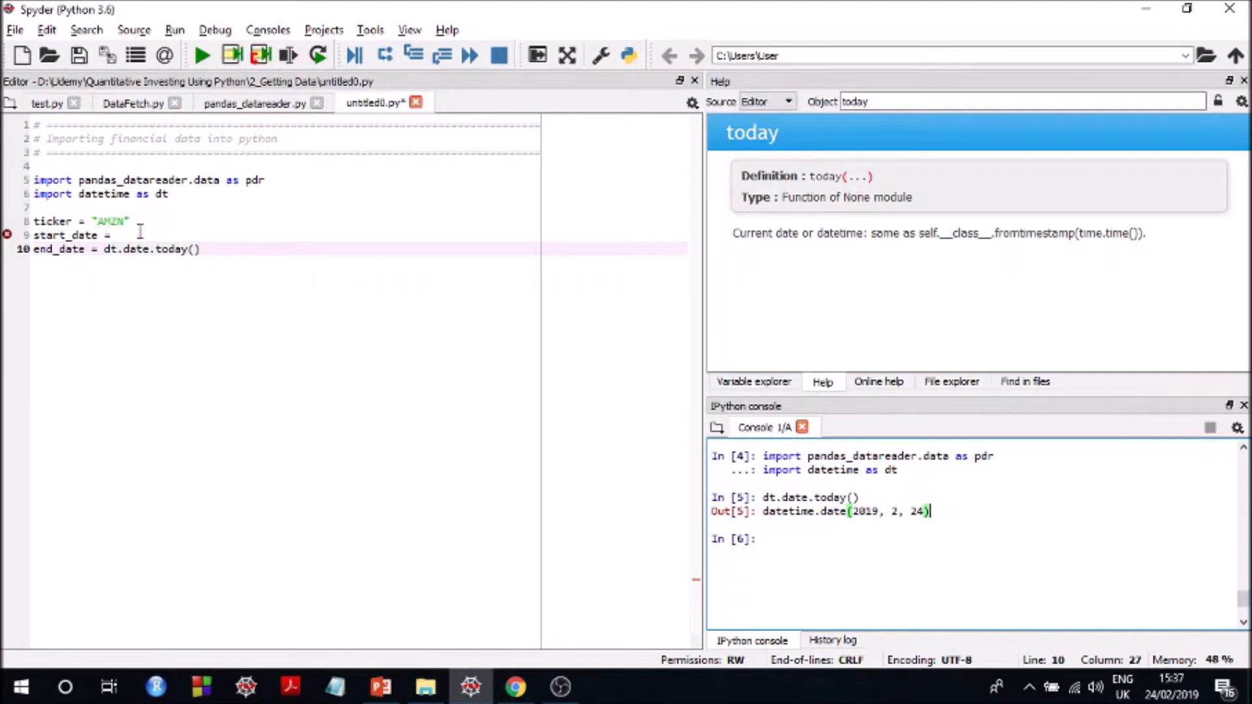
Set start_date to dt.date.today() - dt.timedelta(365)
left_click(117, 235)
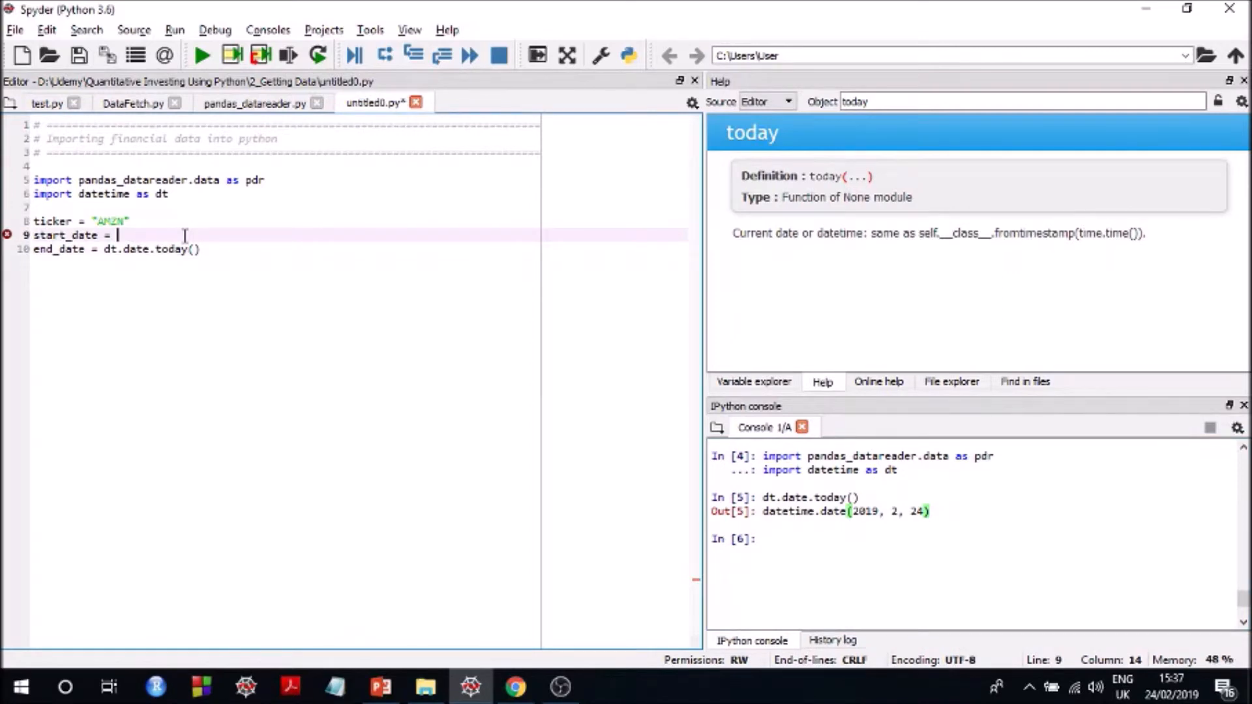
type("dt")
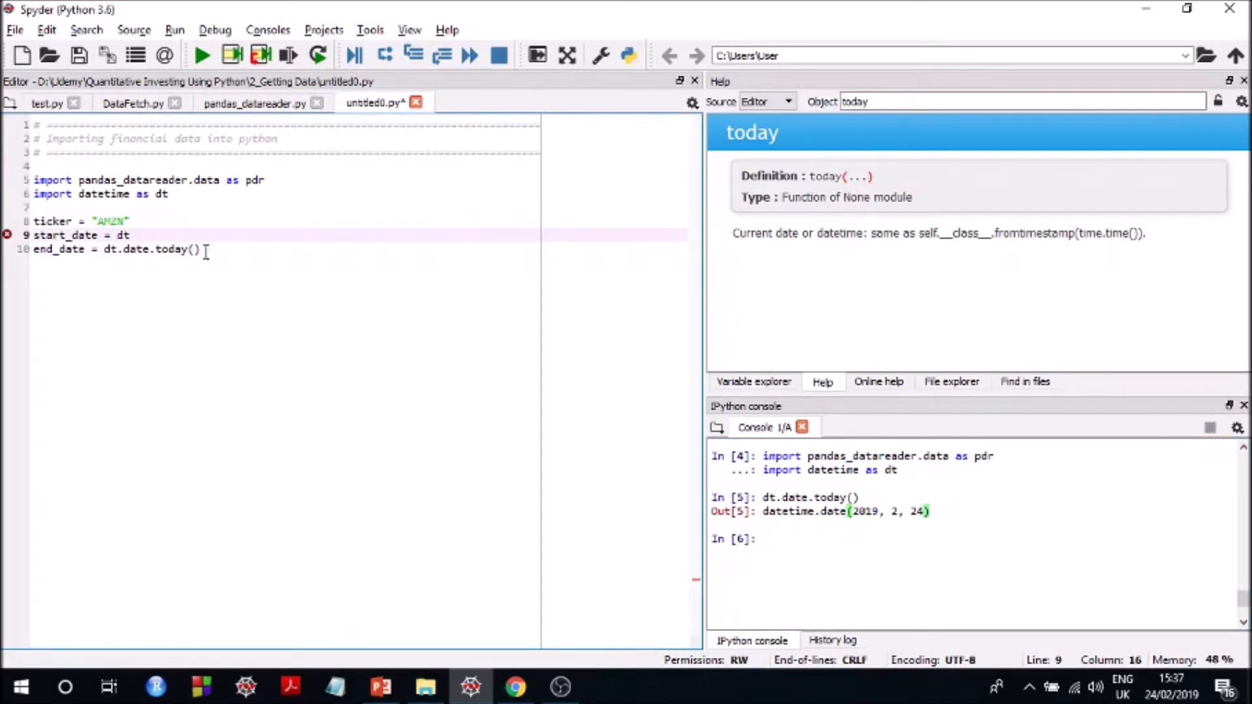
double_click(150, 249)
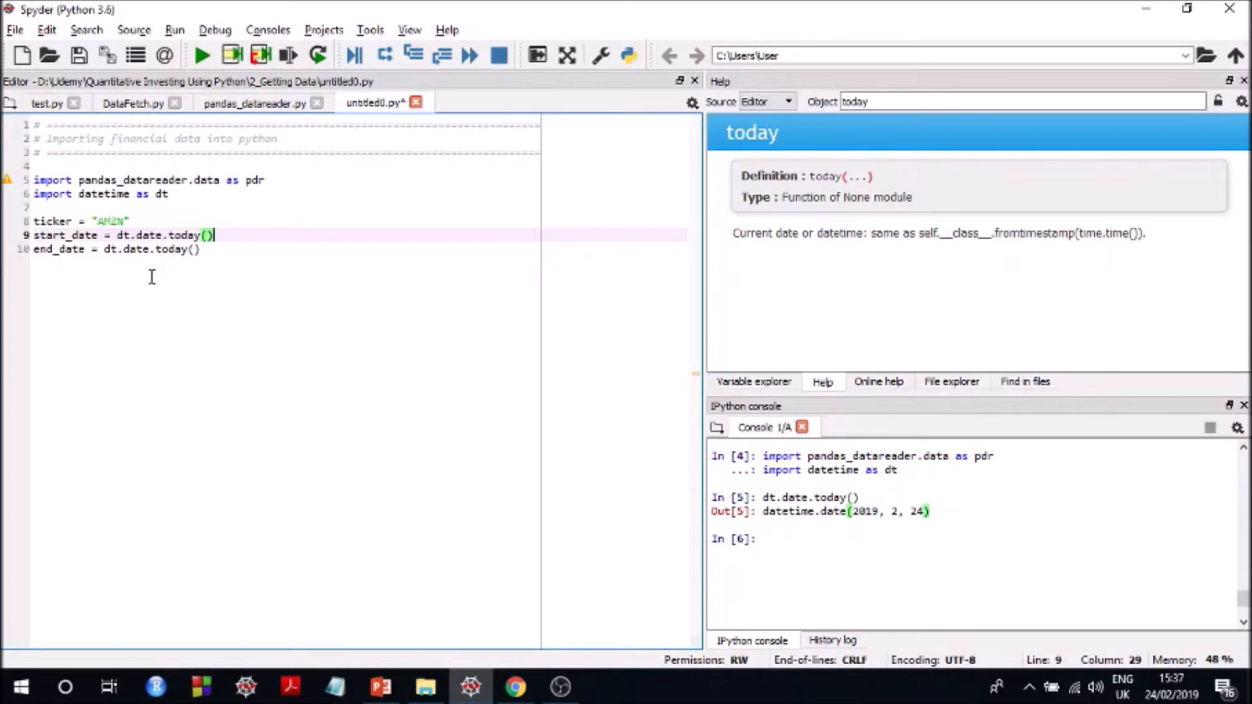
type("- dt.")
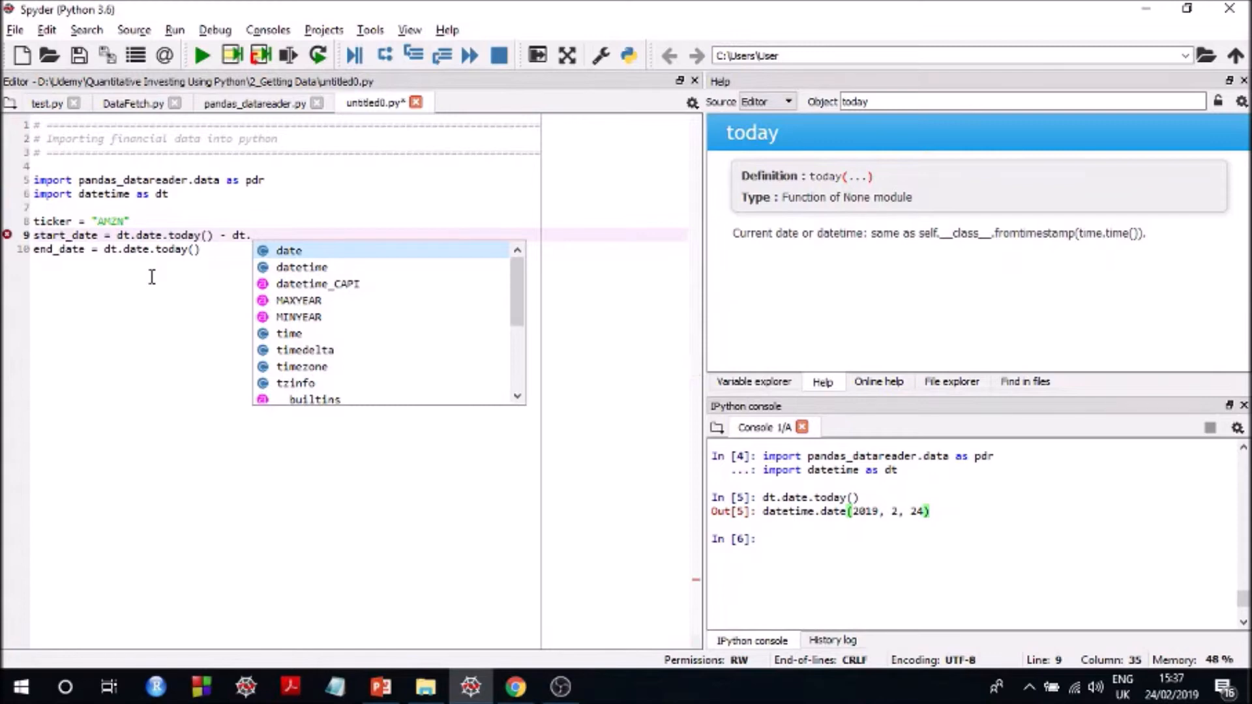
type("timedelta(")
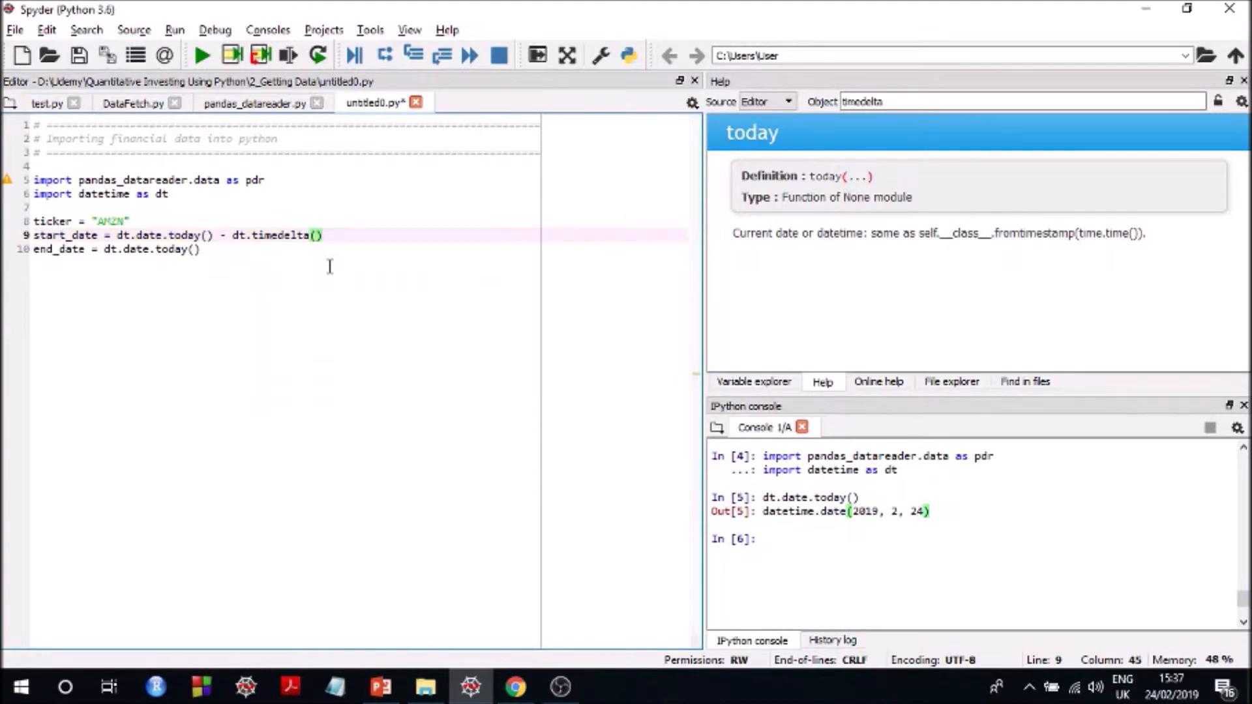
type("365")
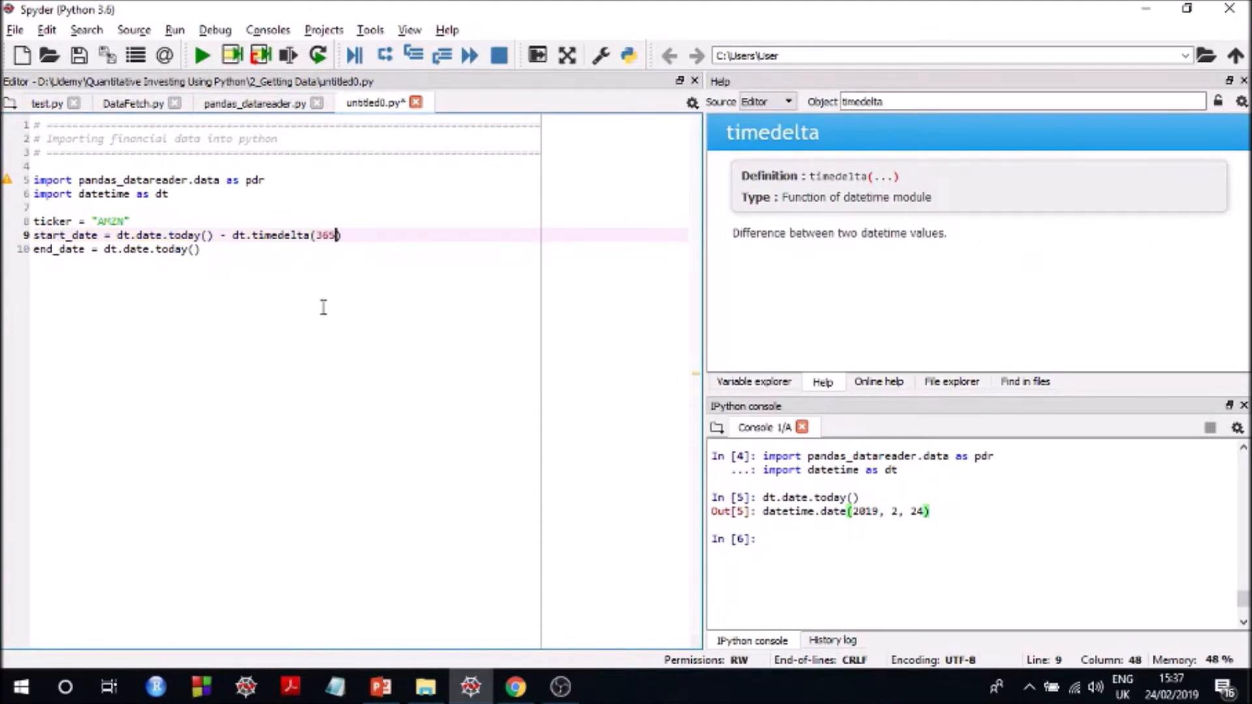
left_click(199, 249)
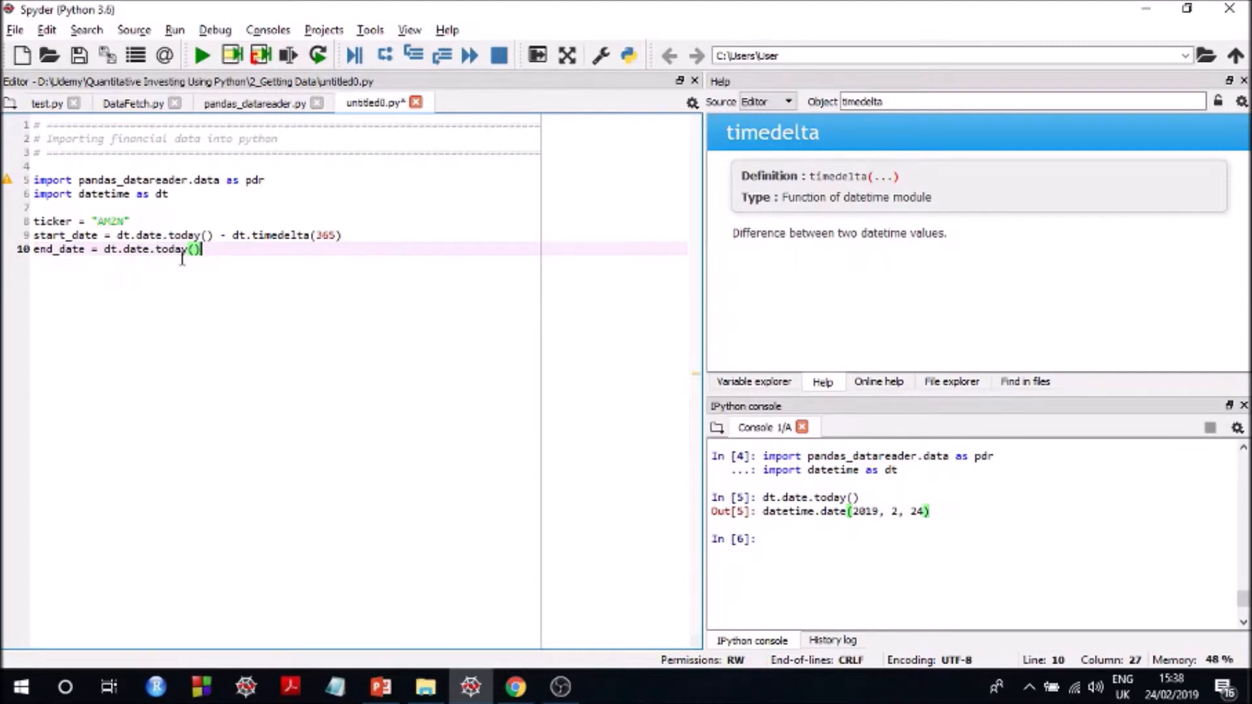
mouse_move(211, 249)
type("data")
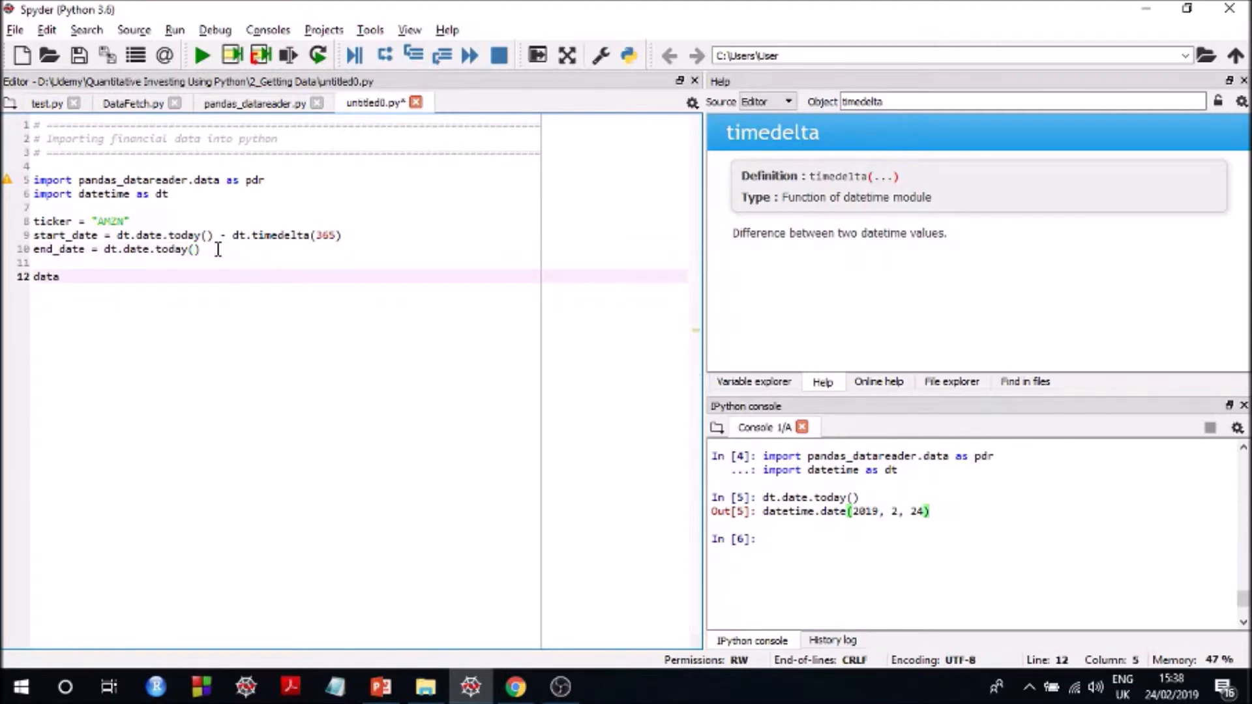
Add data = pdr.get_data_yahoo(ticker,start_date,end_date) to fetch the Yahoo prices
type("= pdr")
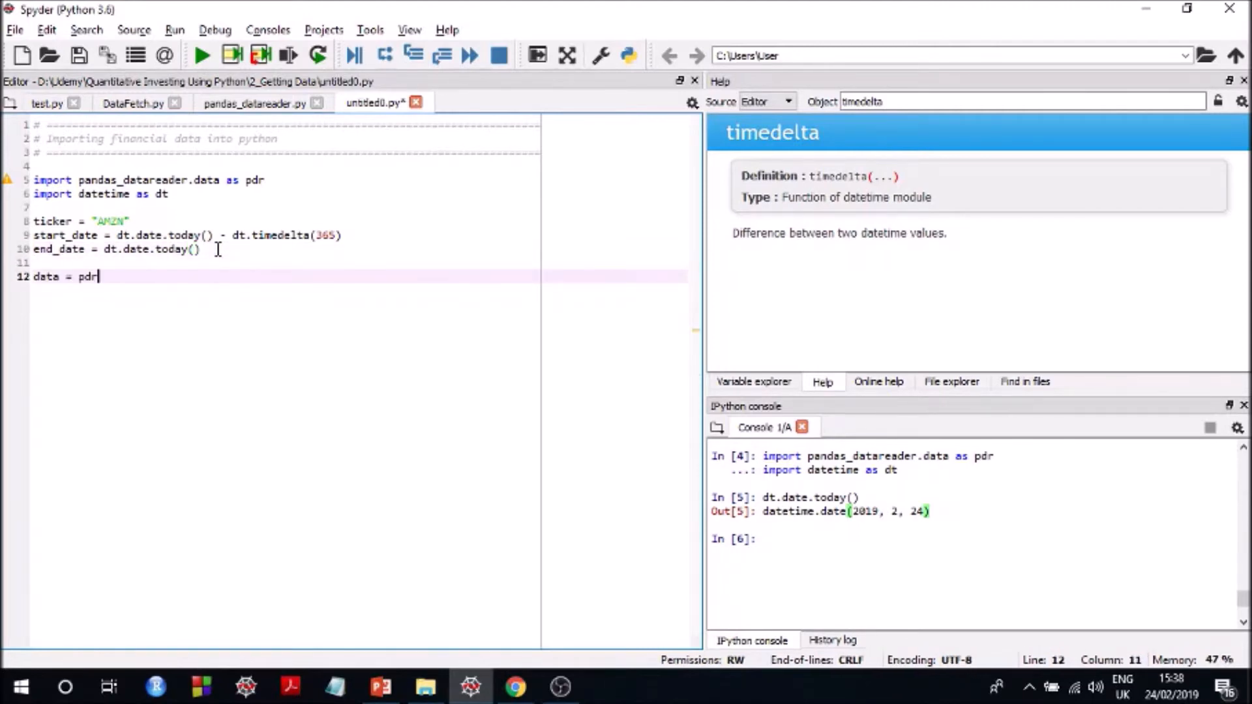
type(".")
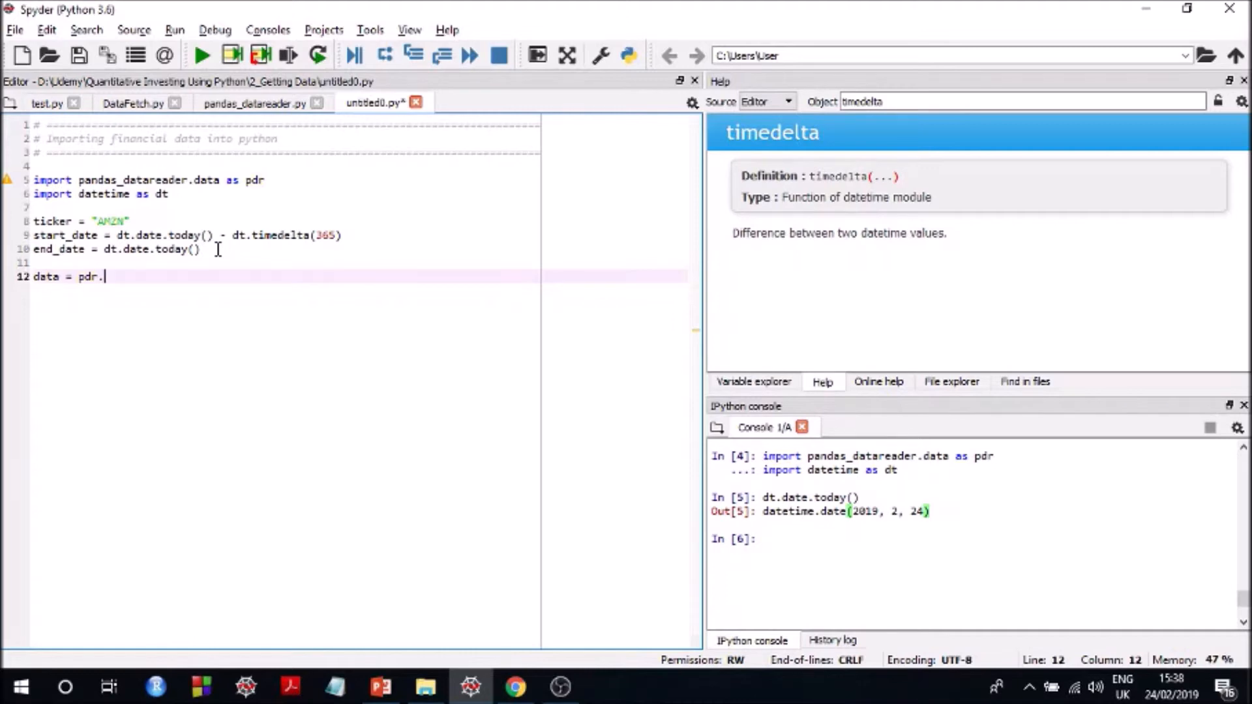
type(".")
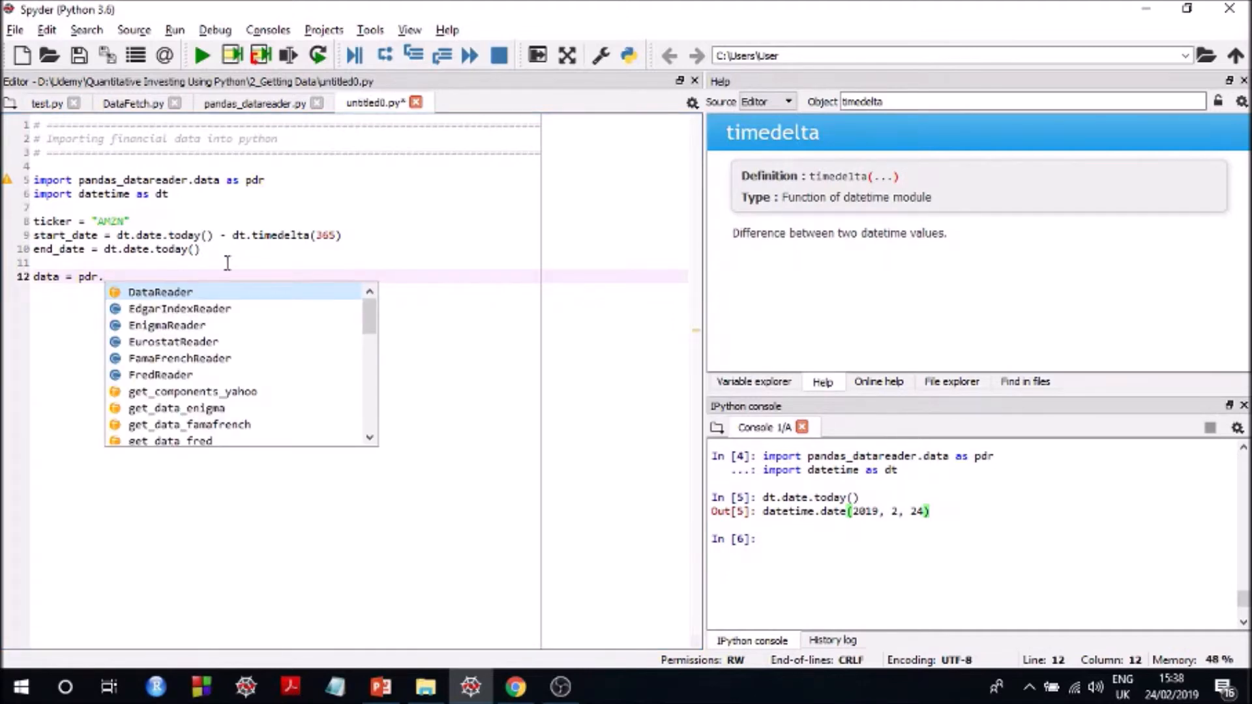
scroll("down", 3)
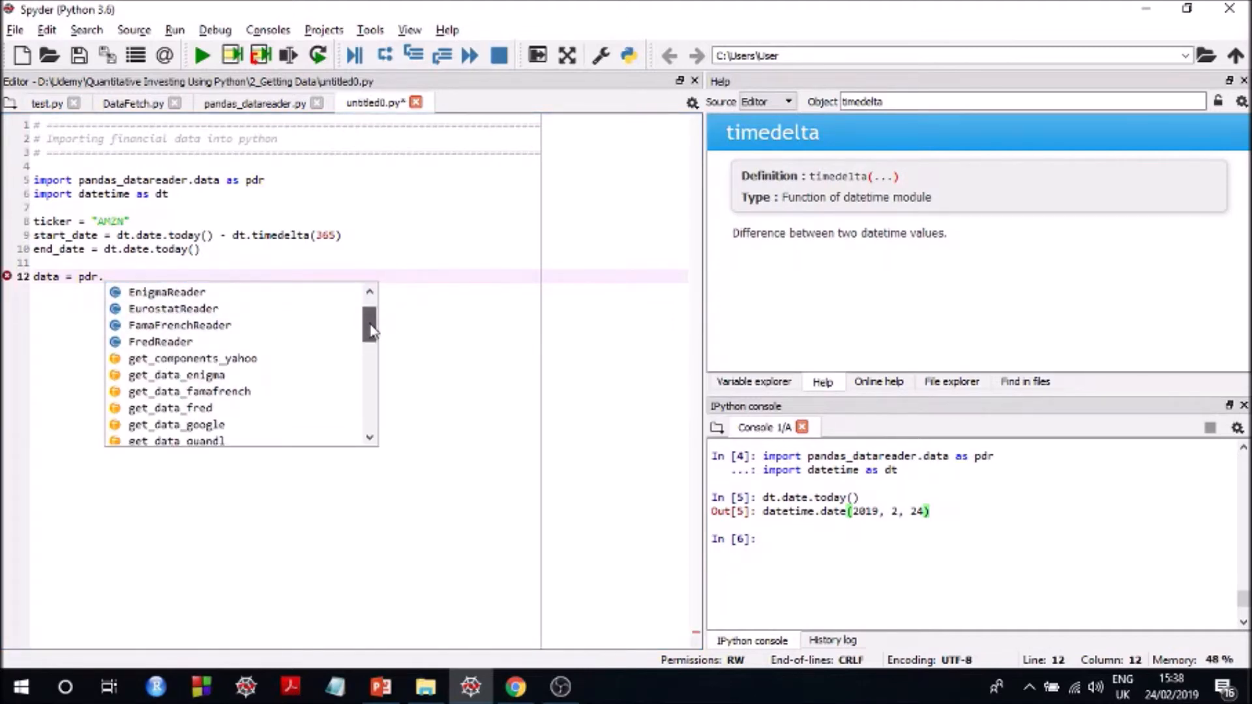
scroll("down", 3)
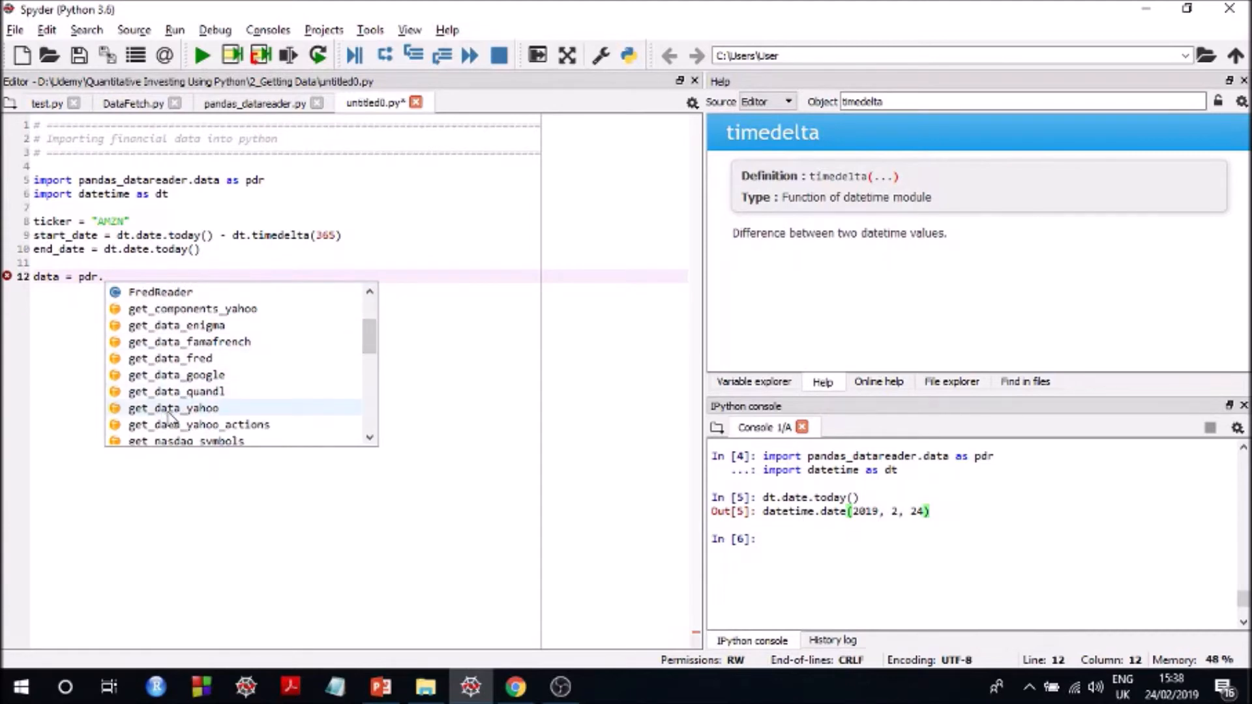
mouse_move(192, 391)
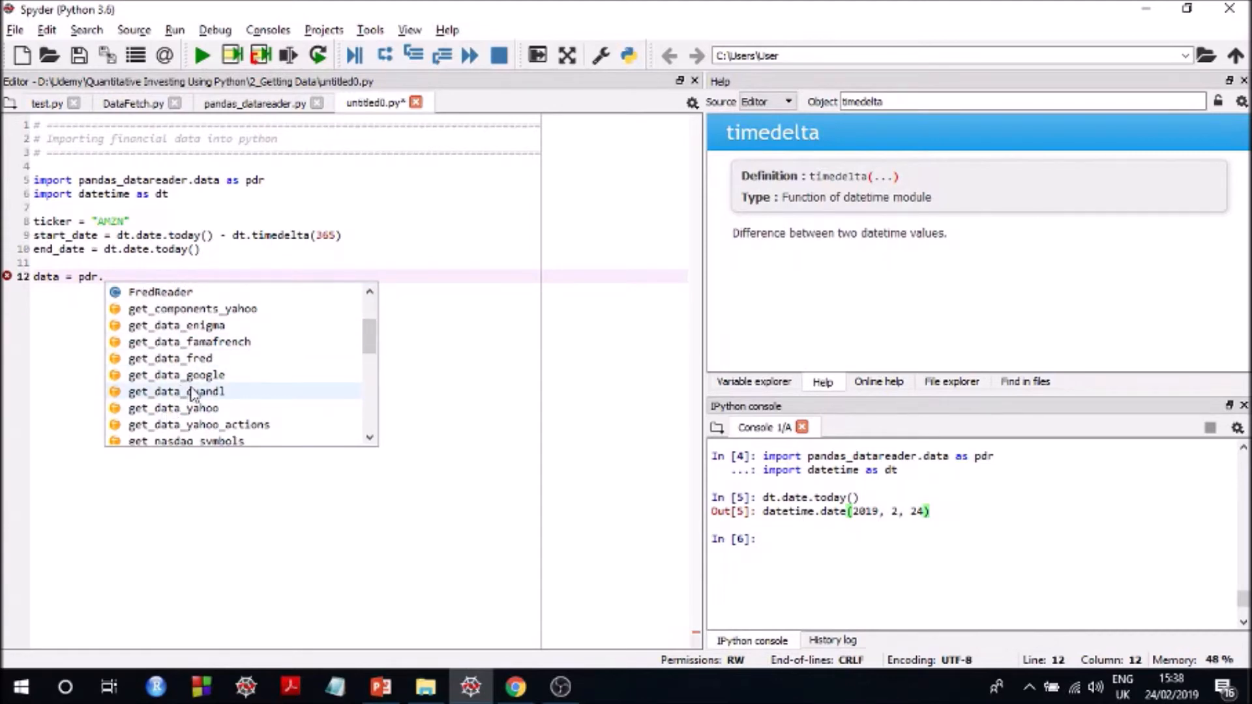
mouse_move(368, 334)
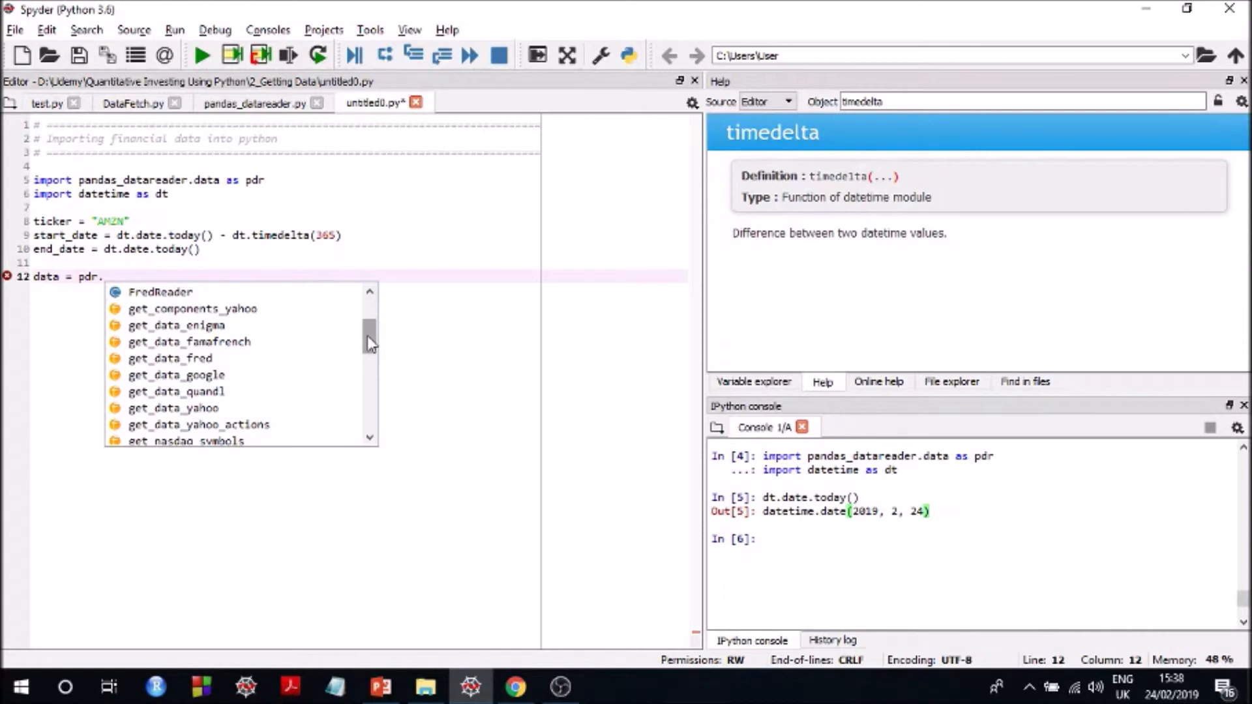
mouse_move(327, 367)
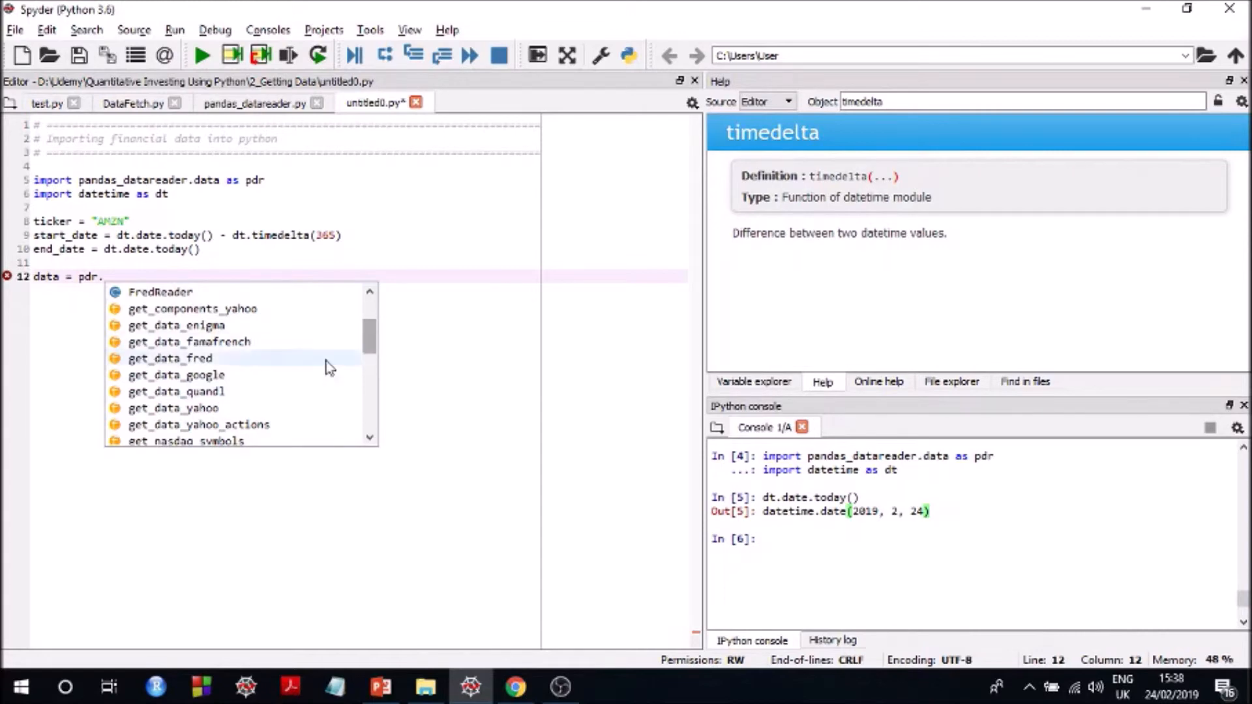
mouse_move(219, 381)
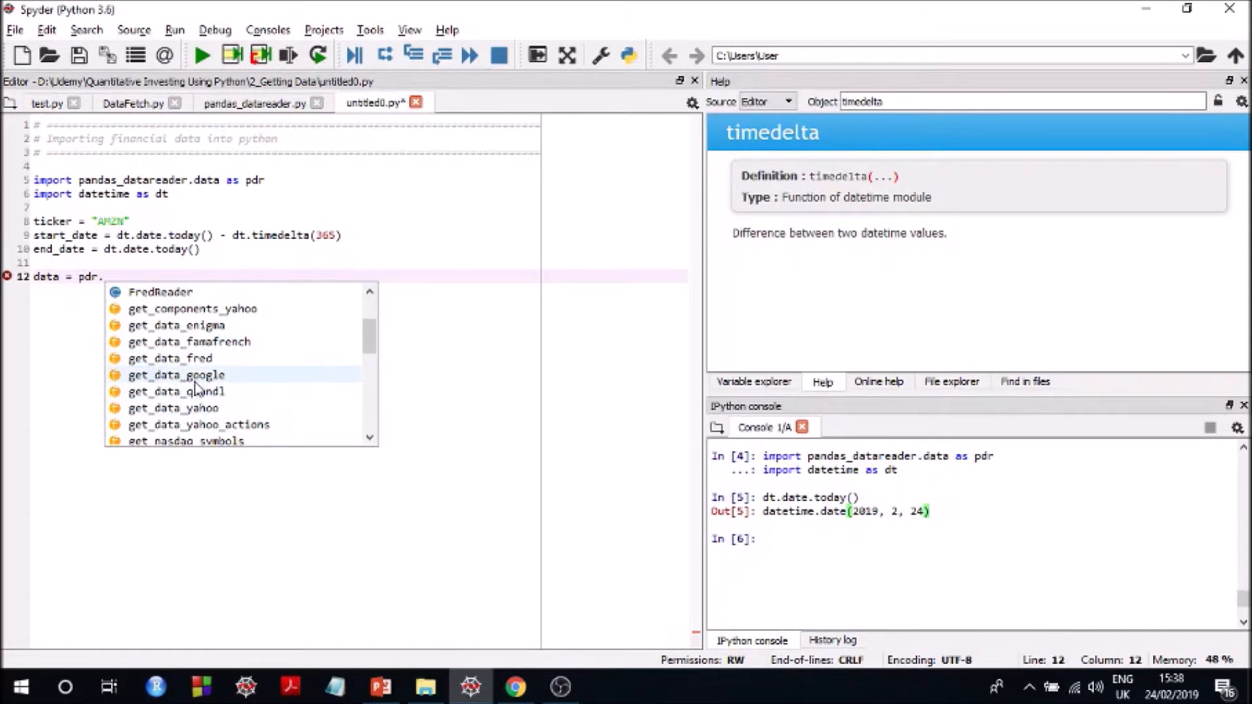
mouse_move(214, 415)
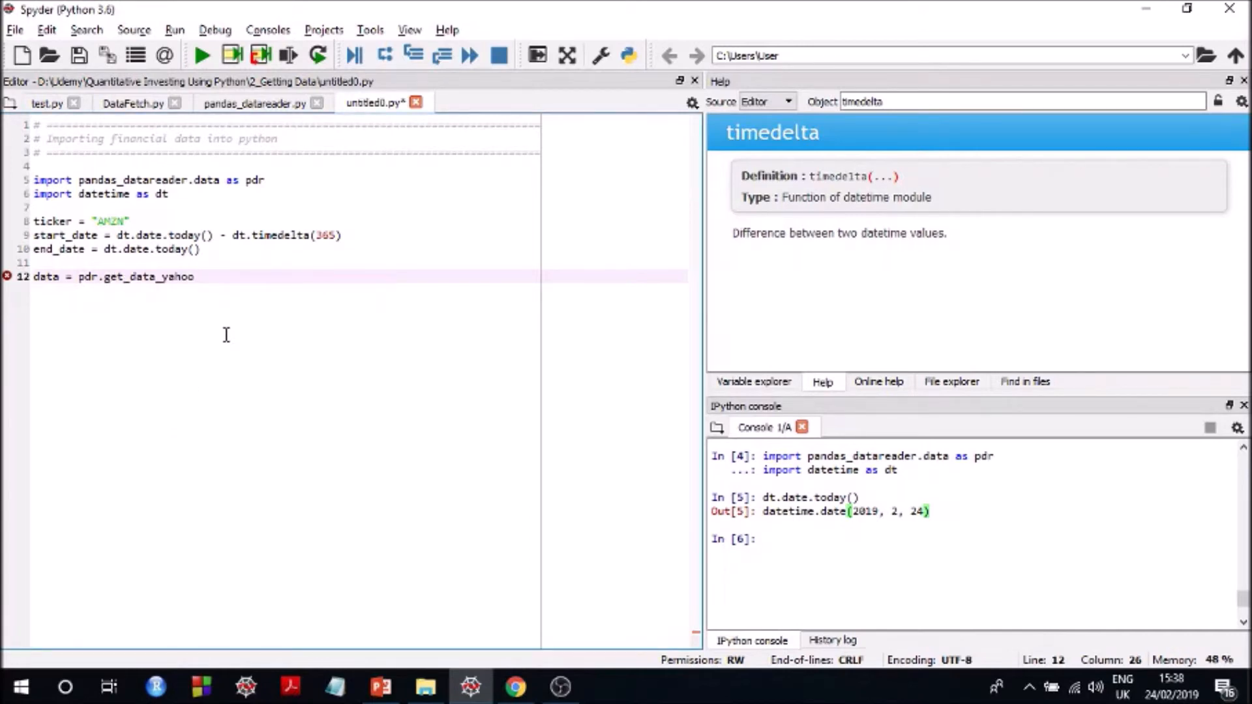
type("(")
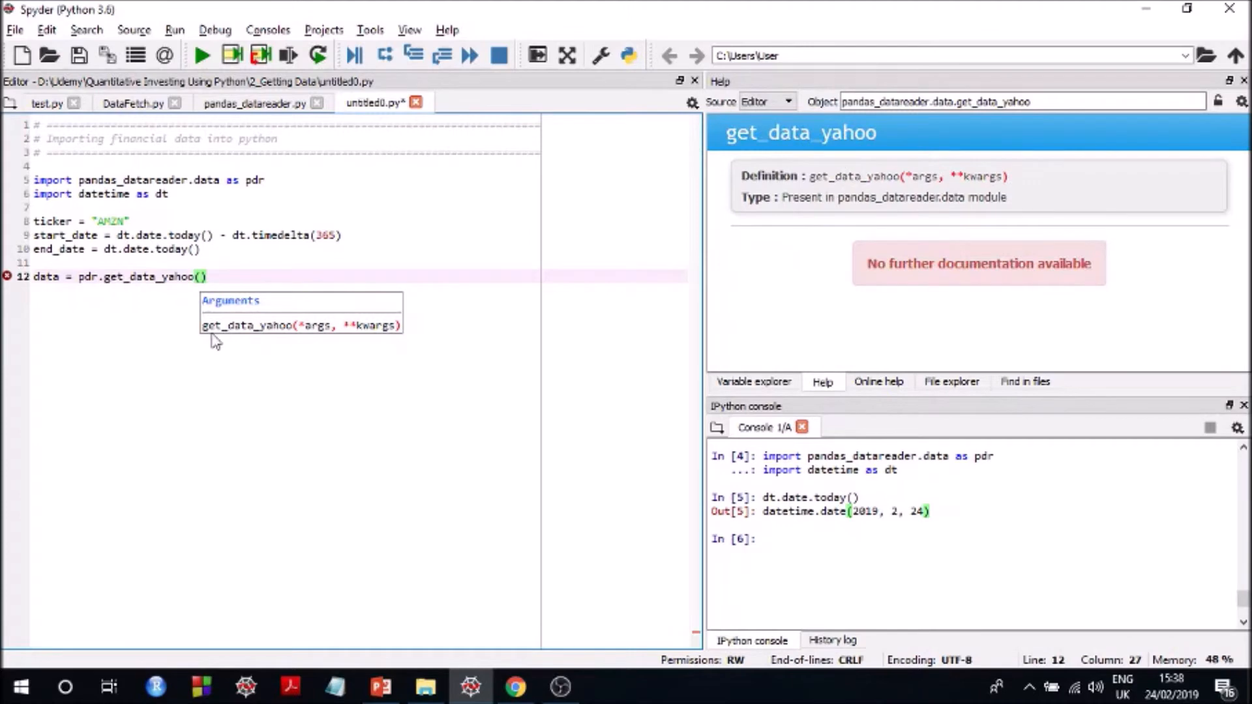
type("ticker,")
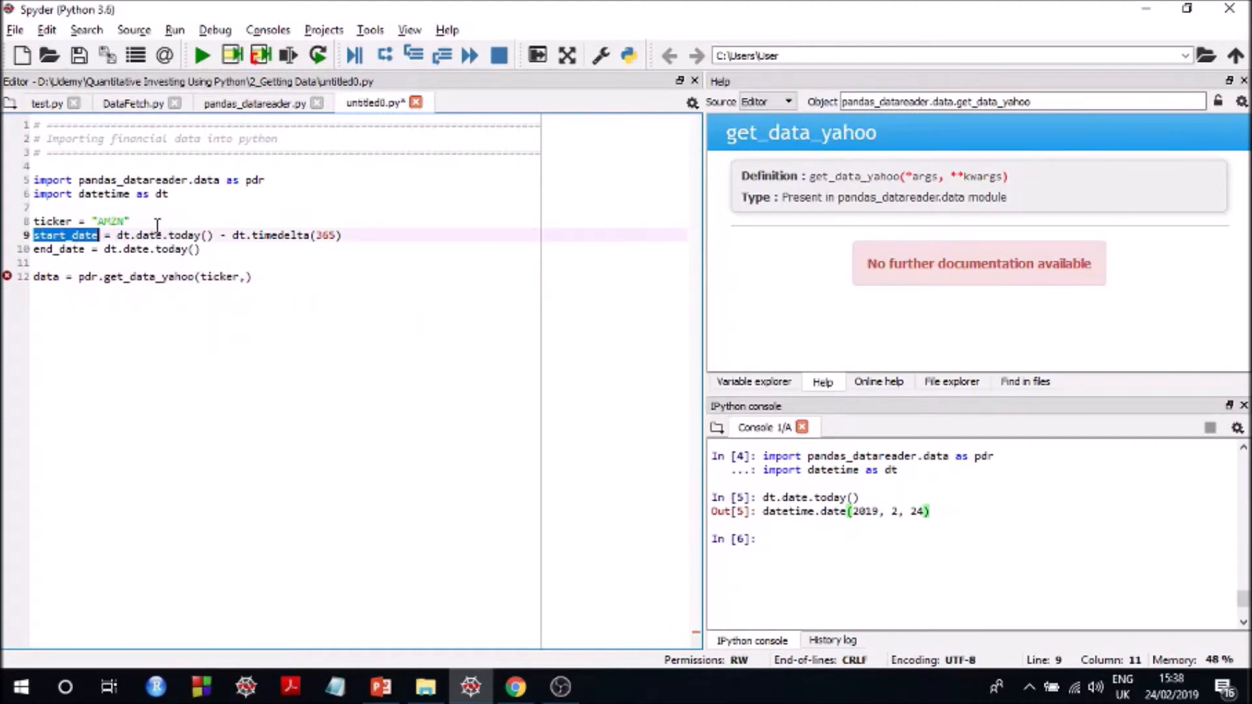
left_click(247, 277)
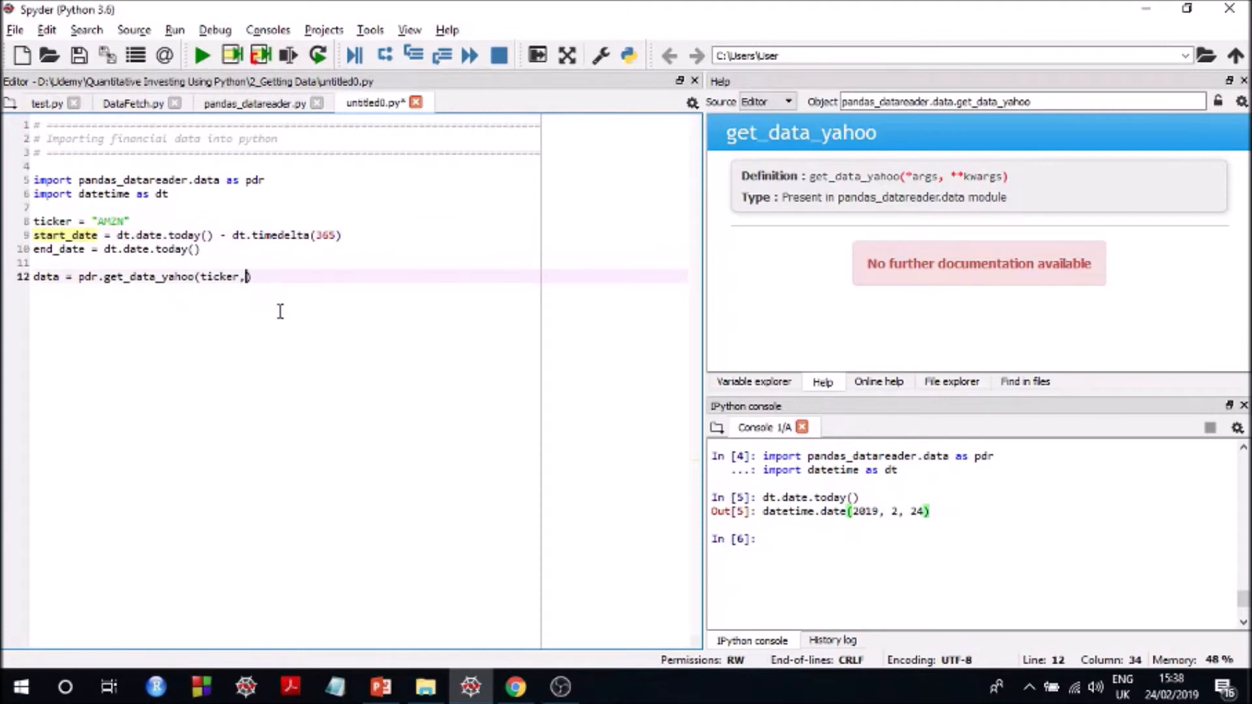
type("start_date,")
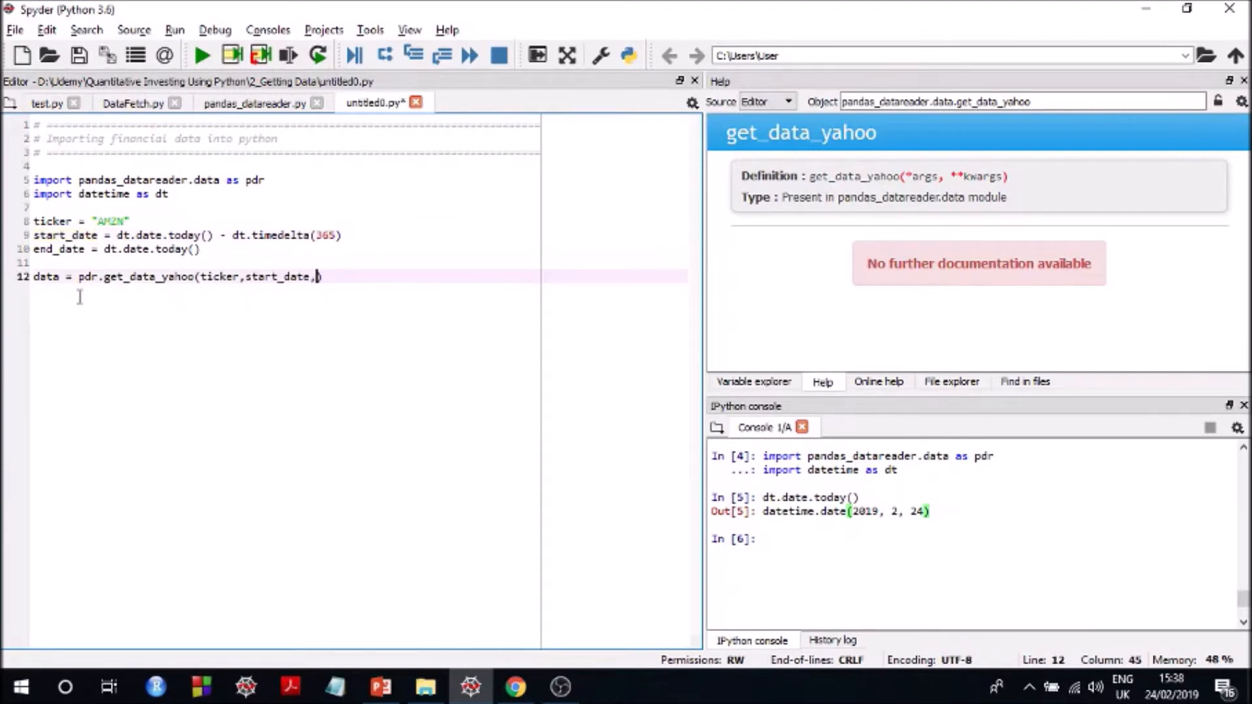
double_click(57, 249)
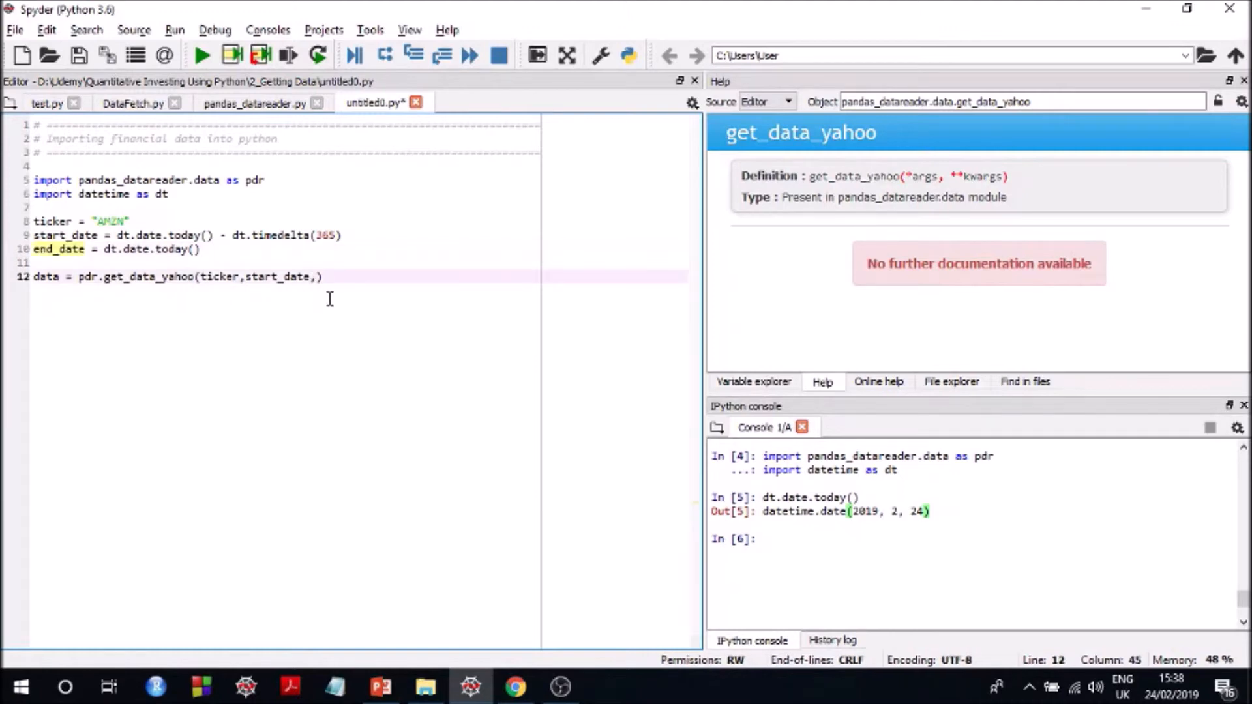
type("end_date")
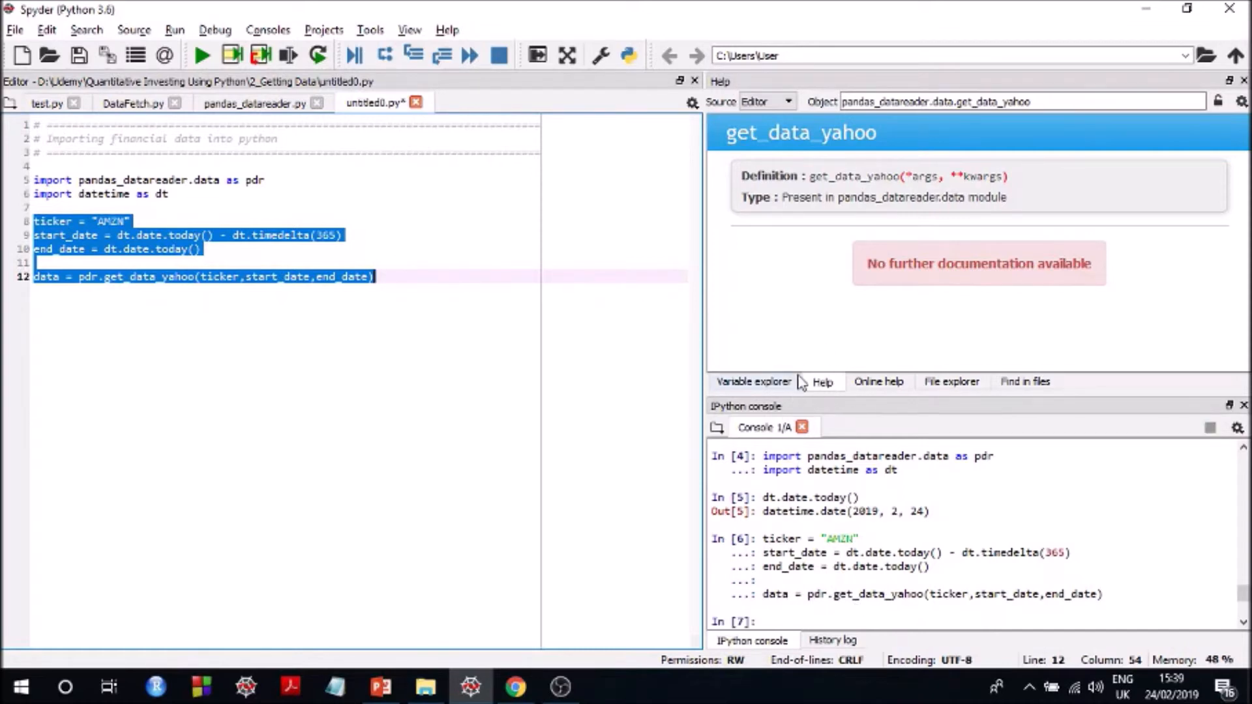
Open the data DataFrame from the Variable explorer, browse the daily AMZN rows, and close it
left_click(752, 381)
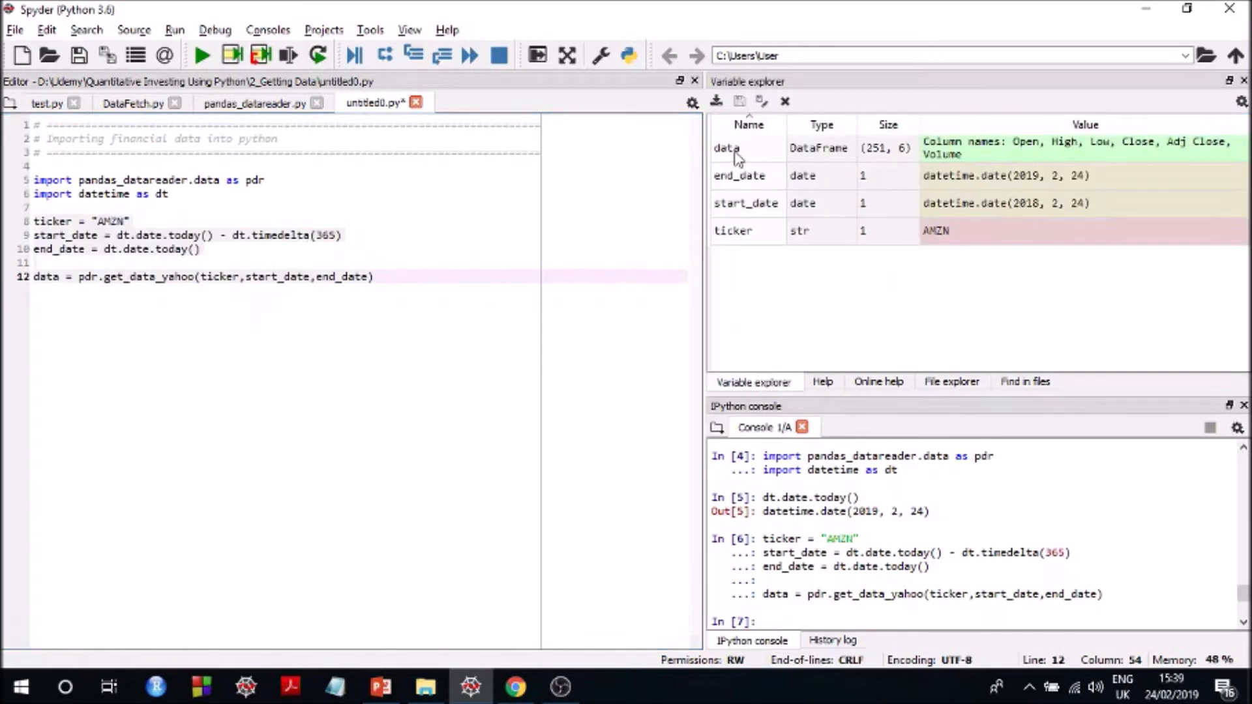
double_click(726, 148)
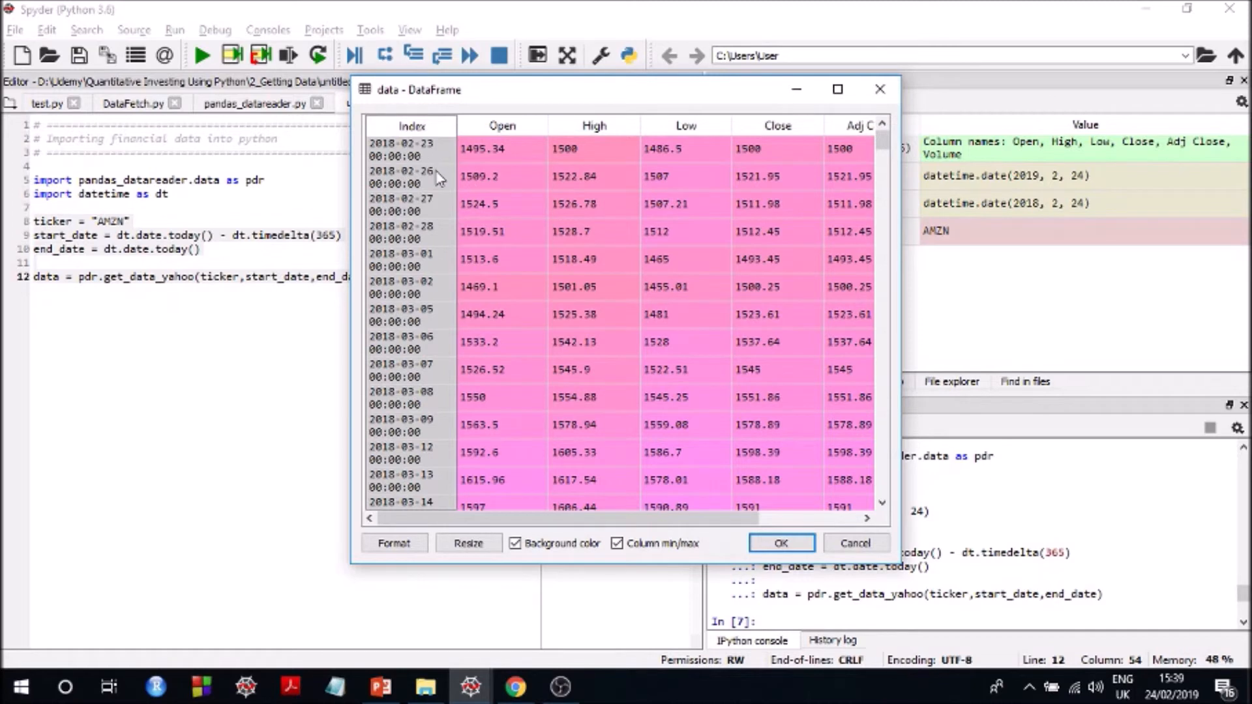
mouse_move(559, 535)
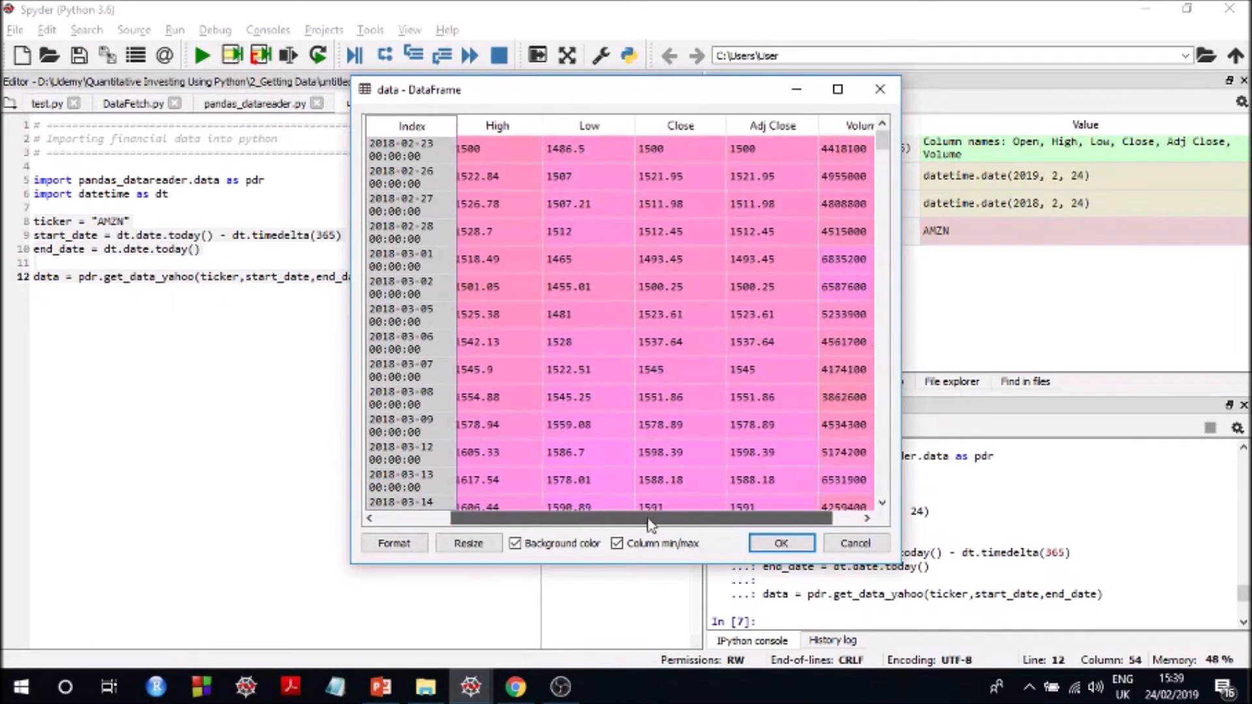
scroll("down", 3)
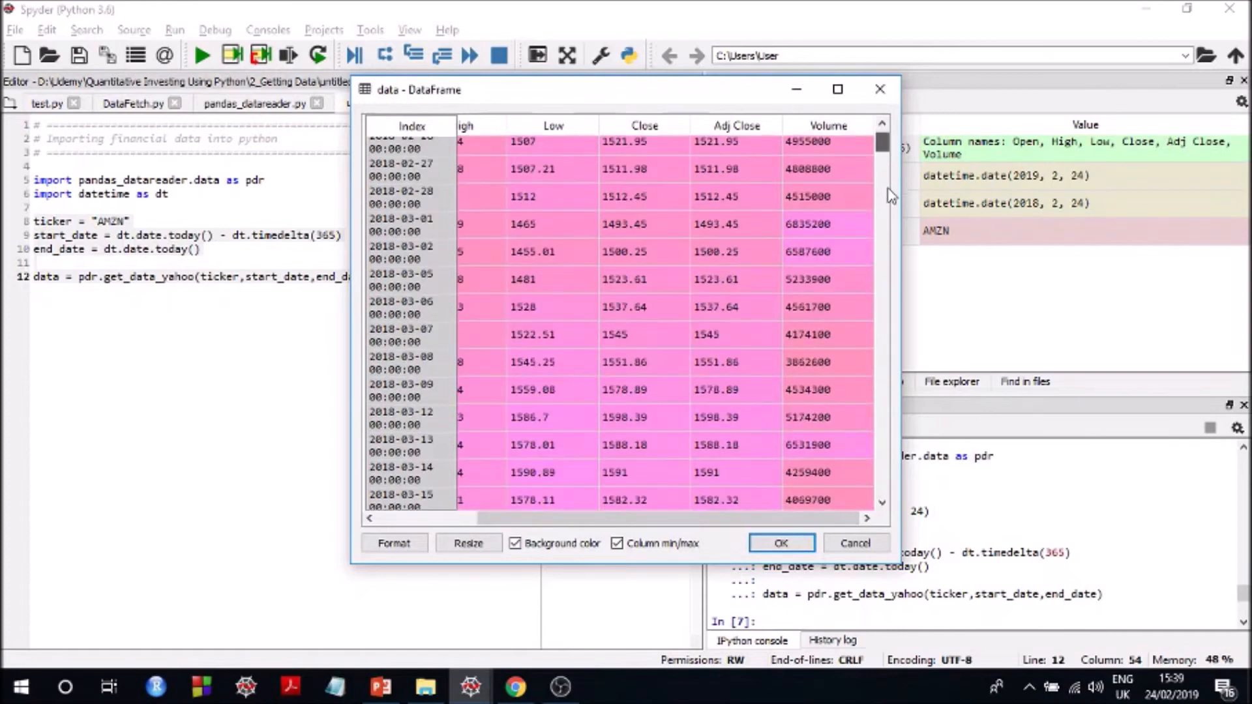
scroll("down", 3)
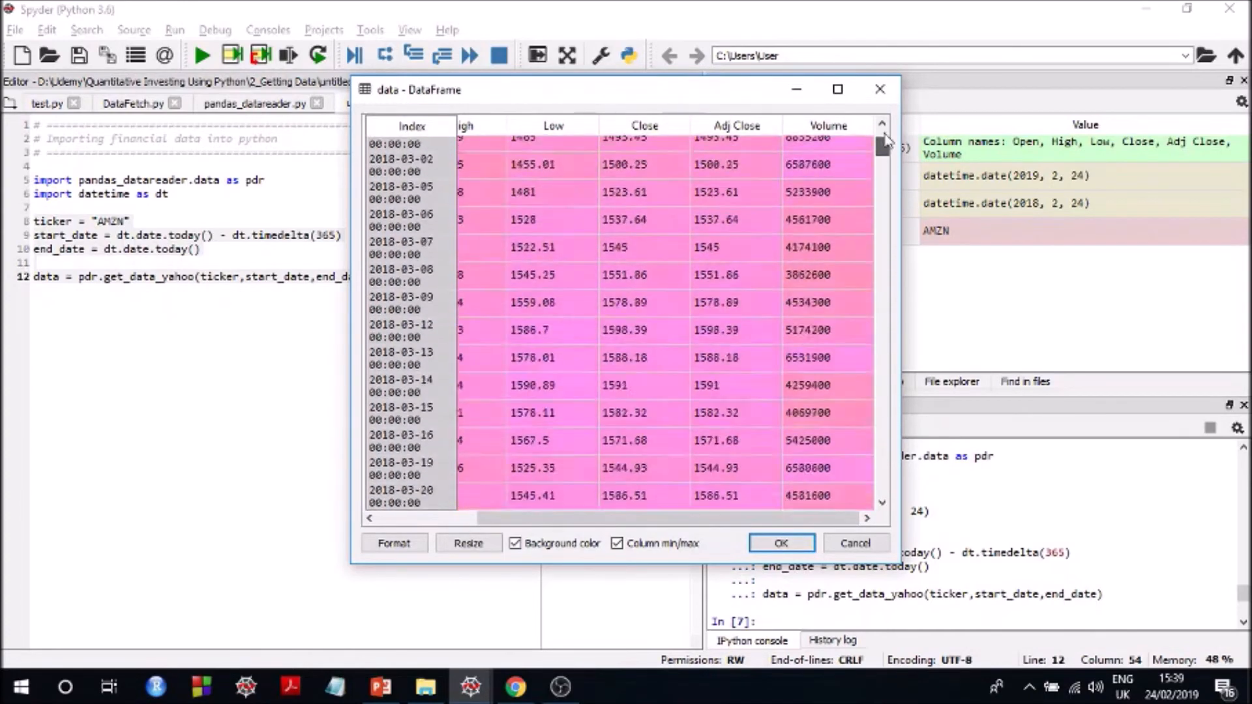
scroll("left", 3)
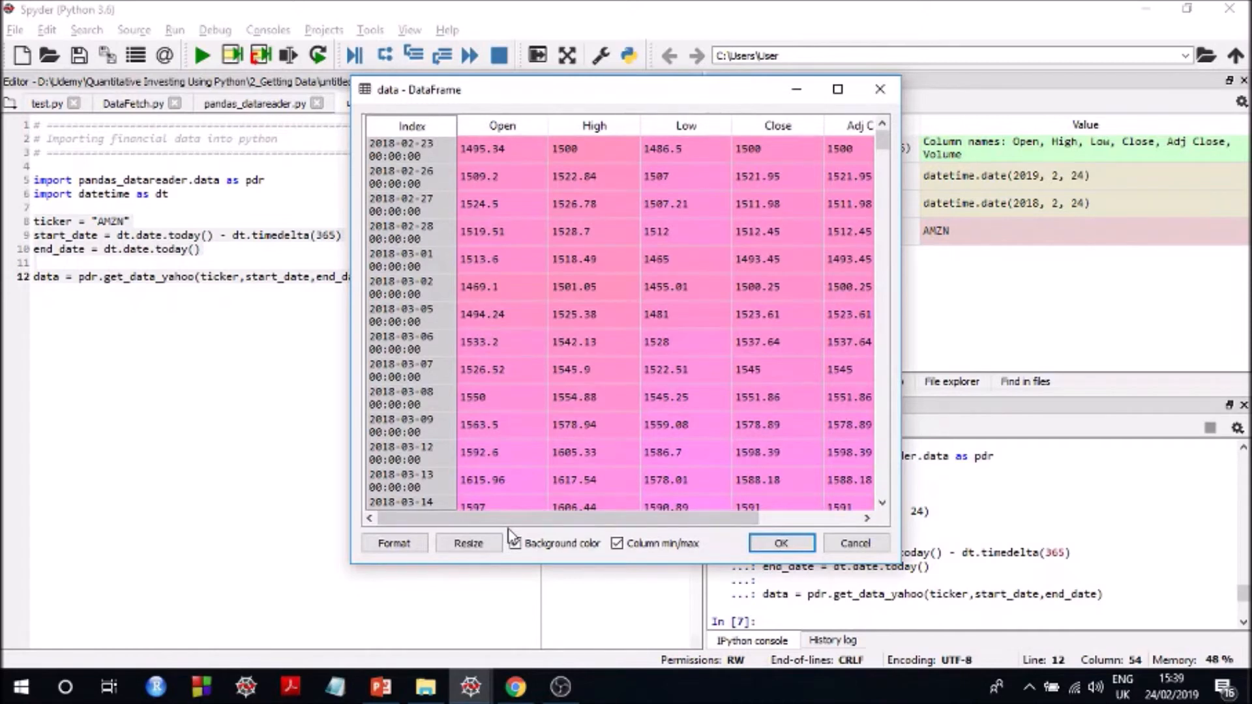
left_click(515, 543)
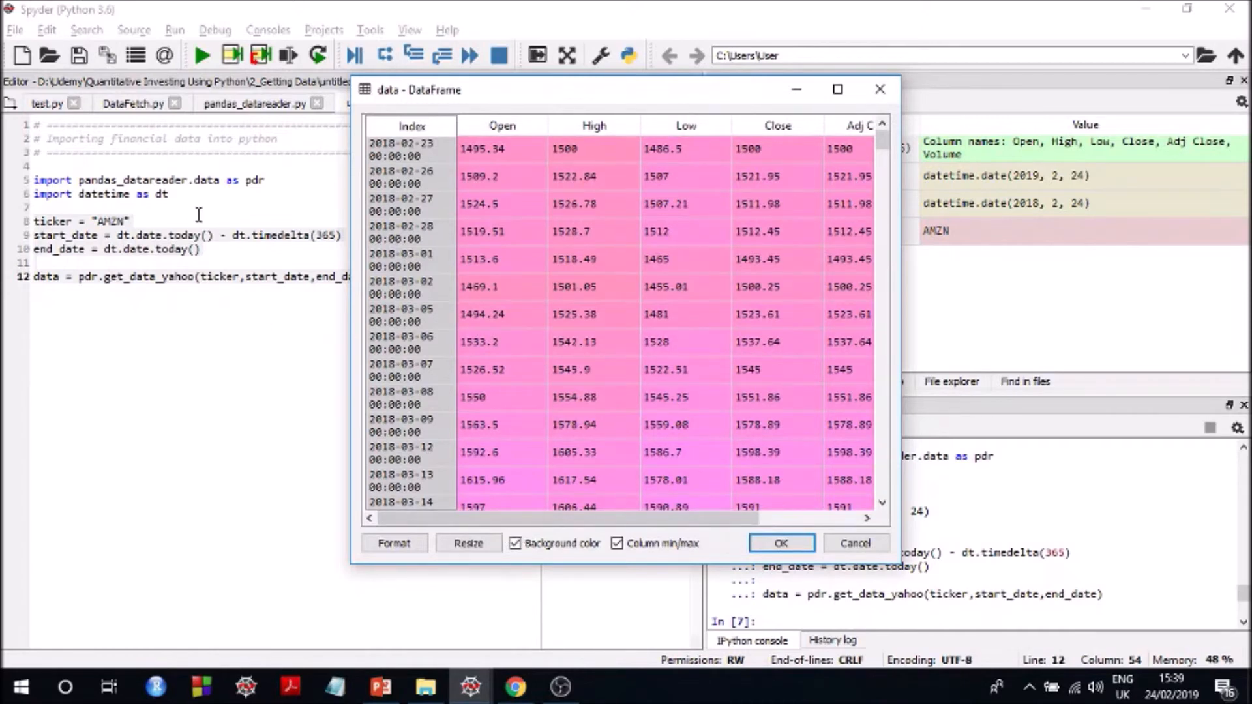
mouse_move(897, 103)
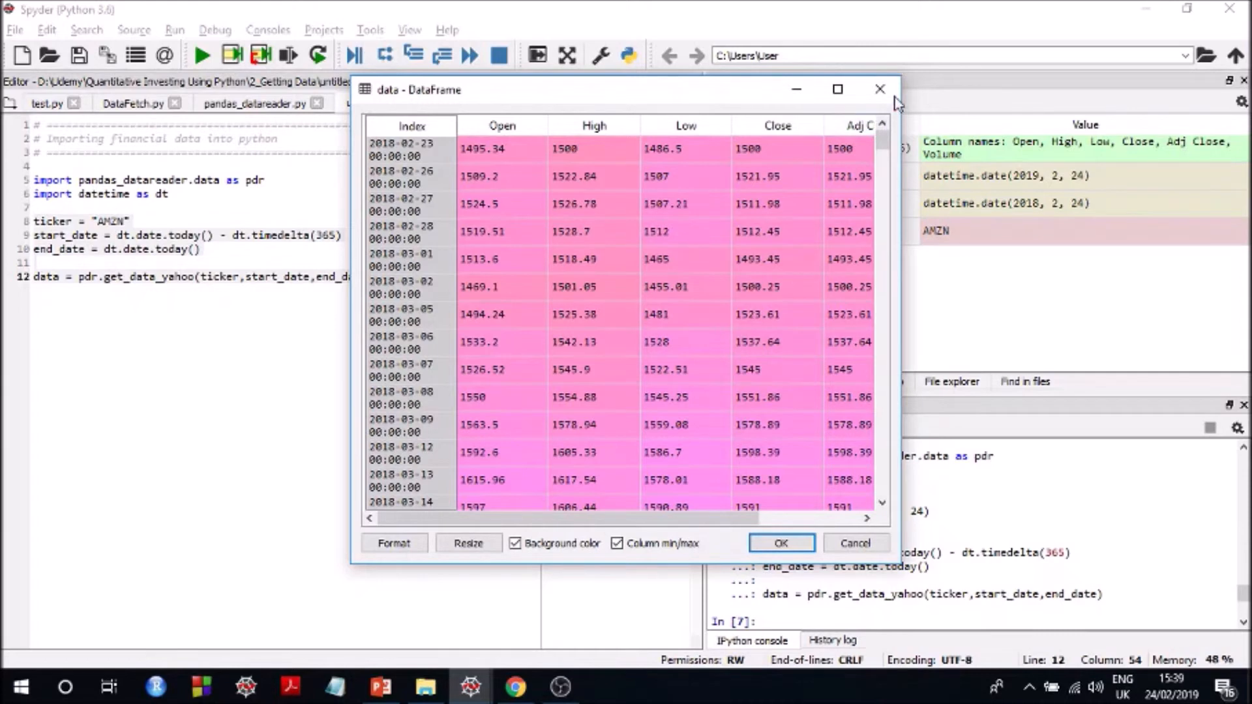
mouse_move(881, 89)
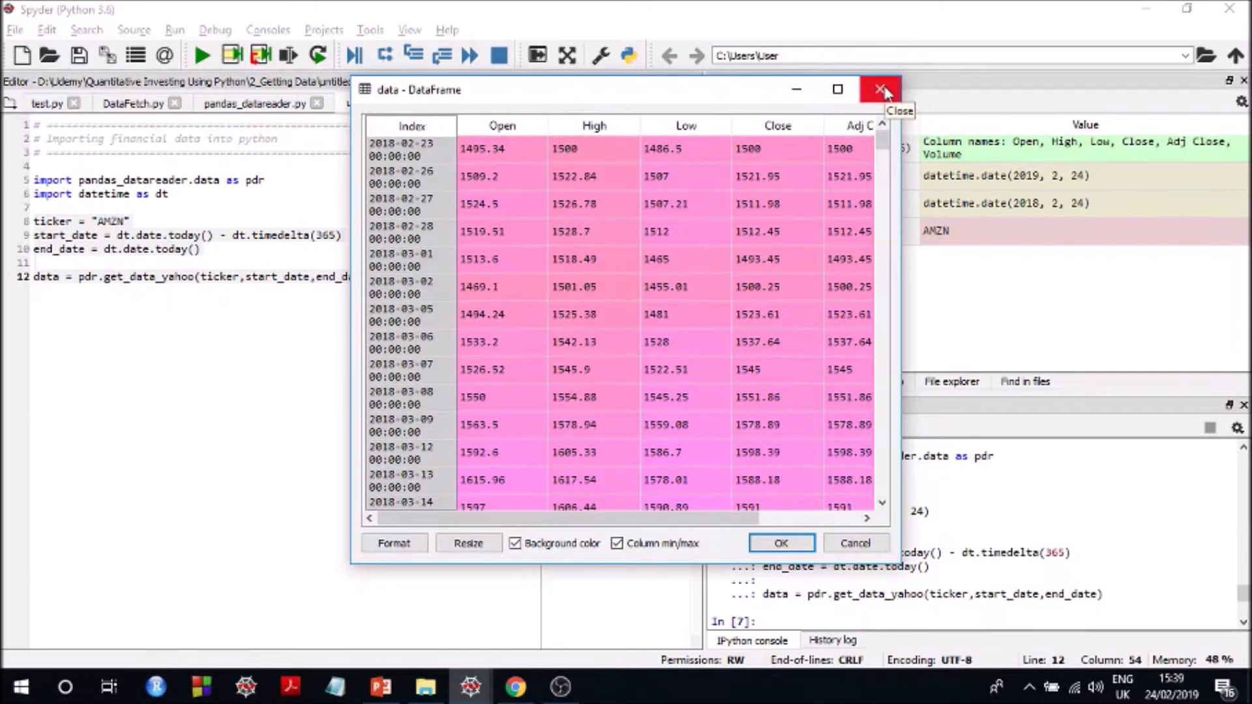
left_click(882, 89)
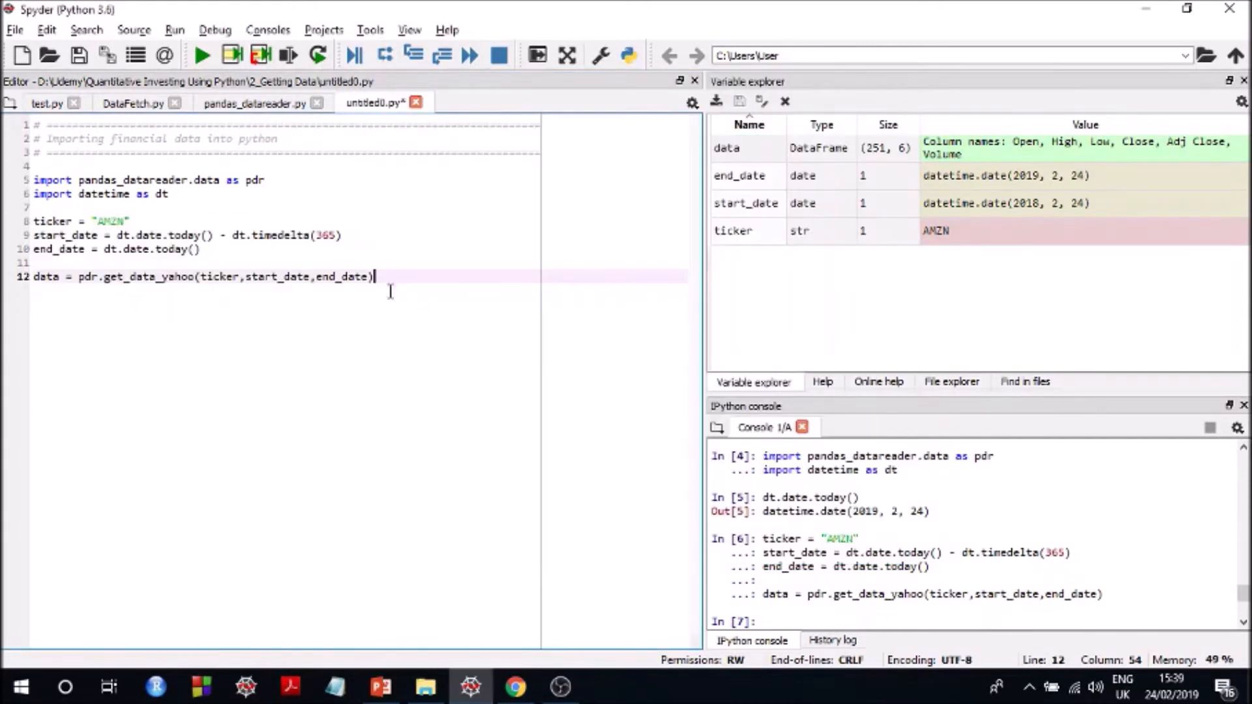
Add interval='m' to the get_data_yahoo call and re-run it for 14 monthly rows
type(",")
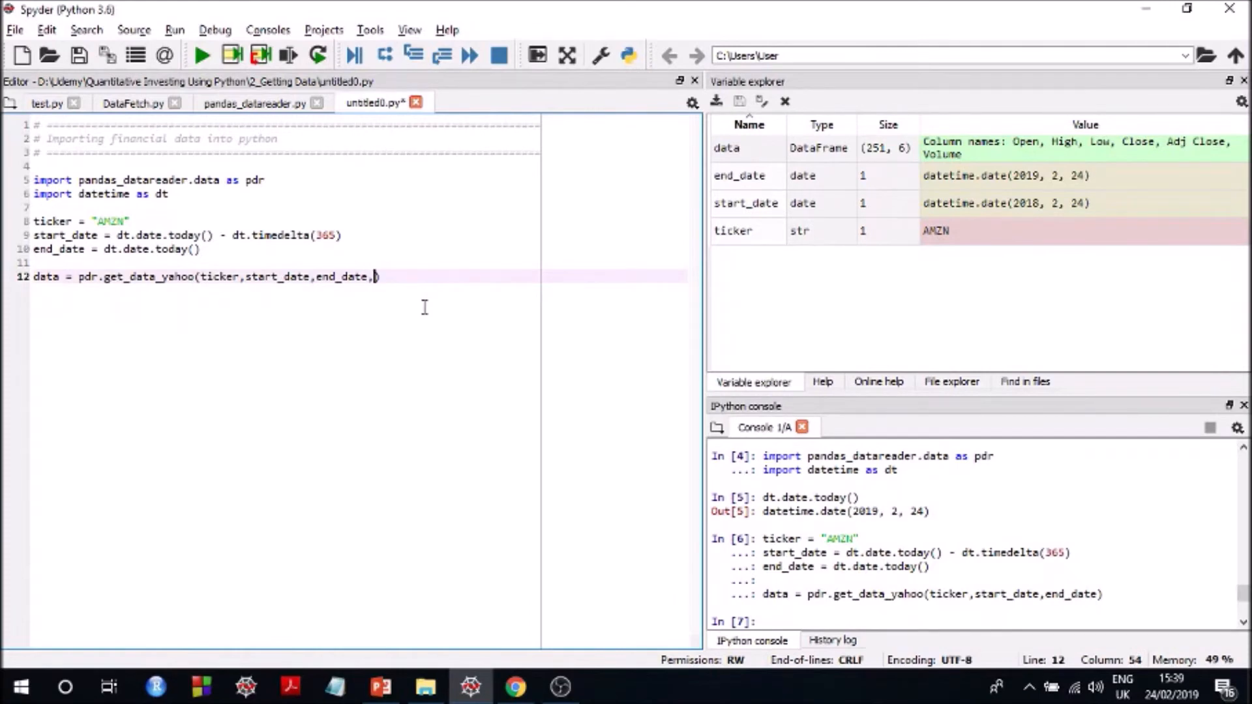
type("interval")
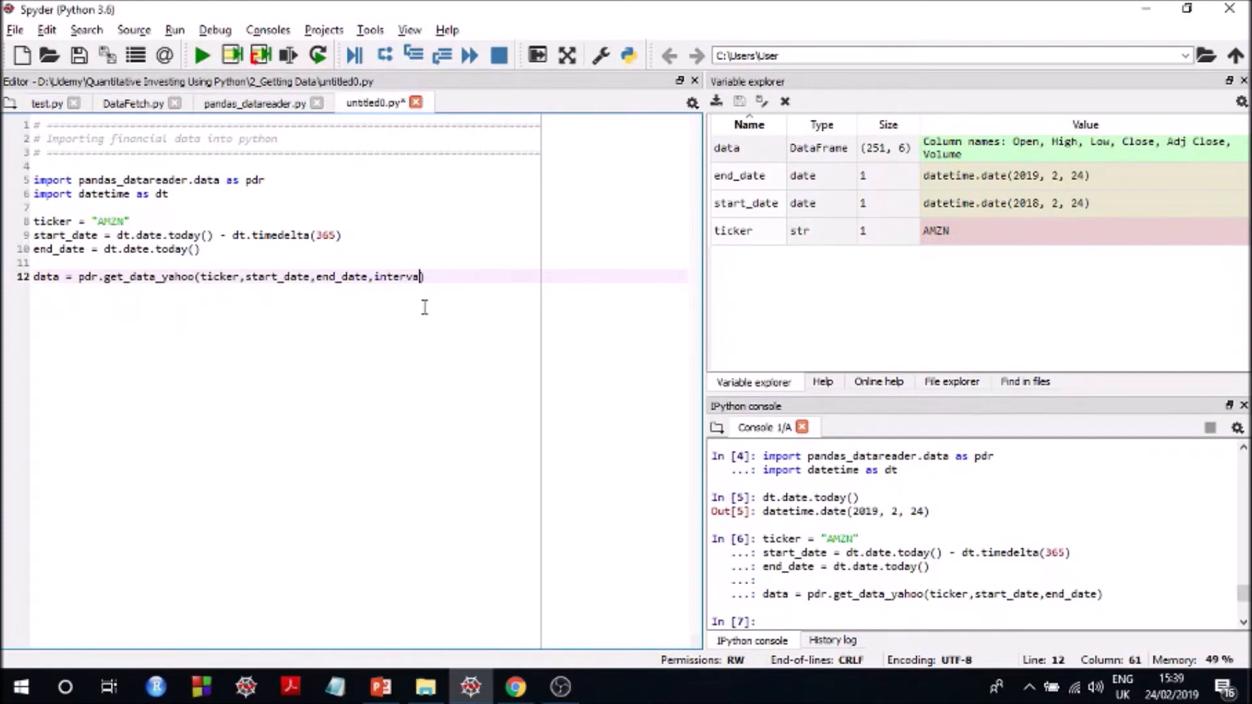
type("=")
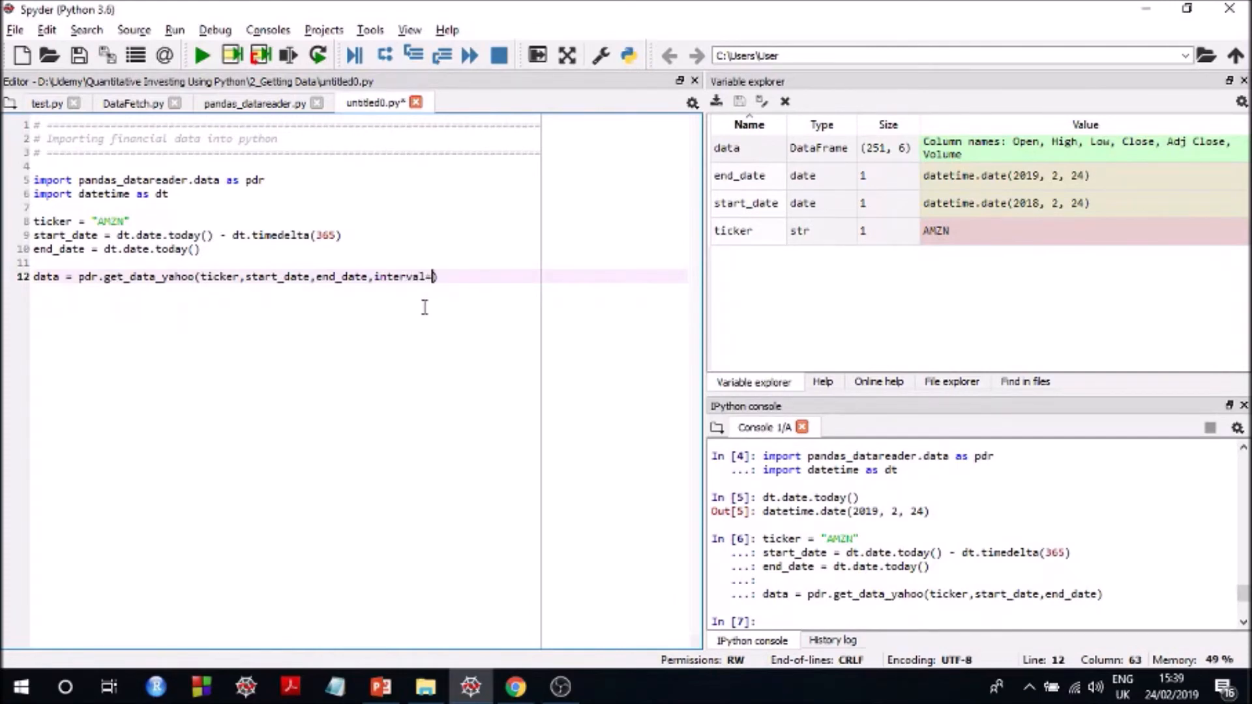
type("'m'")
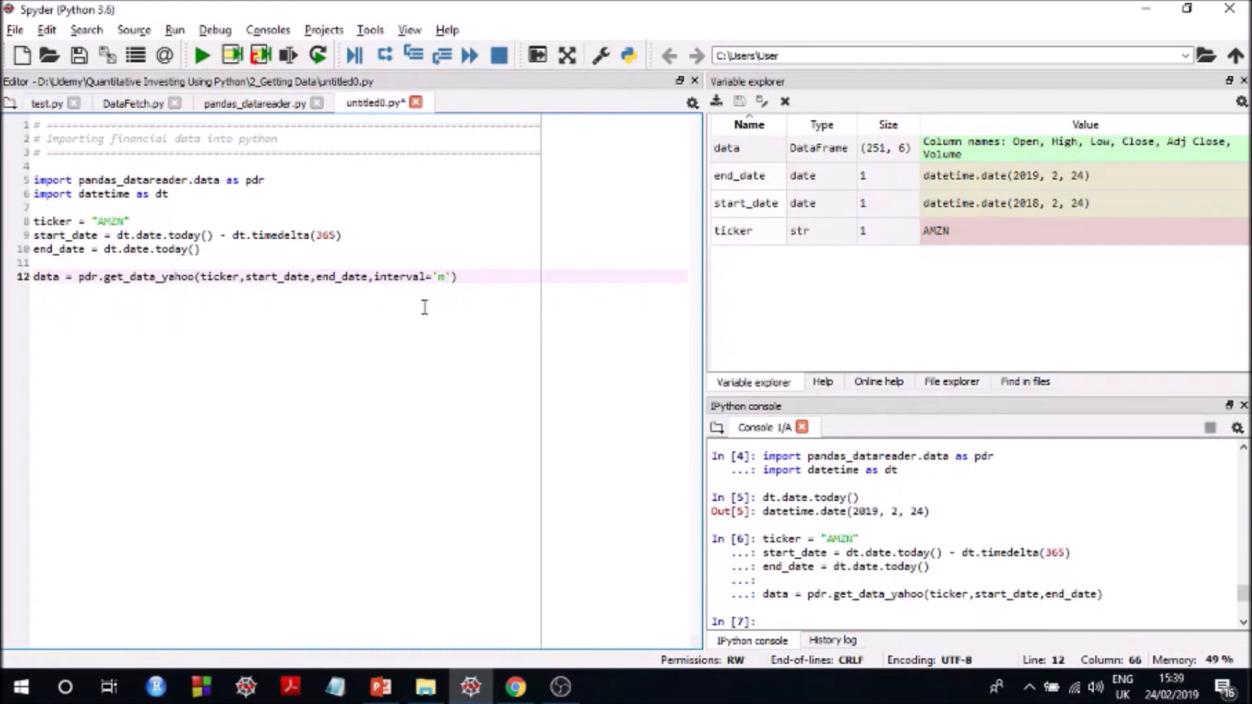
left_click(457, 276)
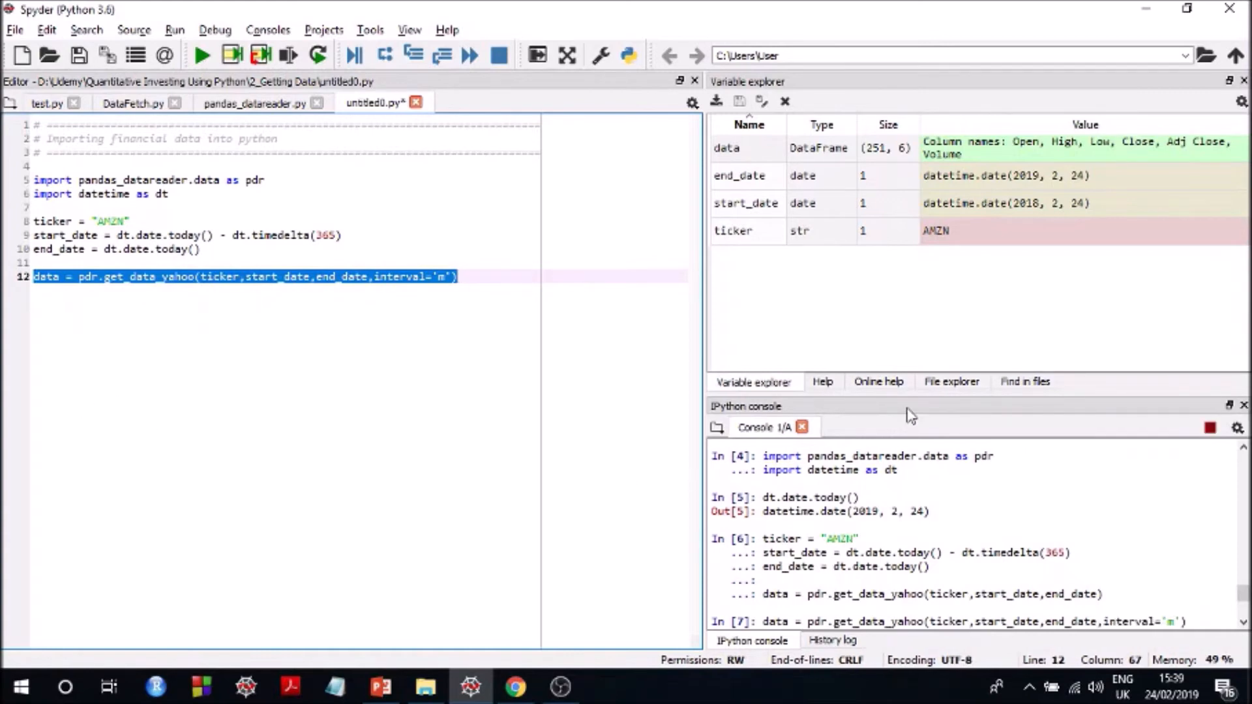
mouse_move(743, 157)
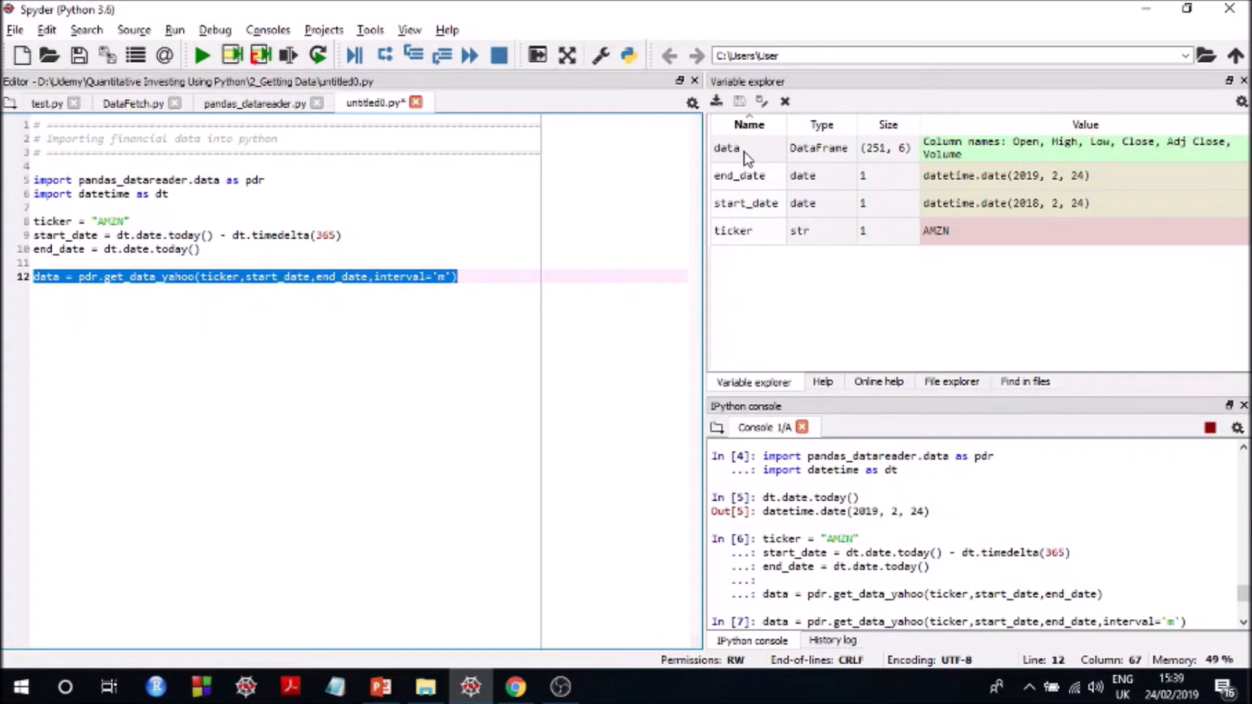
left_click(739, 174)
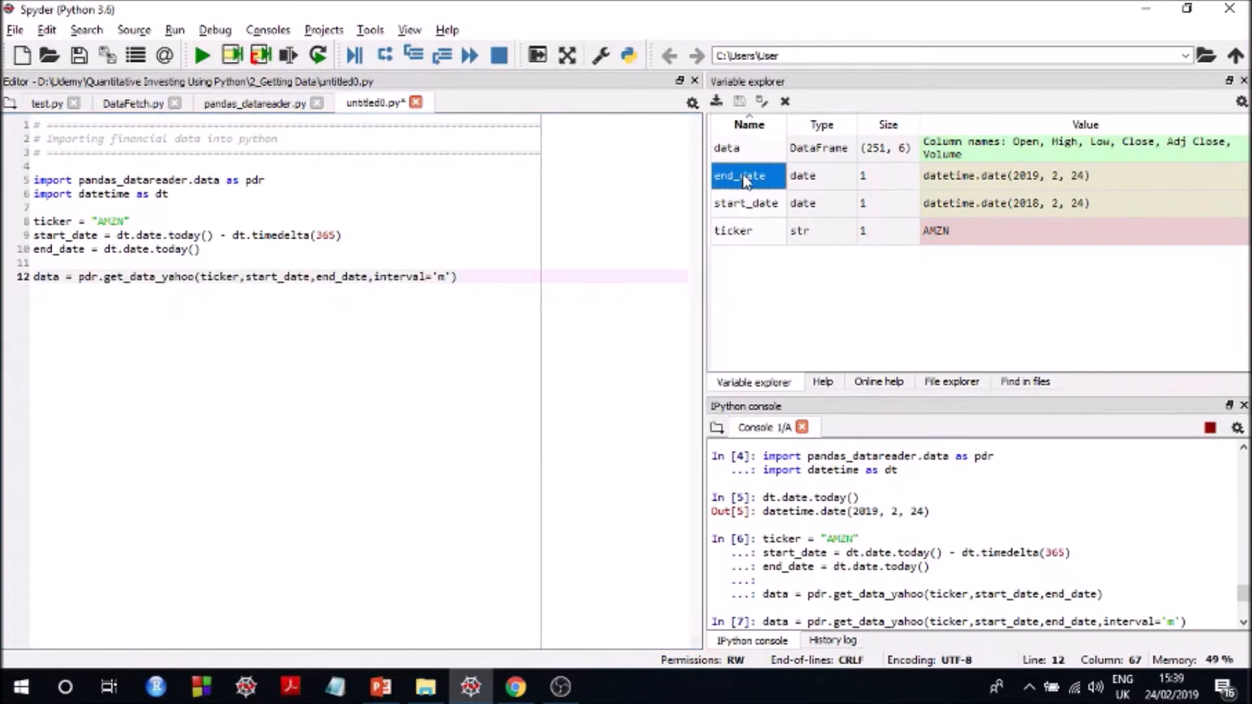
left_click(513, 277)
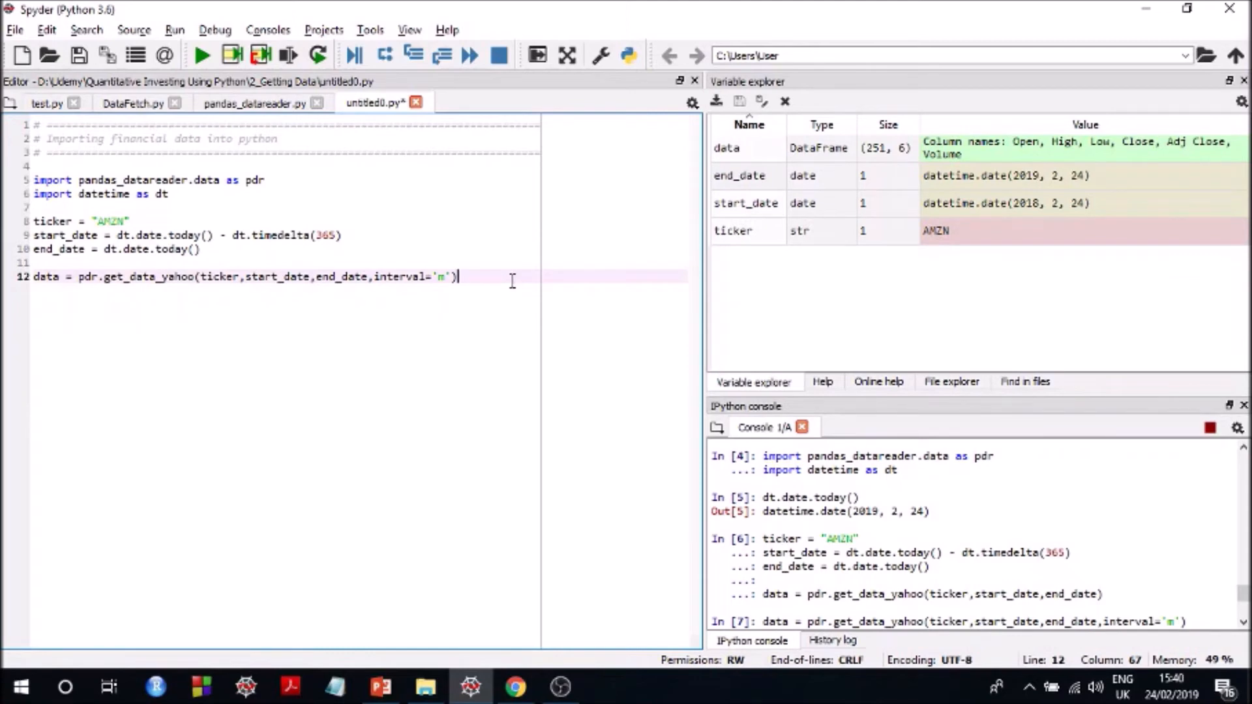
mouse_move(776, 424)
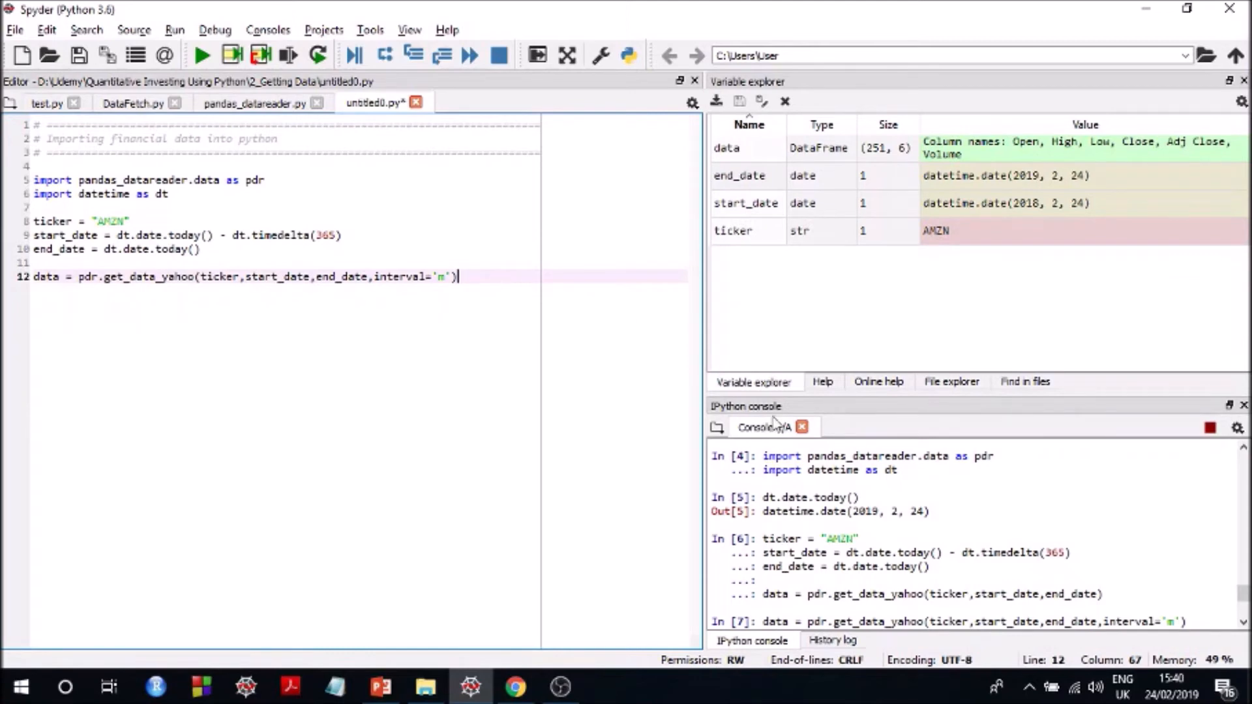
scroll("down", 3)
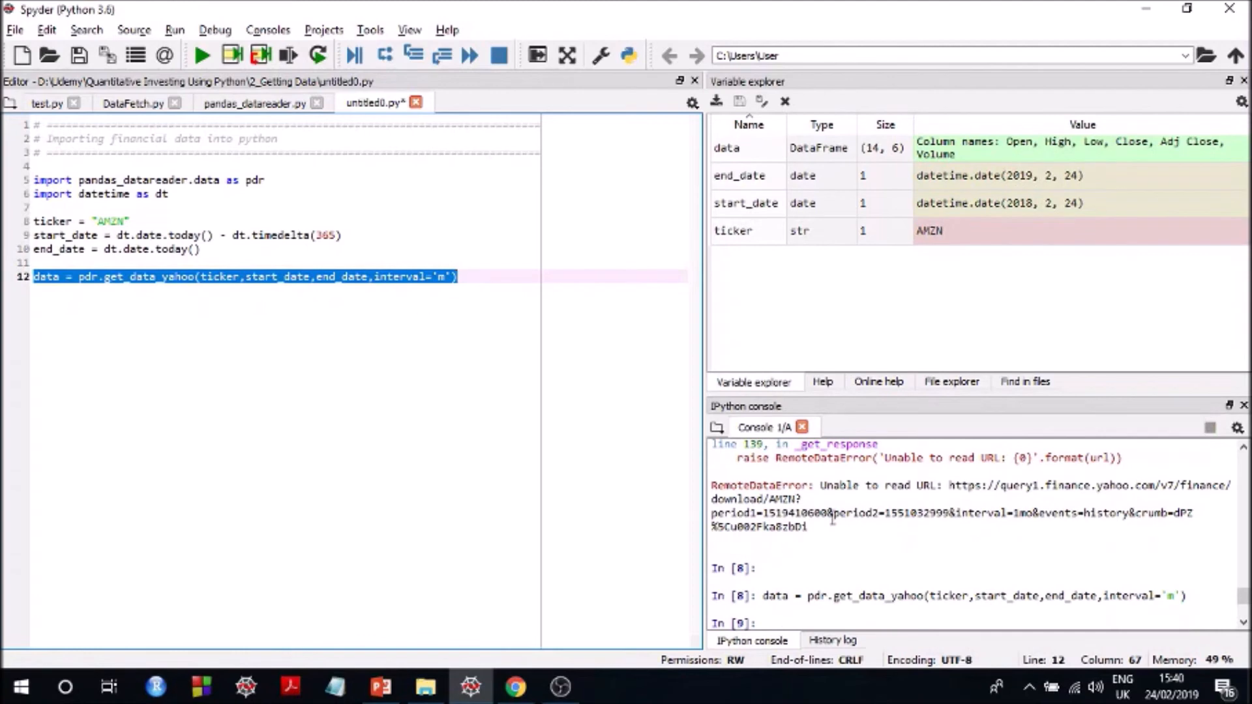
double_click(726, 148)
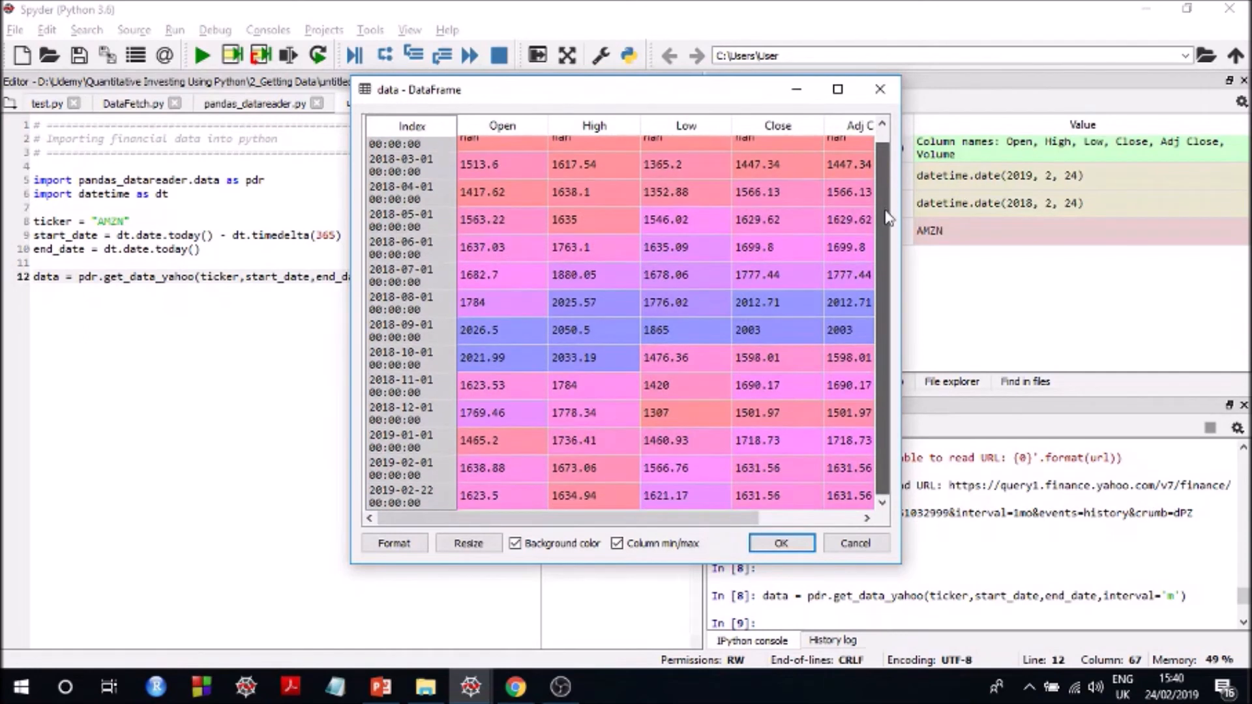
scroll("up", 3)
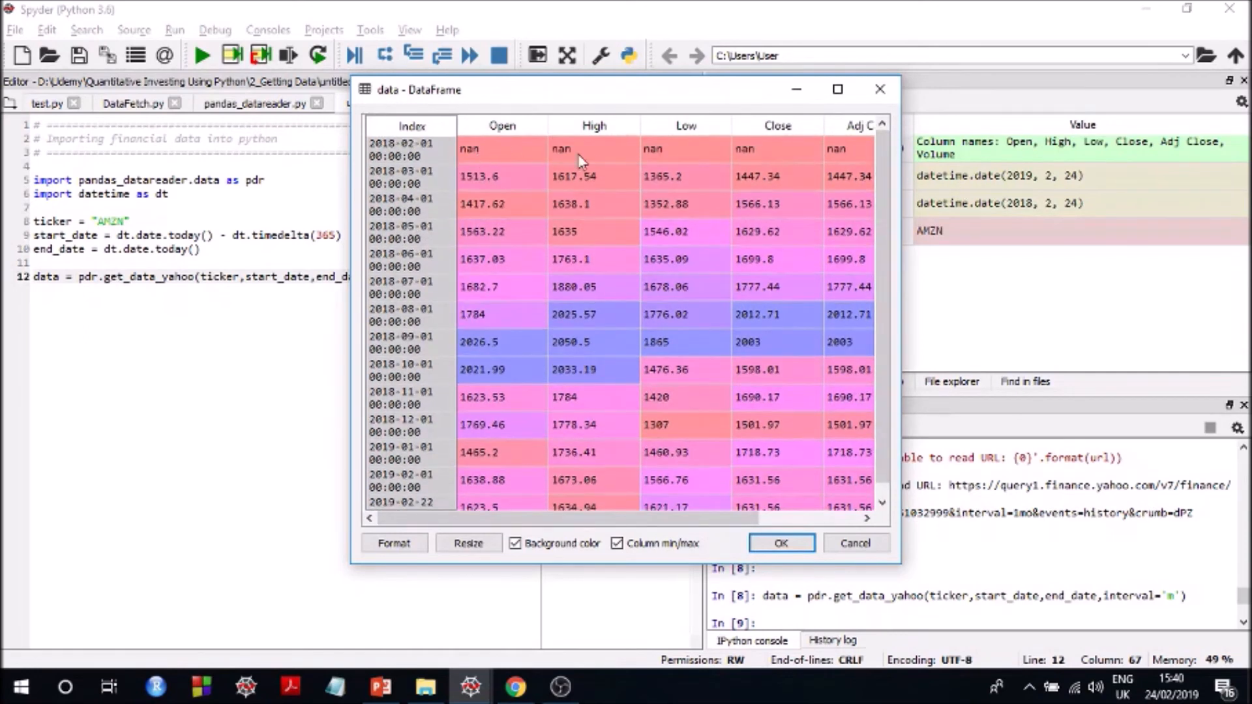
mouse_move(424, 168)
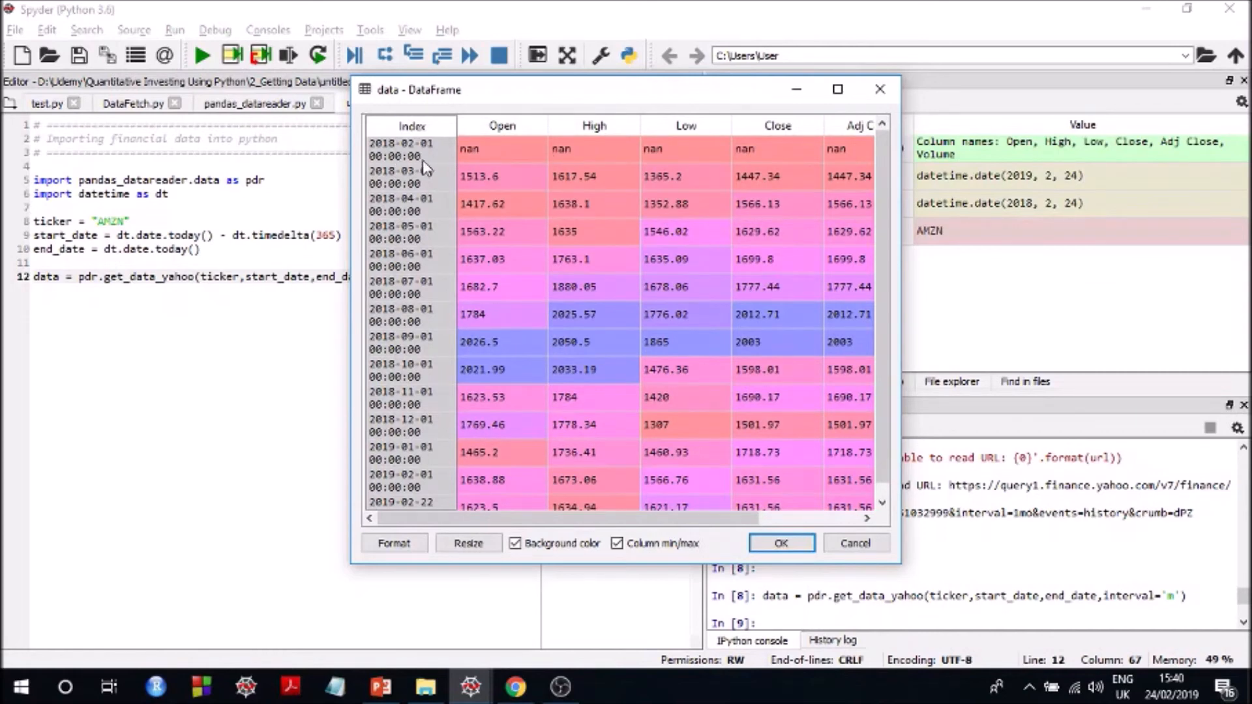
mouse_move(587, 163)
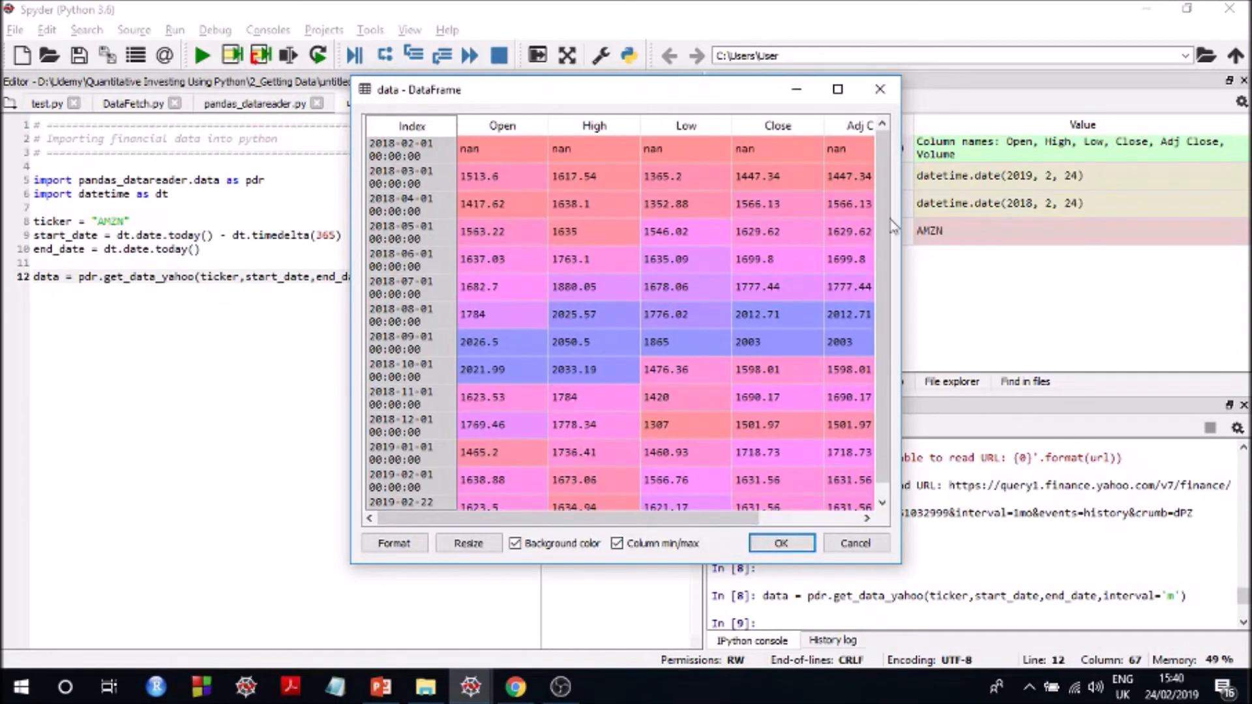
mouse_move(881, 269)
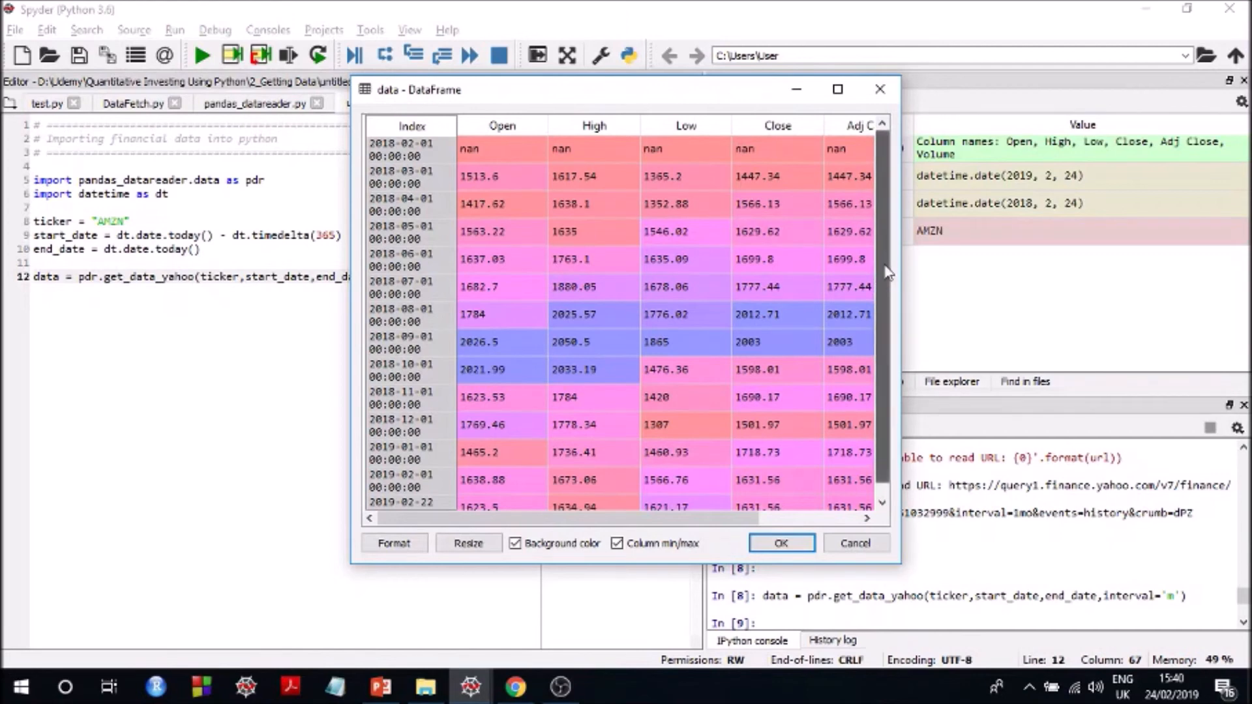
mouse_move(655, 271)
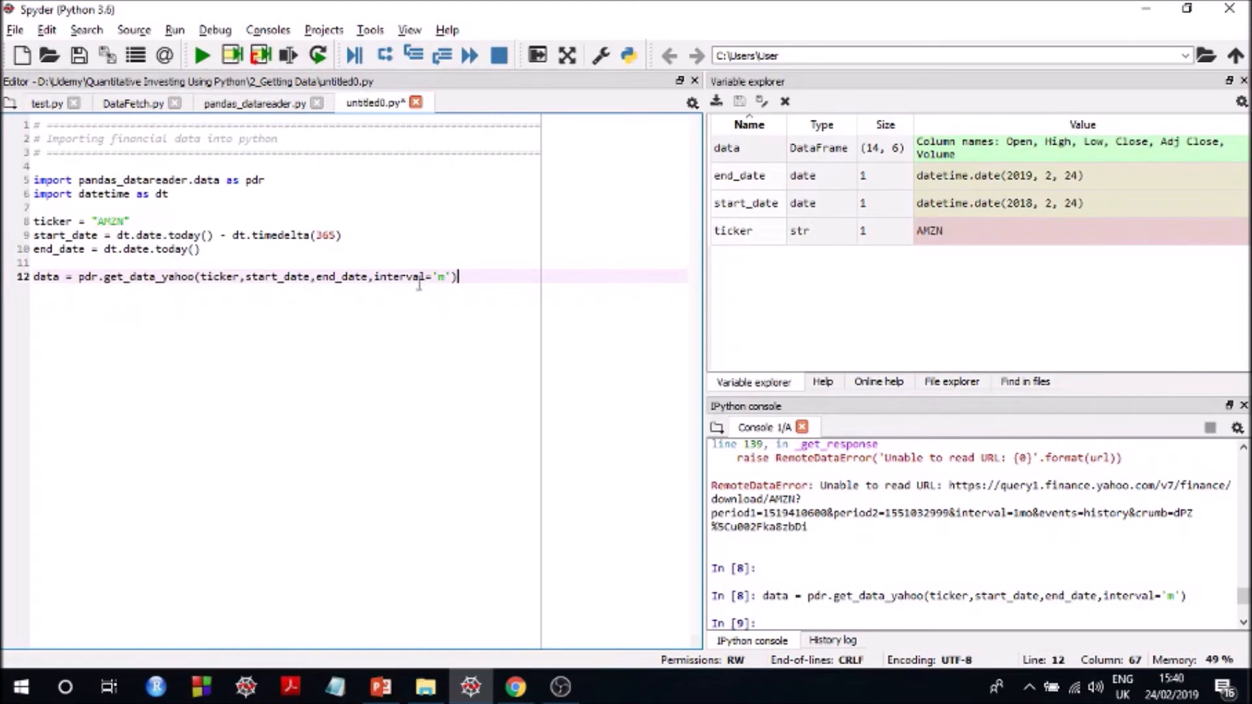
mouse_move(449, 294)
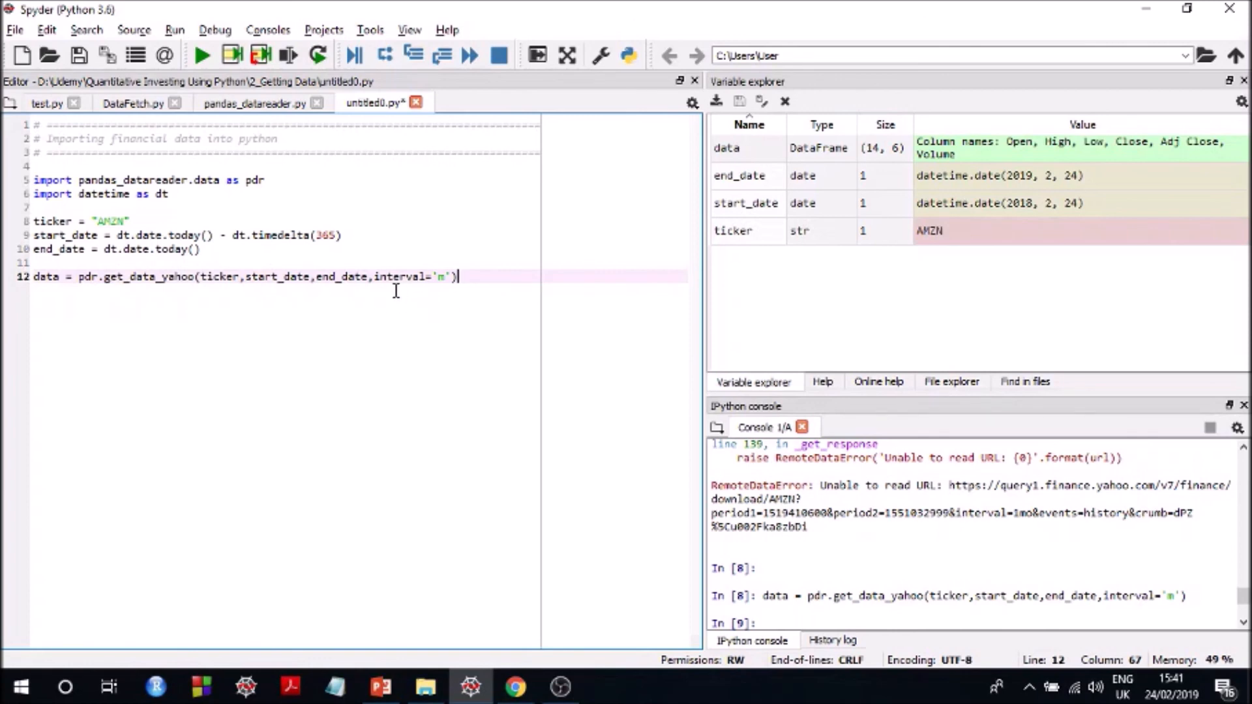
mouse_move(466, 277)
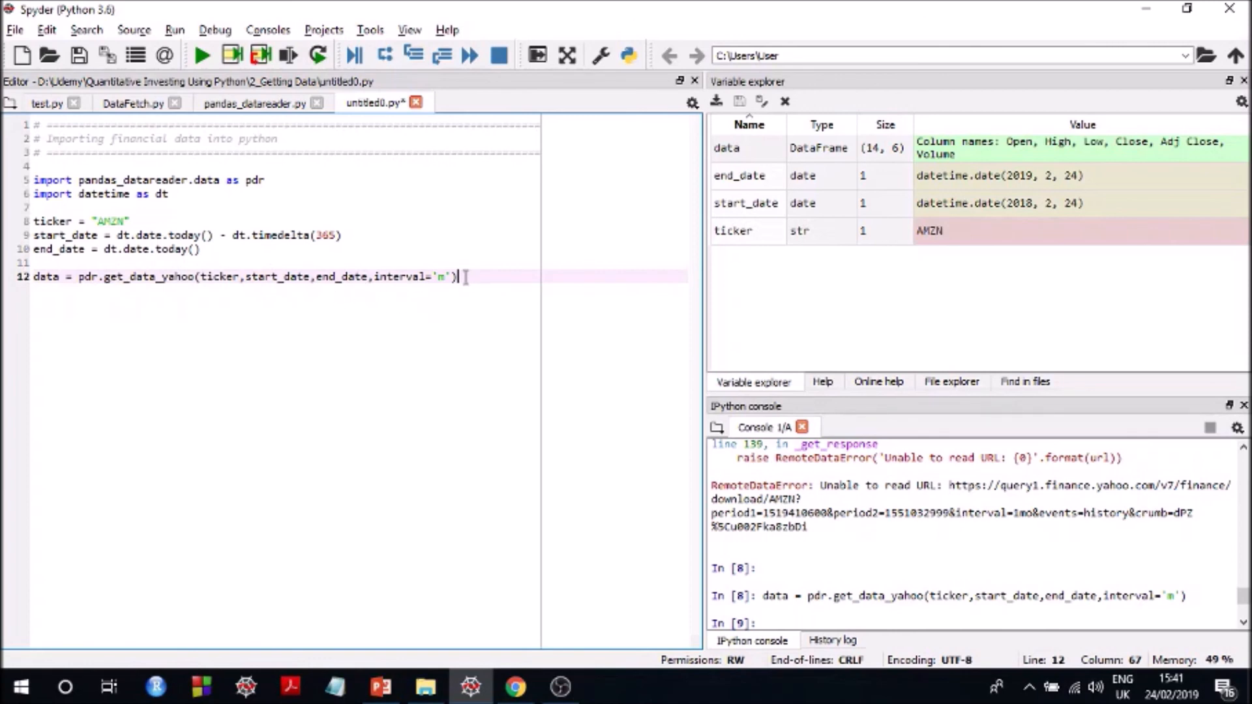